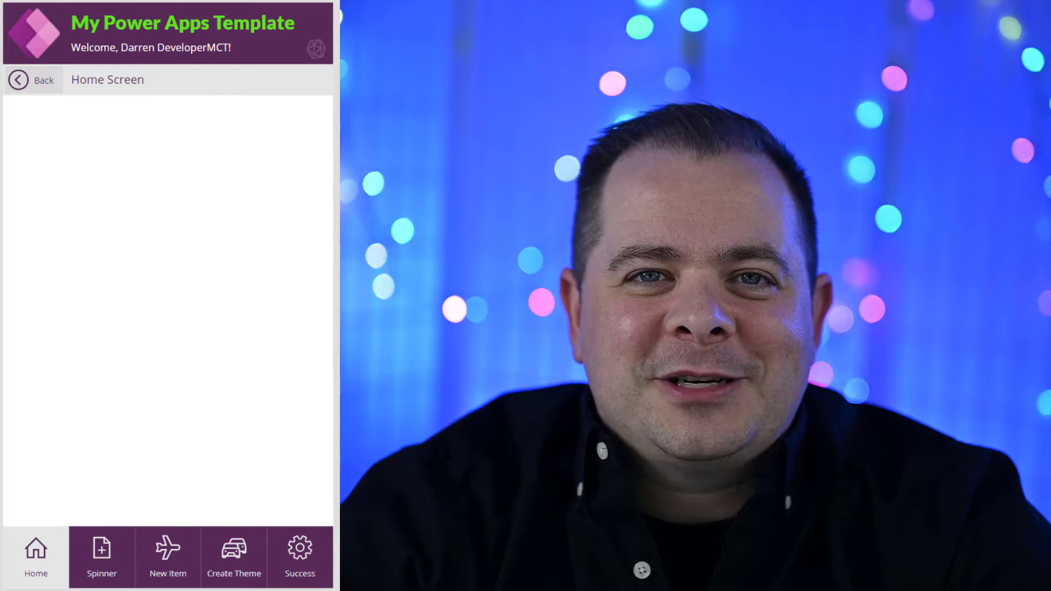
- Preview the template app's bottom navigation, tapping through to the New Item screen
left_click(166, 556)
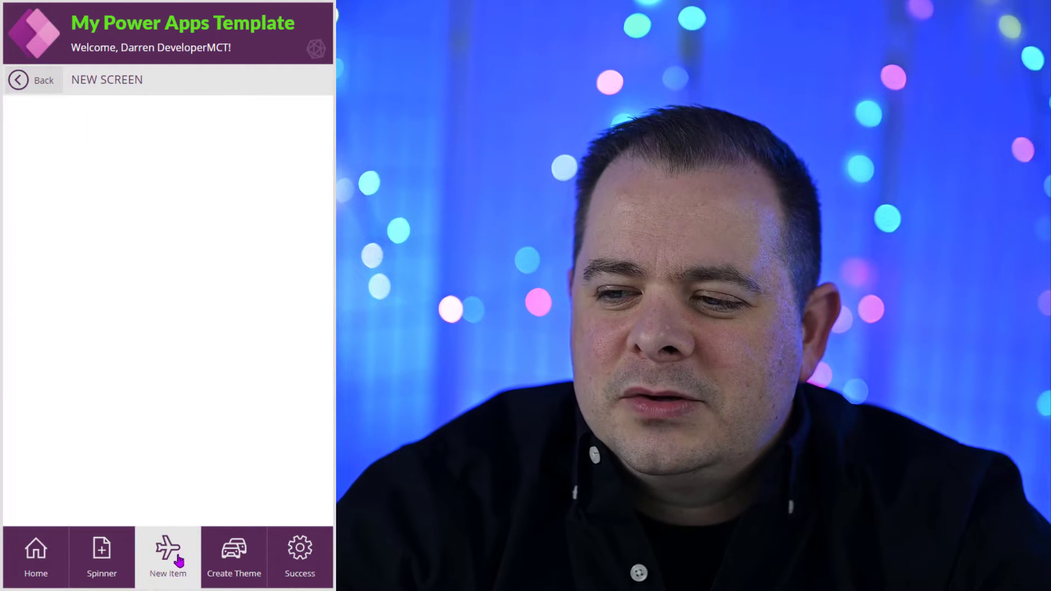
left_click(300, 557)
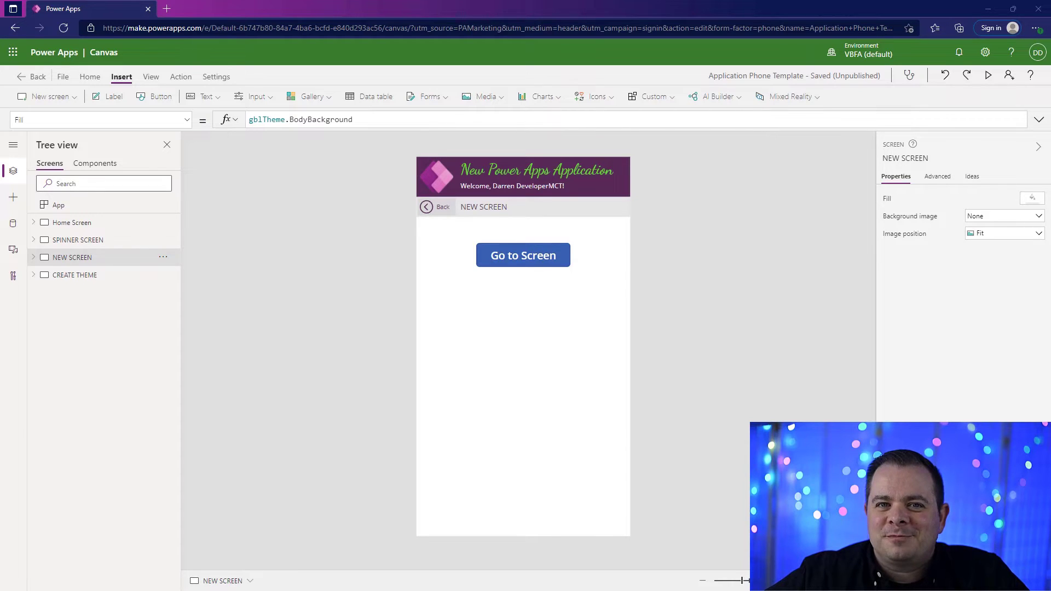
- Select compMenu and set its Width to App.DesignWidth and Height to 120
left_click(94, 163)
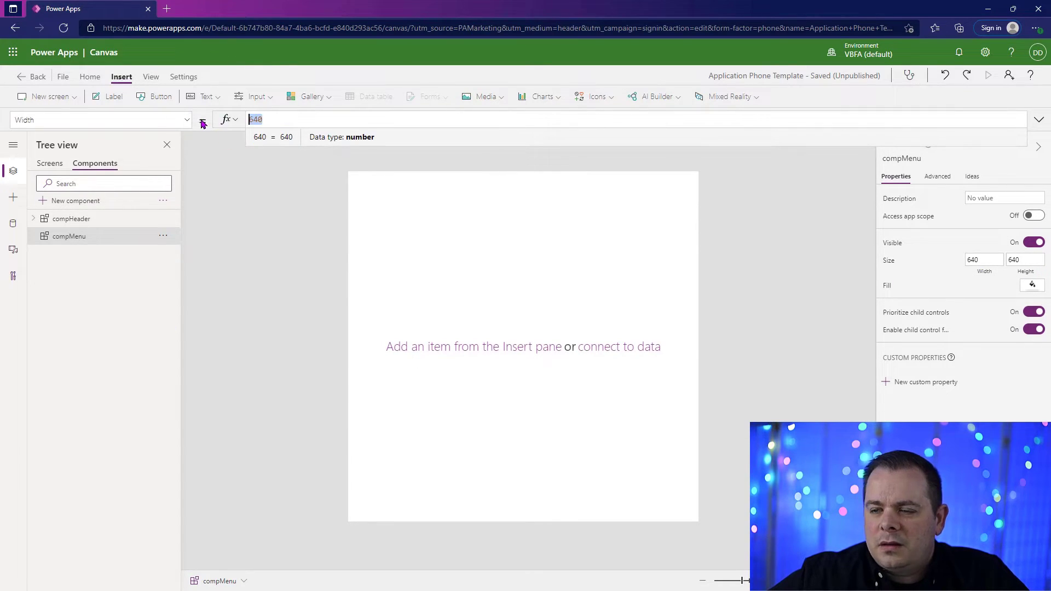
type("App.d")
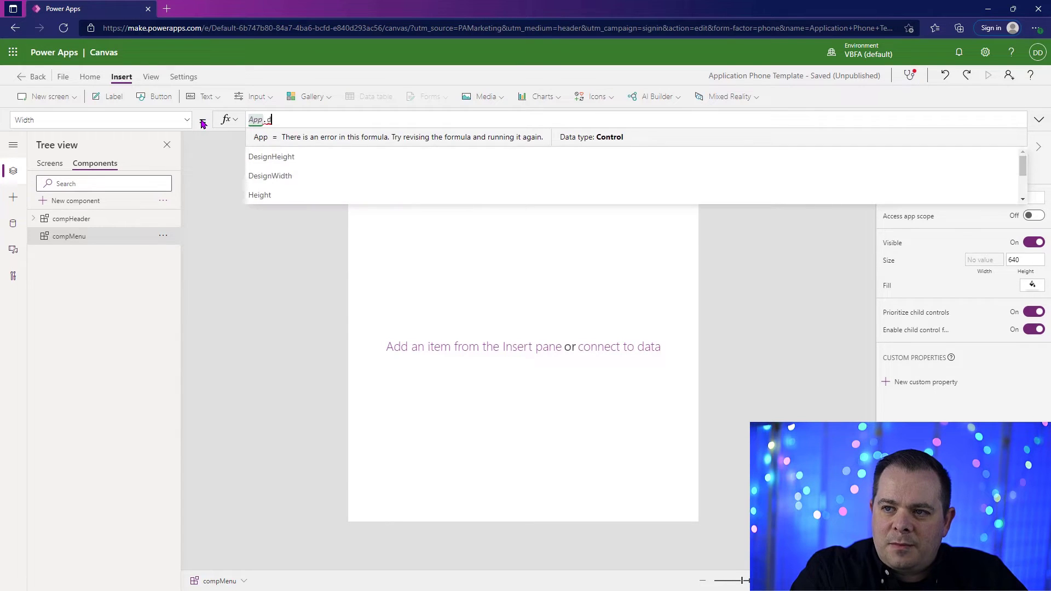
left_click(270, 176)
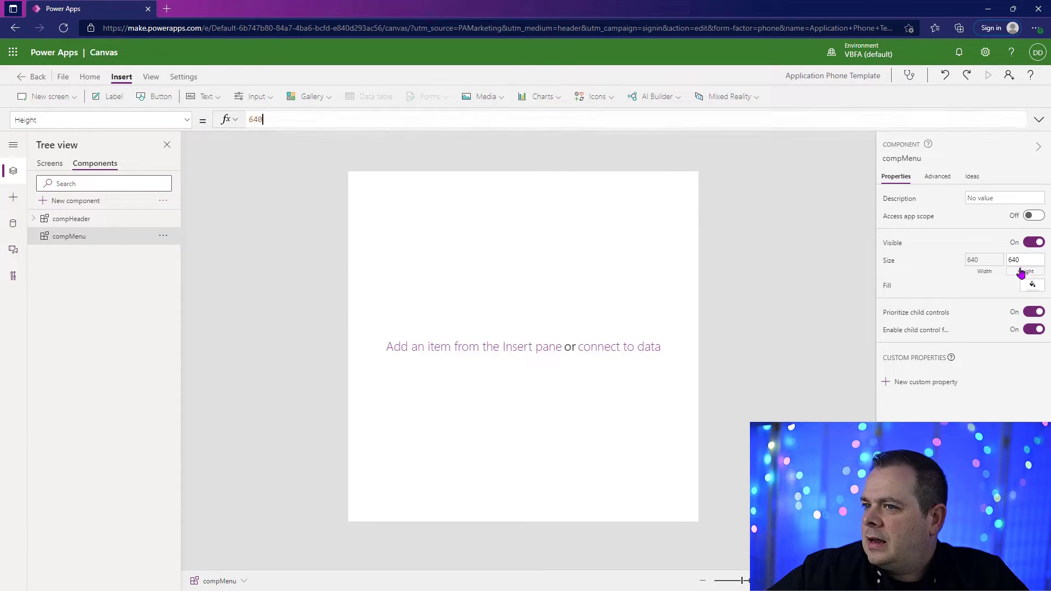
type("120")
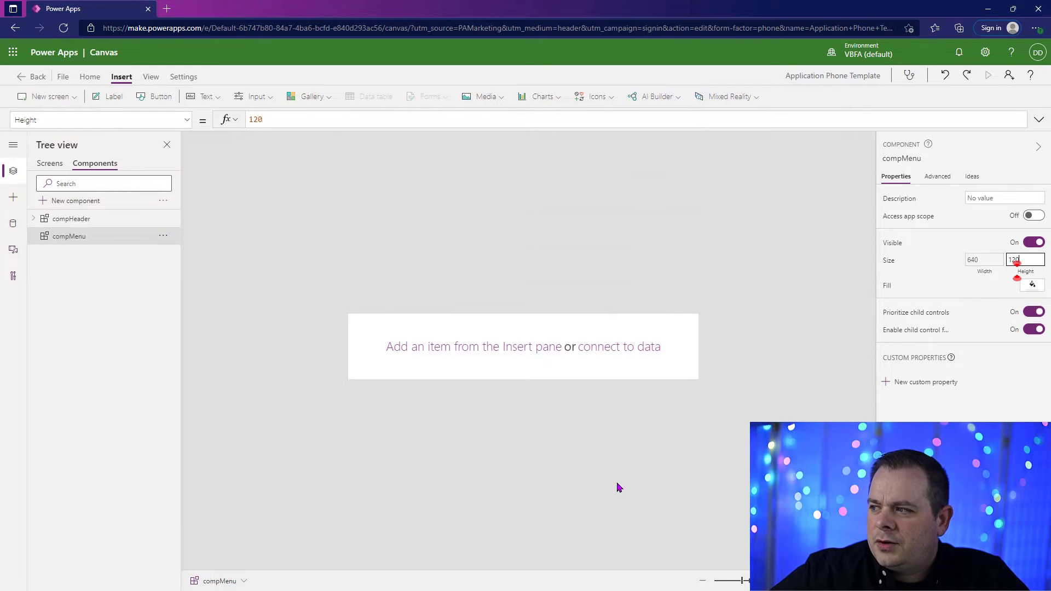
mouse_move(523, 217)
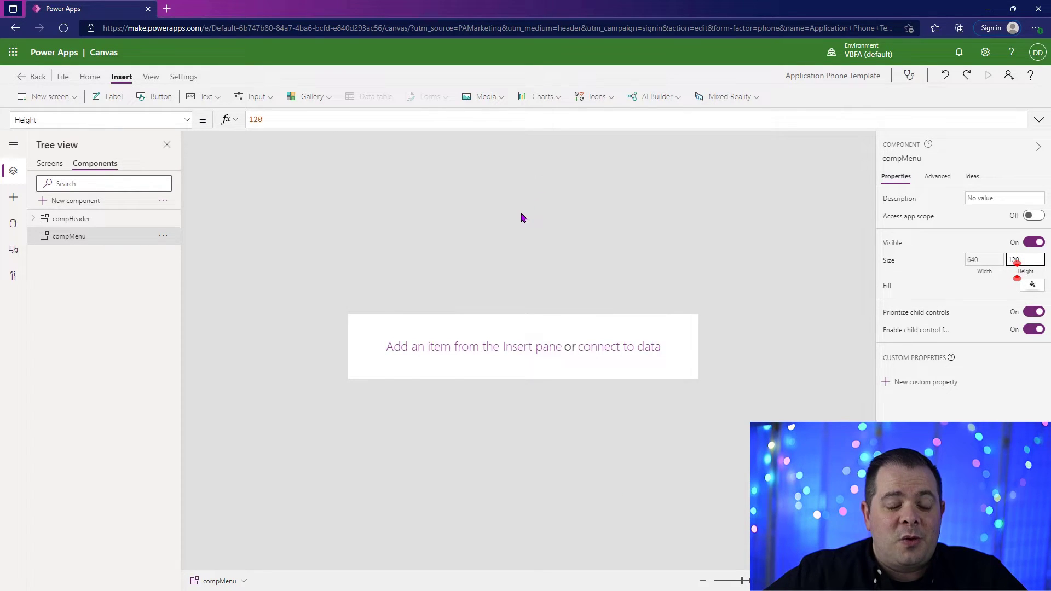
mouse_move(846, 296)
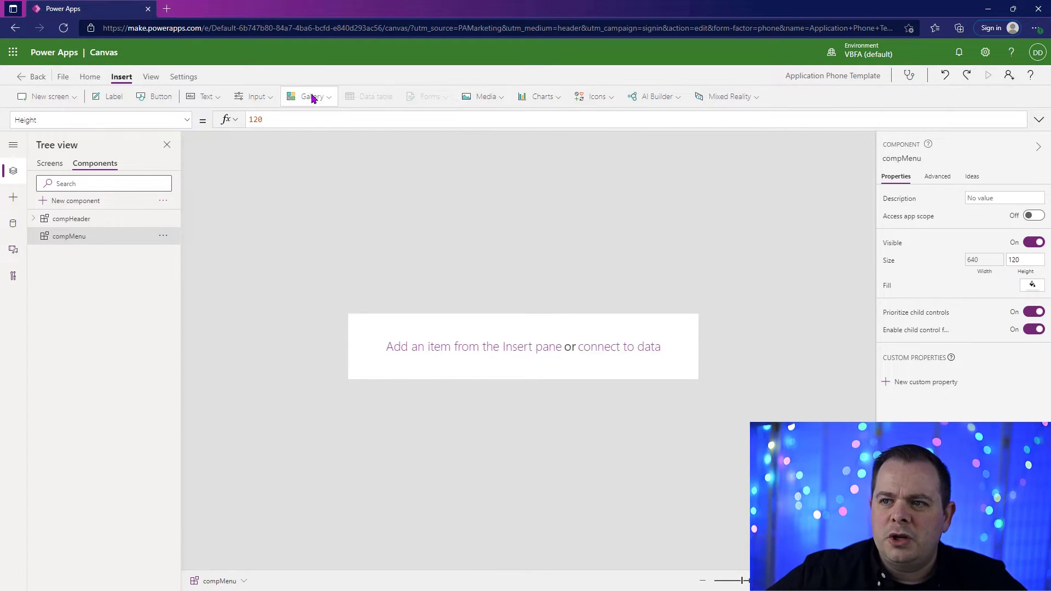
- Insert a blank horizontal gallery in compMenu sized to Parent.Width by Parent.Height
left_click(312, 96)
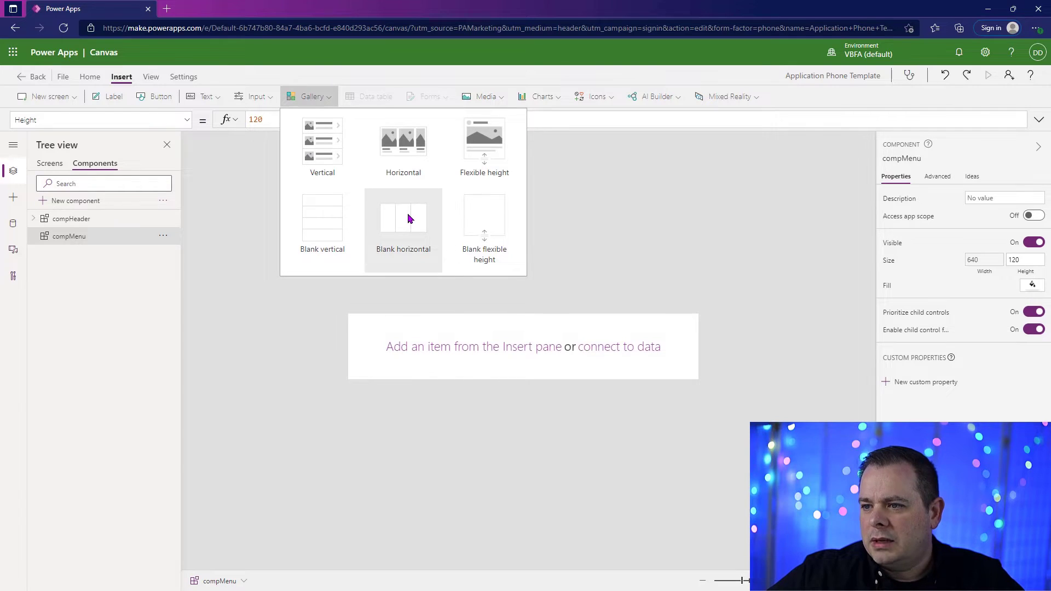
left_click(403, 221)
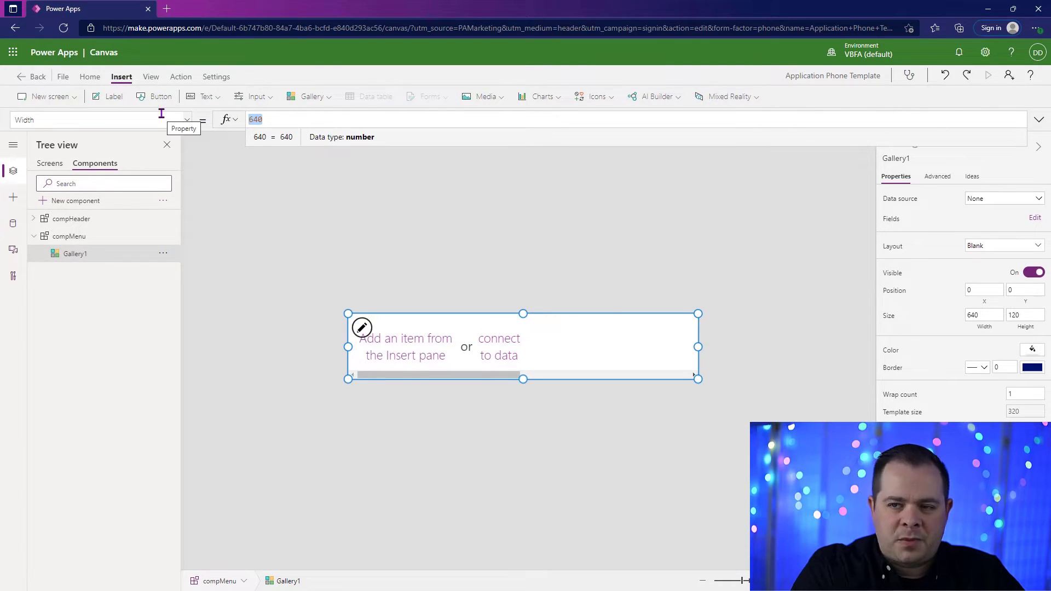
type("Par")
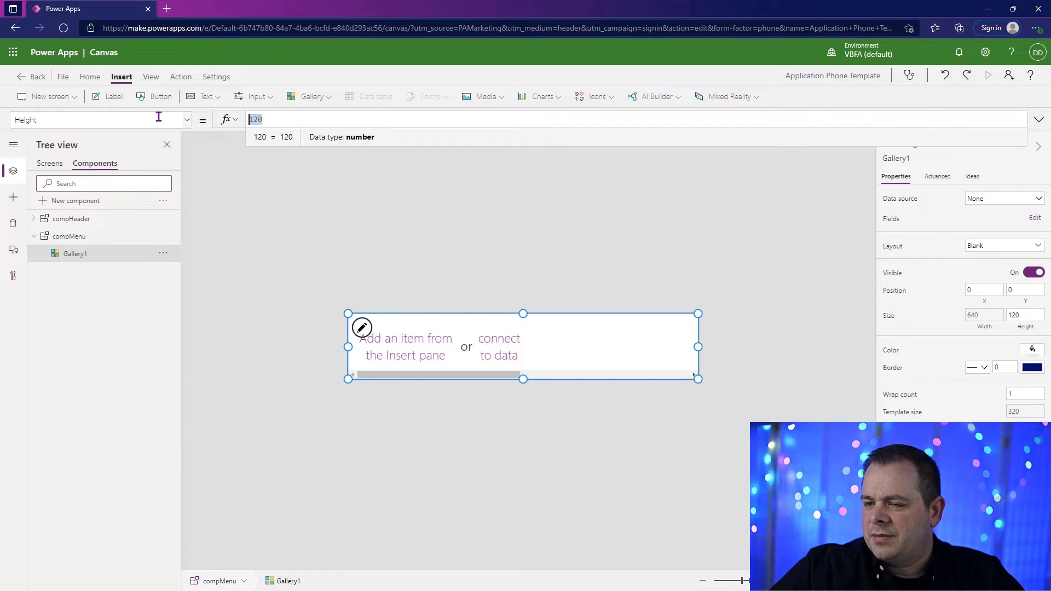
type("Parent.Height")
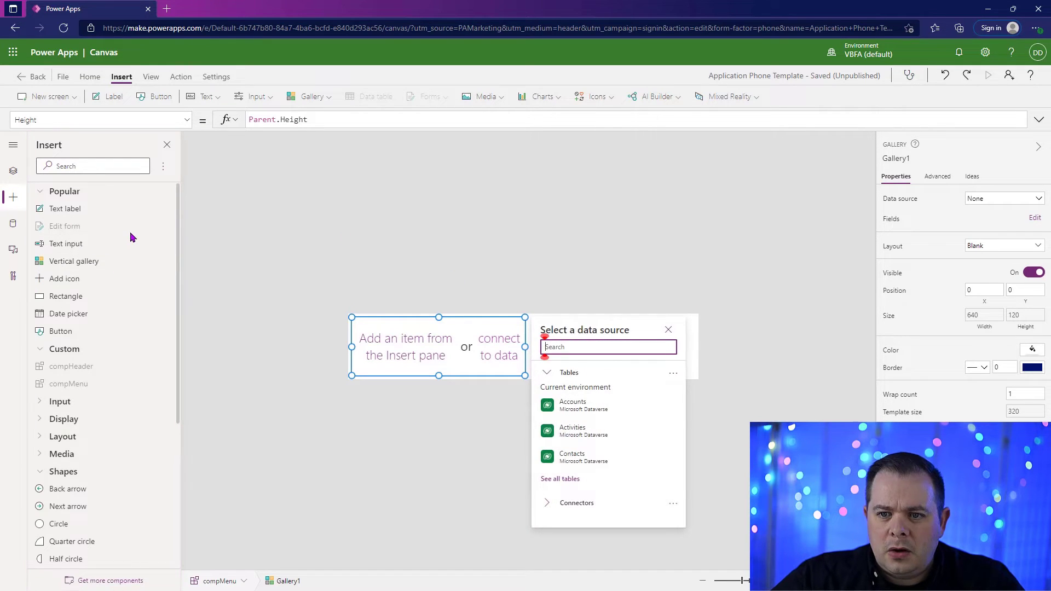
- Add a plus (Add) icon to the gallery's item template
left_click(595, 96)
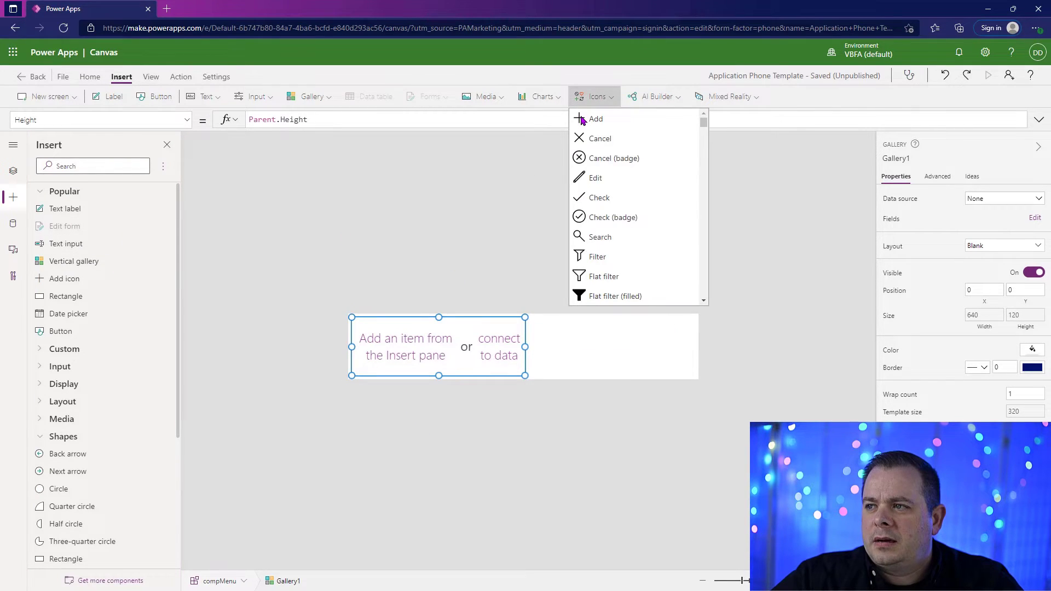
left_click(594, 118)
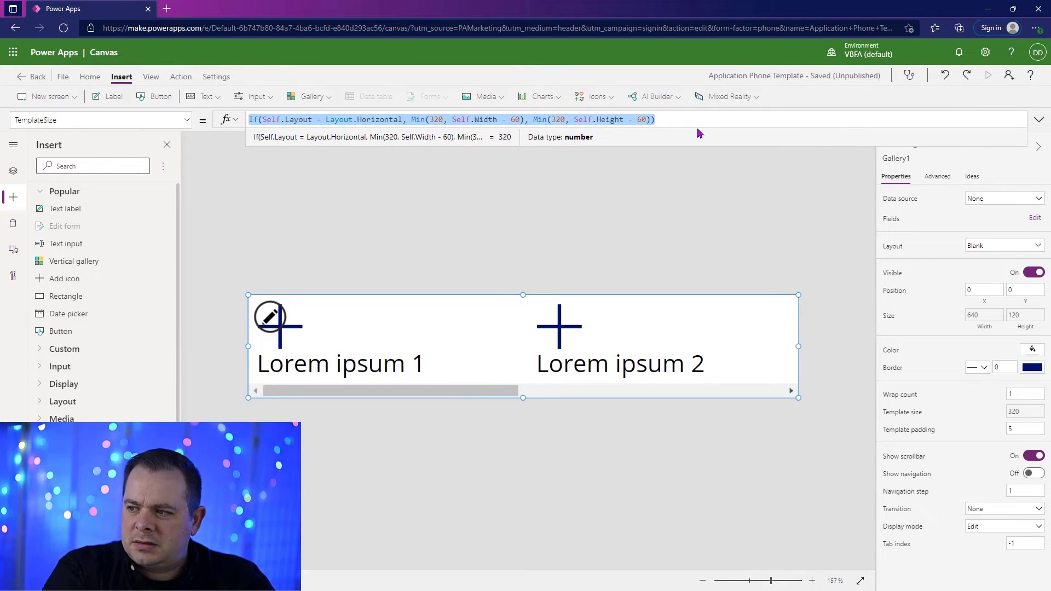
- Set the gallery TemplateSize to Self.Width / 5 with zero template padding
type("Sel")
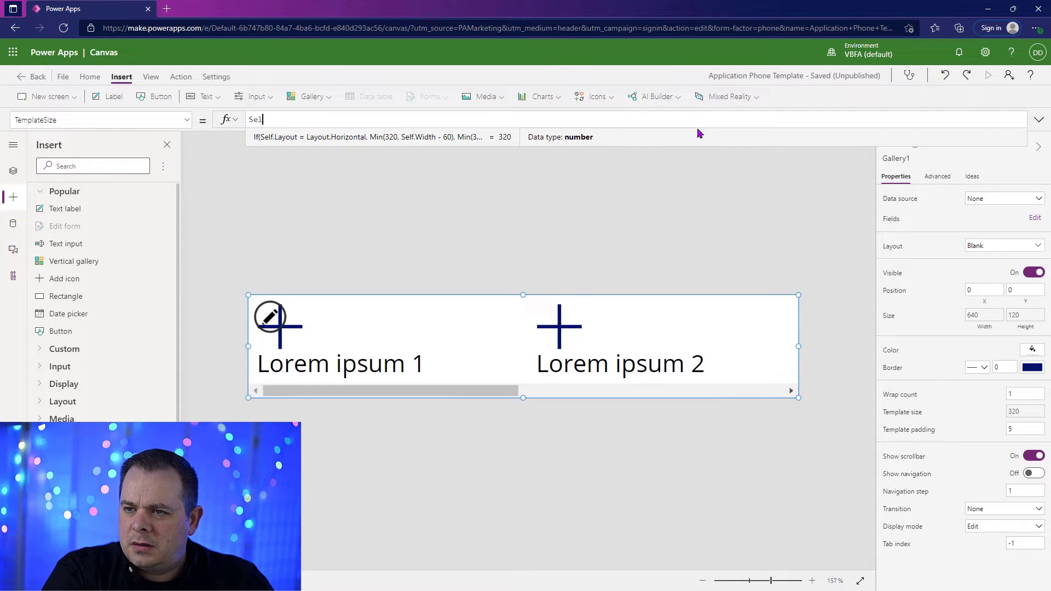
type("Self.Width / 5")
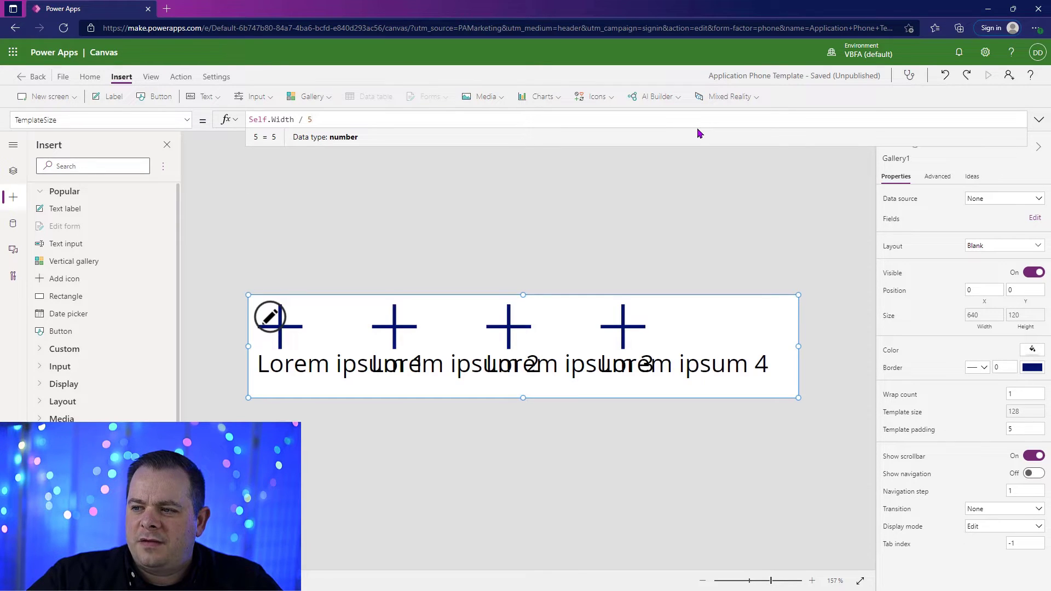
mouse_move(985, 421)
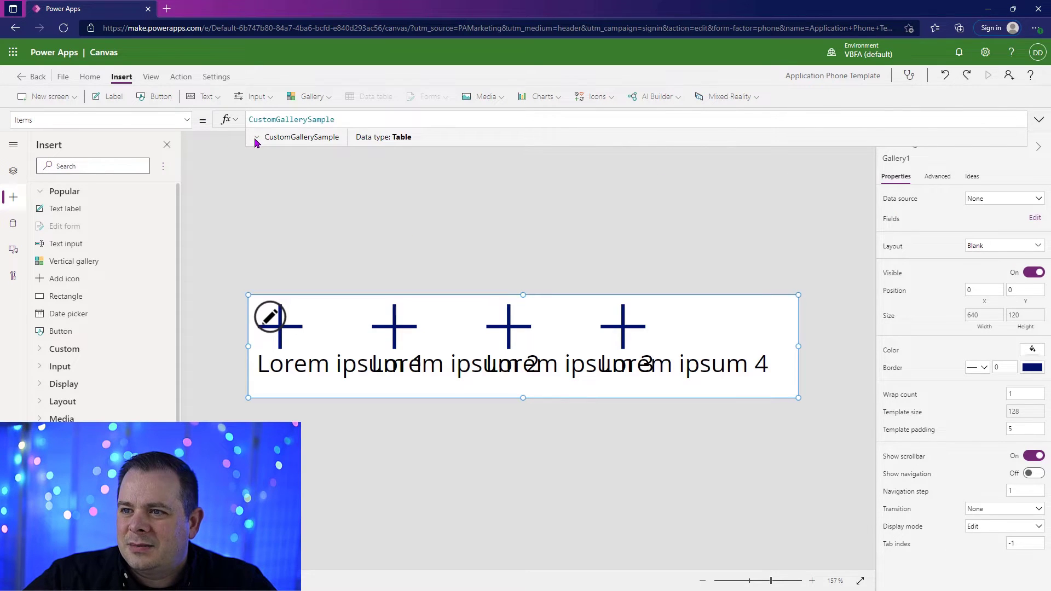
left_click(255, 137)
type("0")
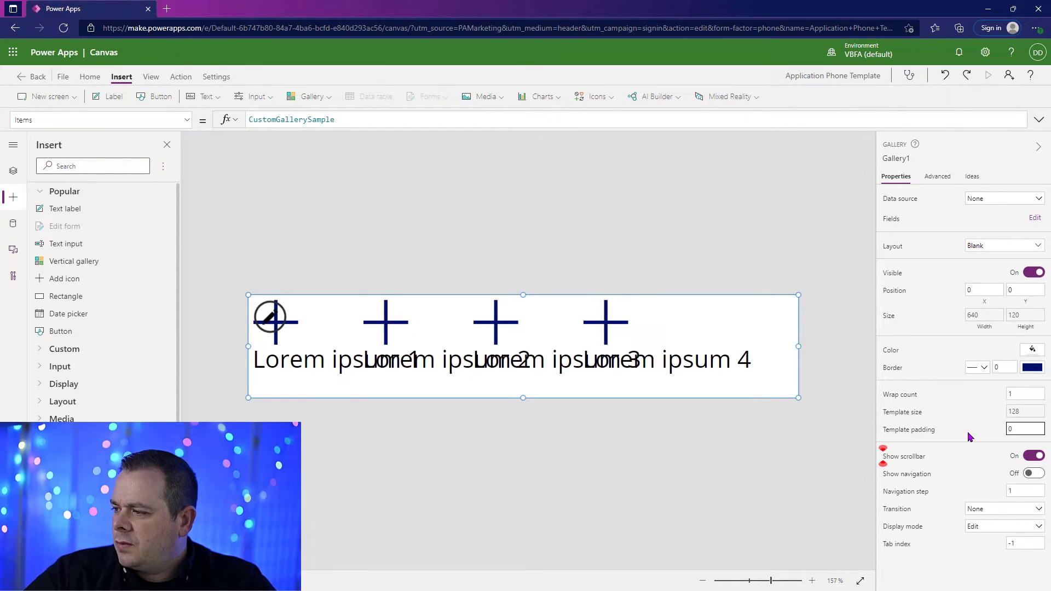
- Reduce the item label's font size so the text wraps within each item
left_click(288, 360)
type("14")
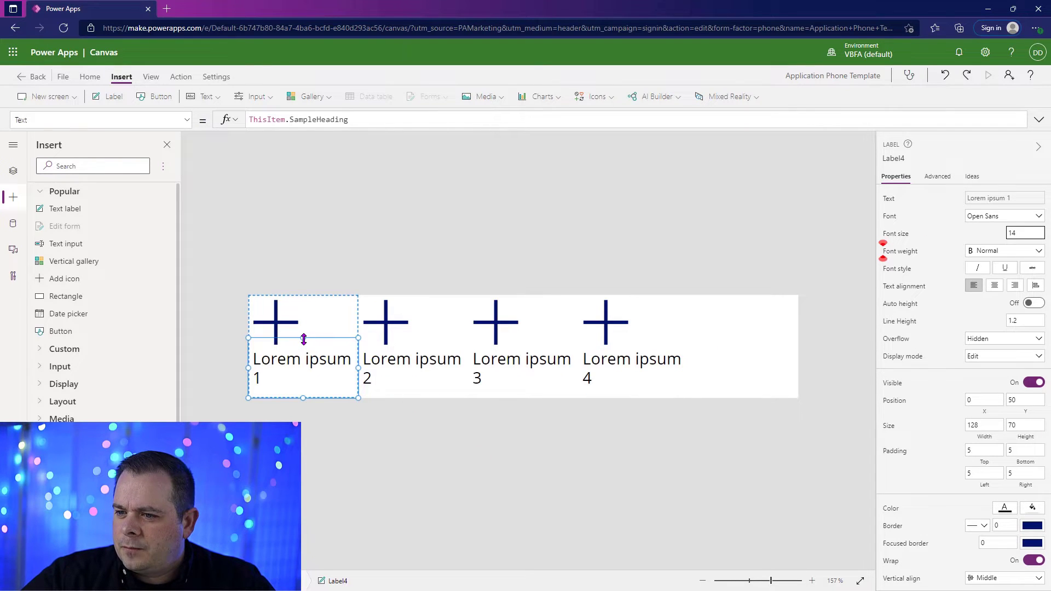
left_click(303, 322)
type("Menu")
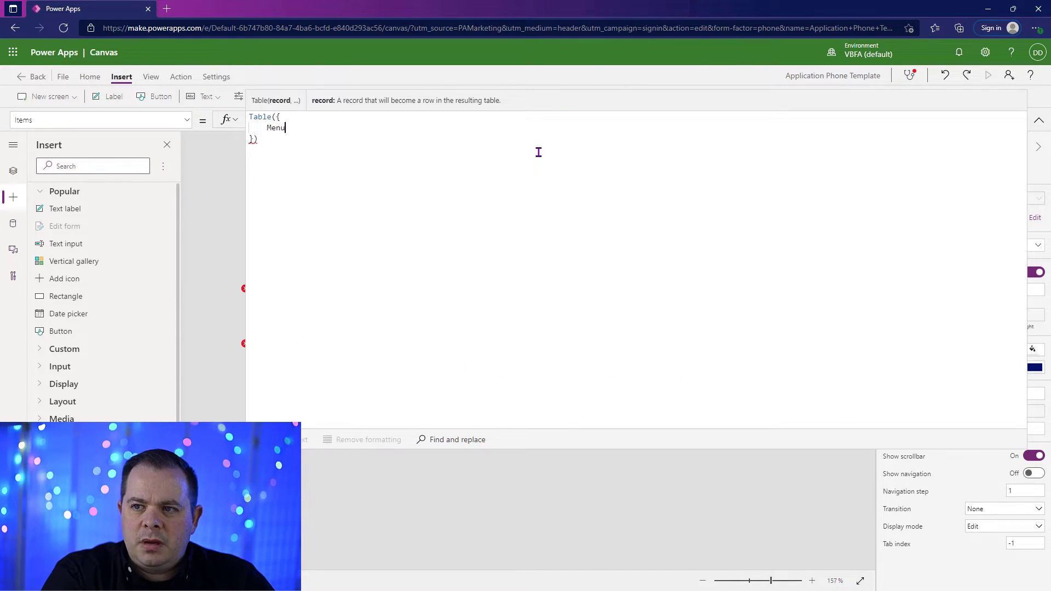
- Write the Items Table with Text "Menu Item", MenuIcon and ScreenToGoTo: App.ActiveScreen fields
type("Text:")
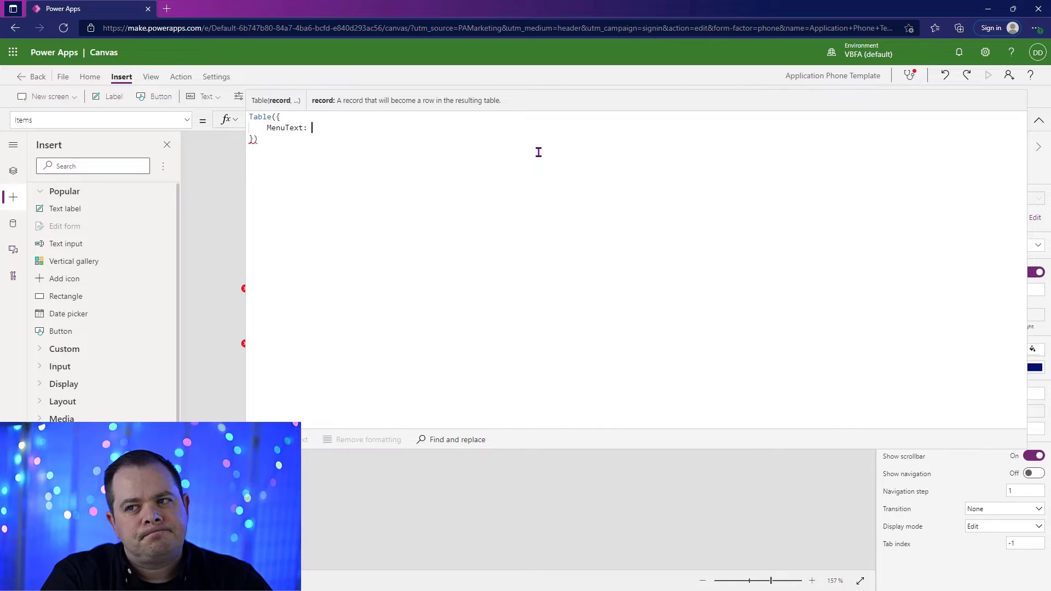
type("\"Menu Item 1\",")
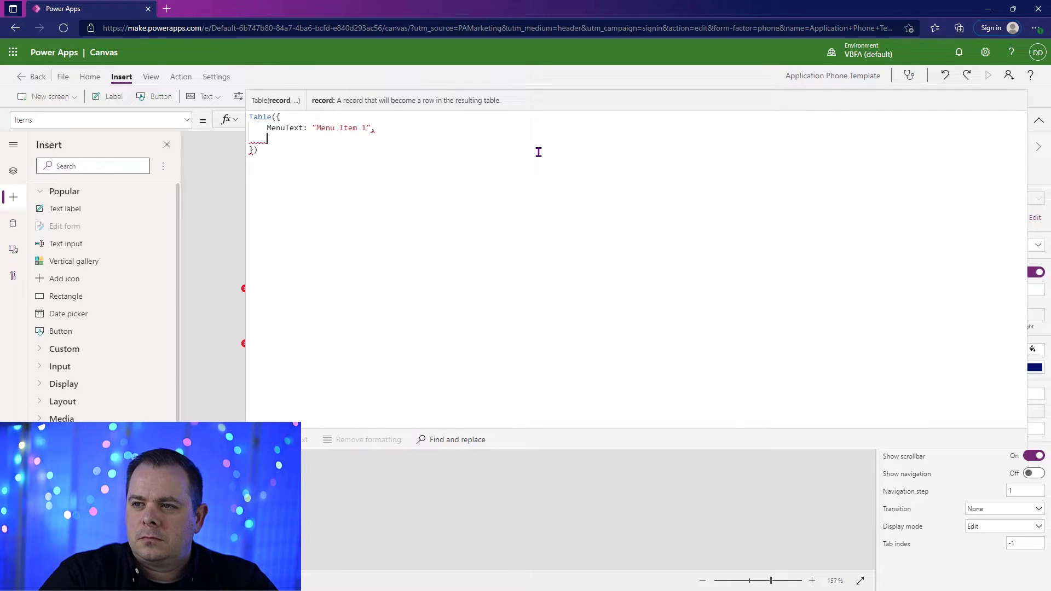
type("MenuIcon:")
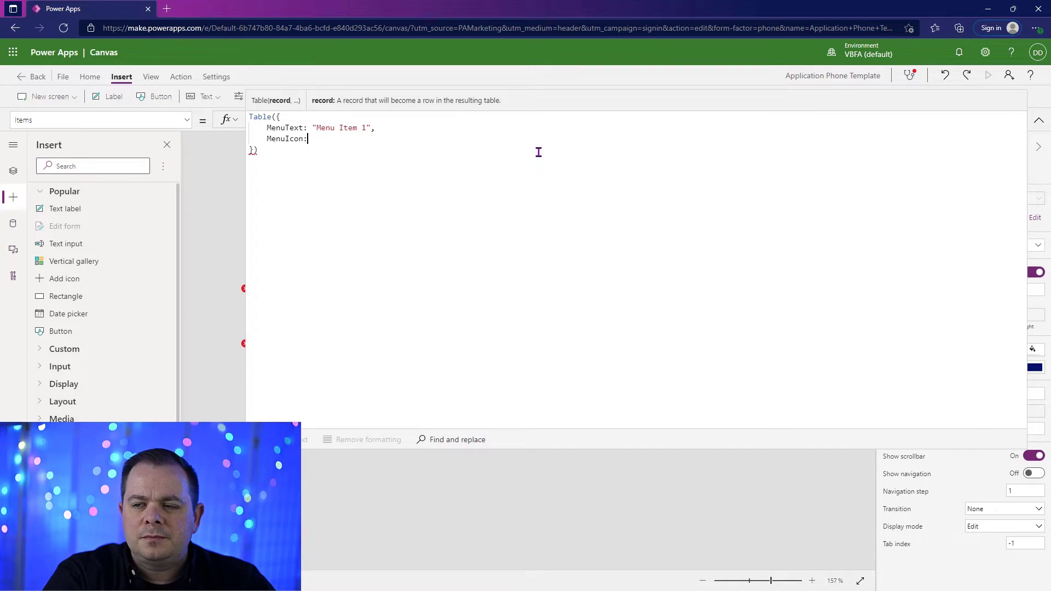
type("Icon")
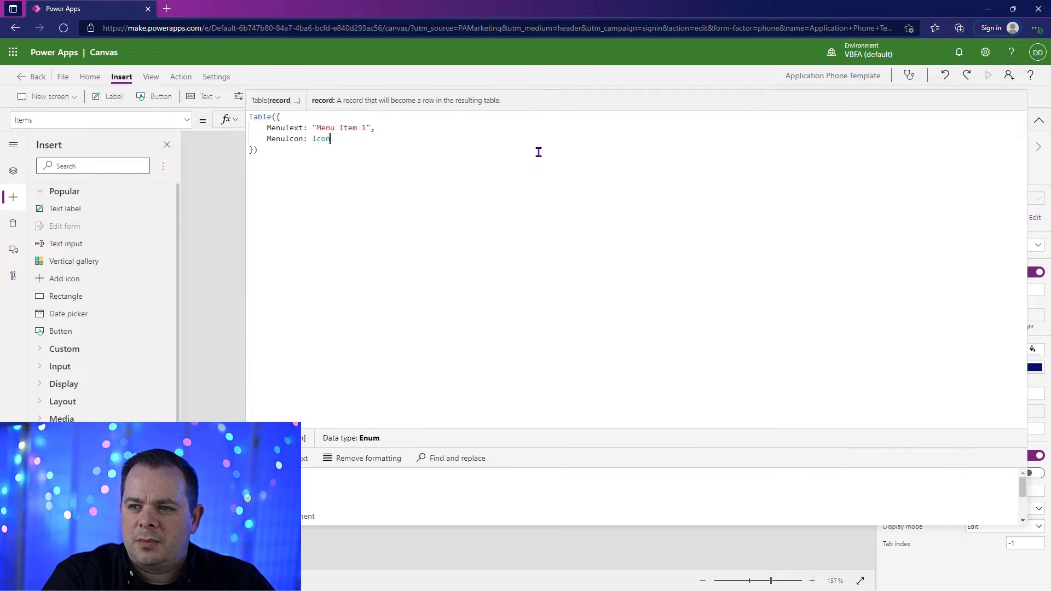
type(".AddDocument")
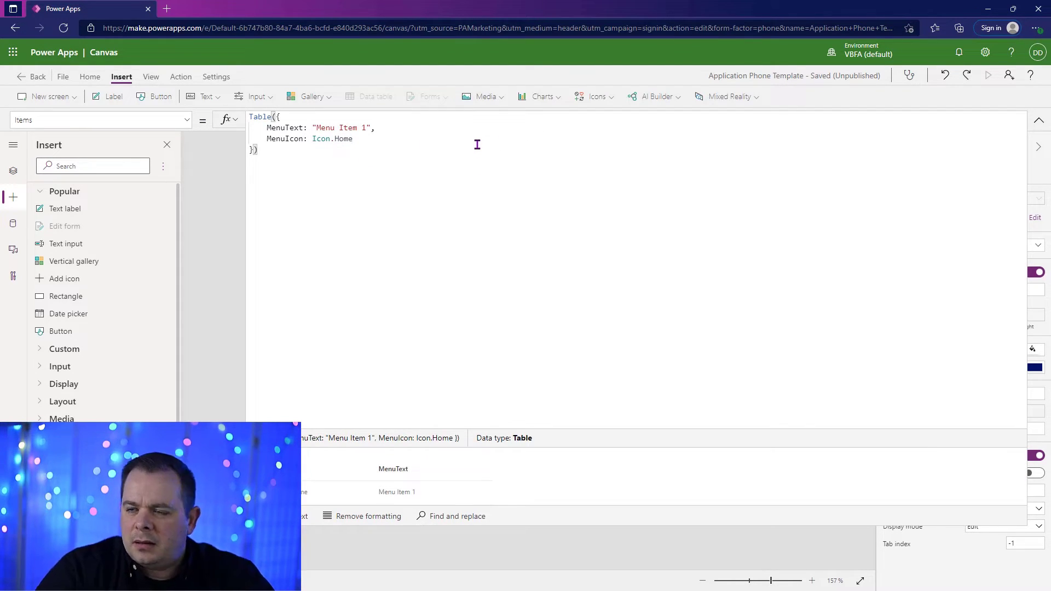
type("ScreenTo")
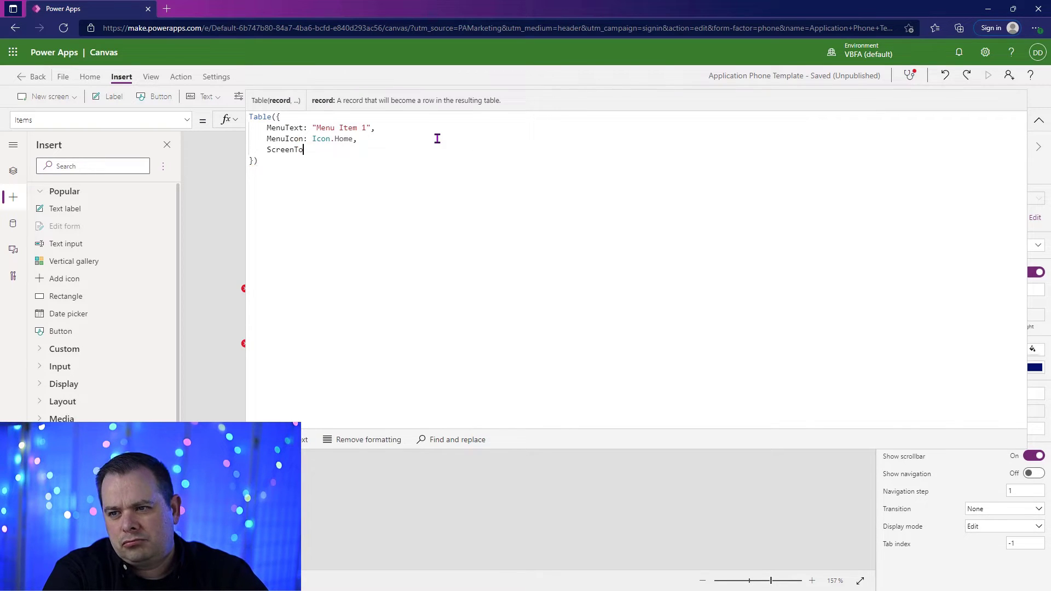
type("GoTo:")
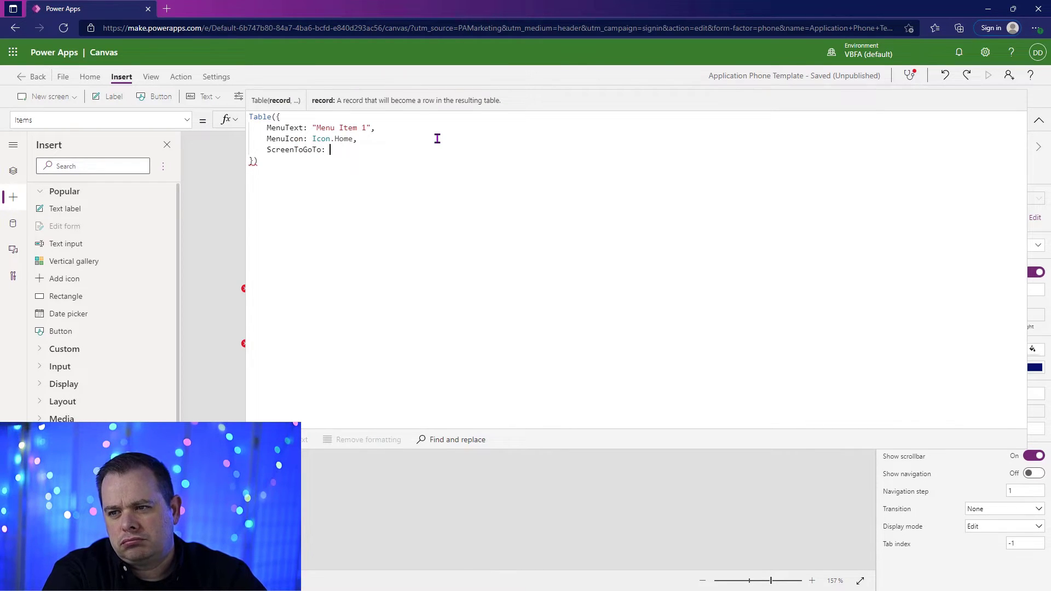
type("App")
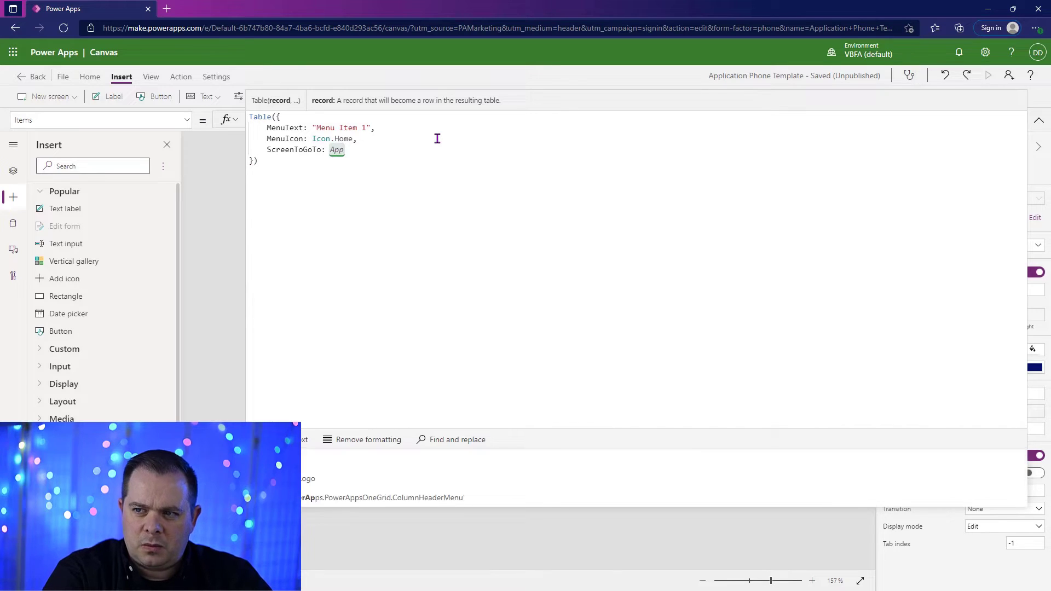
type(".ActiveScreen")
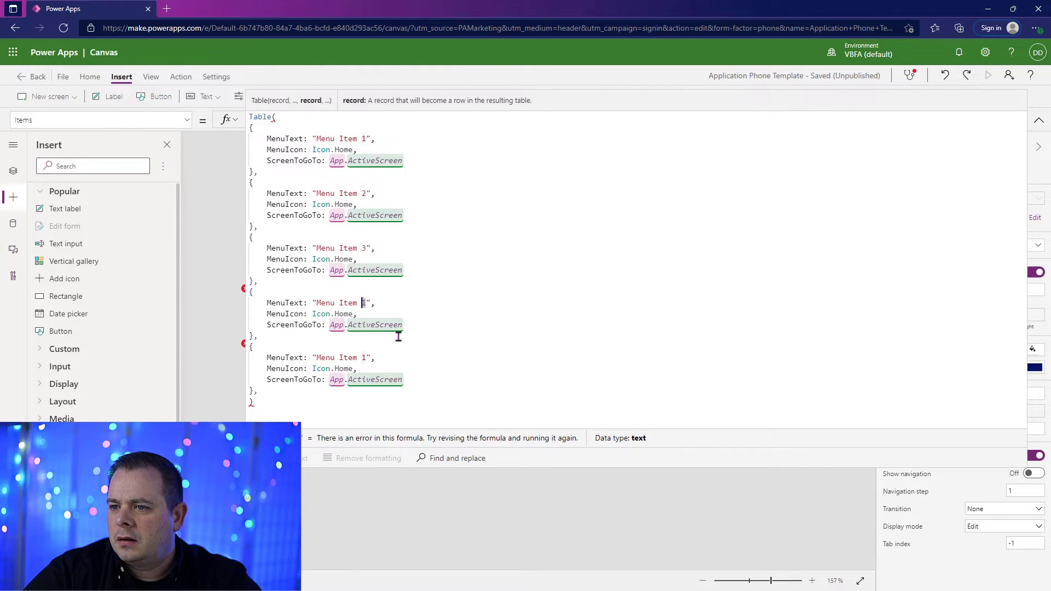
- Give the remaining records distinct icons such as AddDocument and Car
type("4")
left_click(320, 358)
type("5")
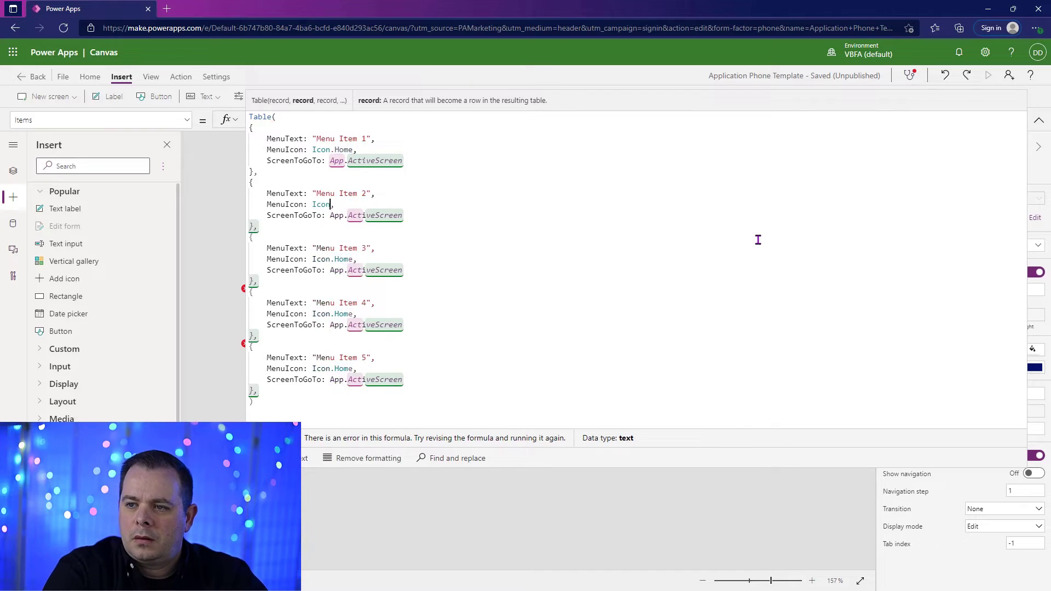
type("Document")
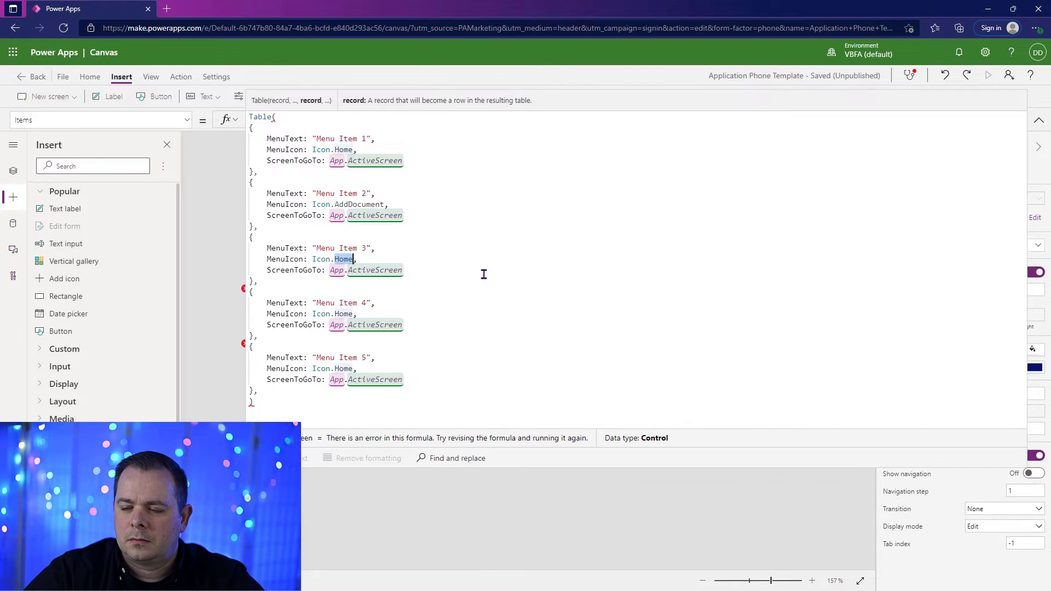
key("Delete")
type("Airplan")
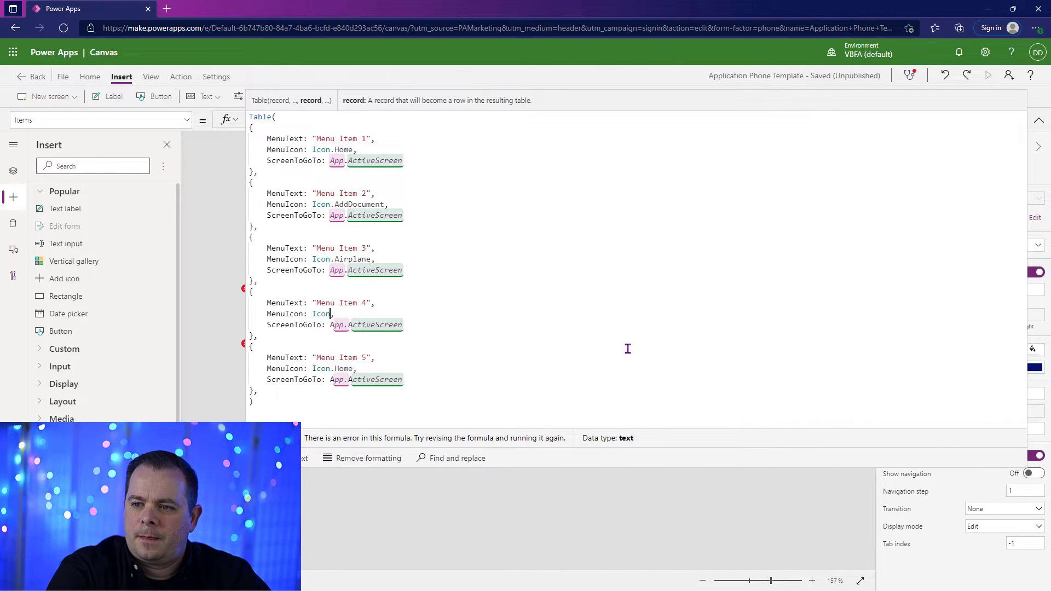
type("Car")
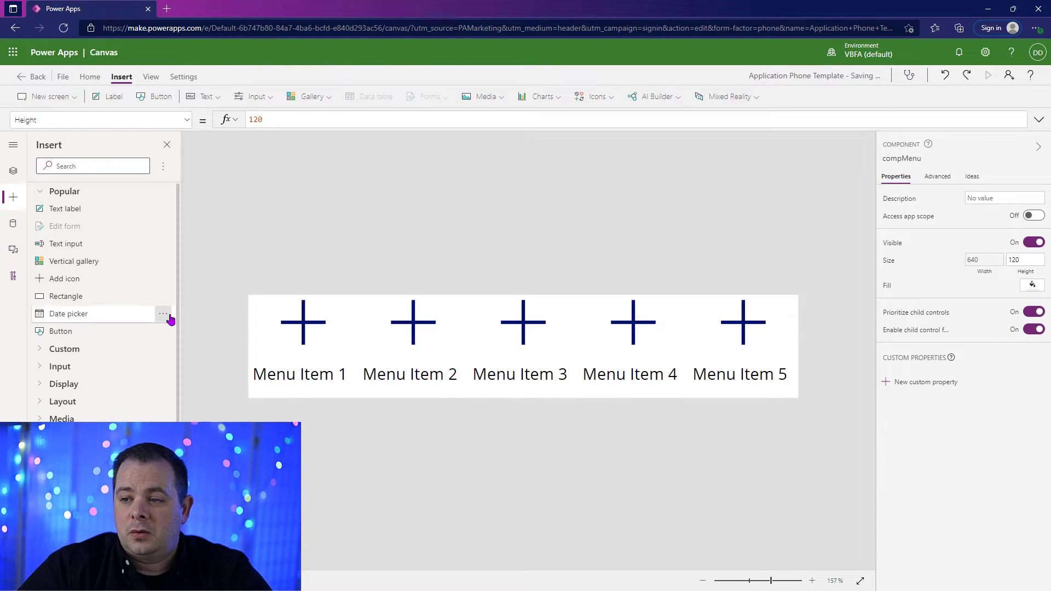
- Set the gallery icon's Icon property to ThisItem.MenuIcon
left_click(302, 322)
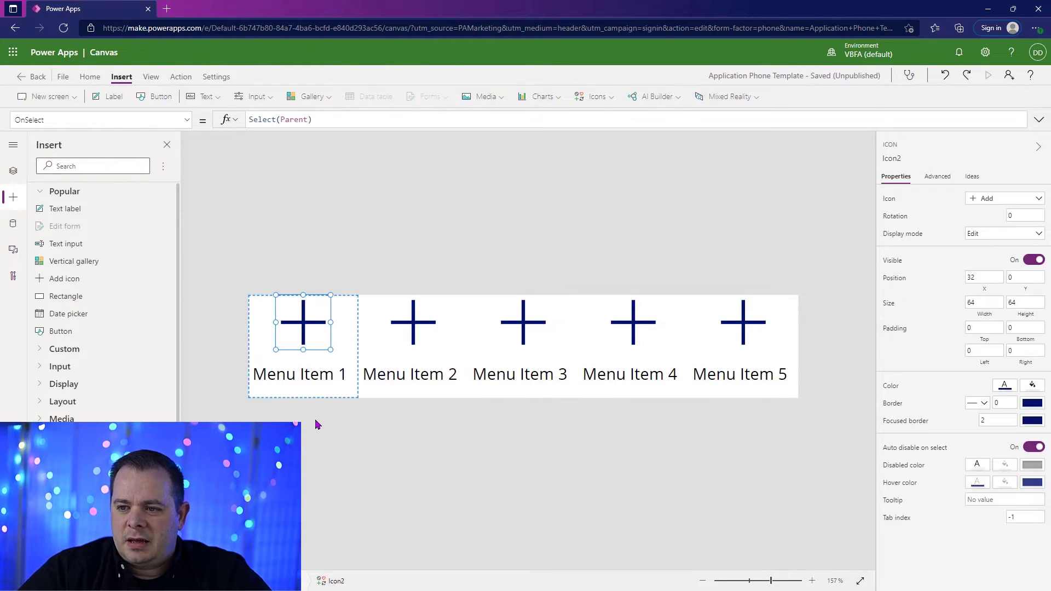
left_click(300, 374)
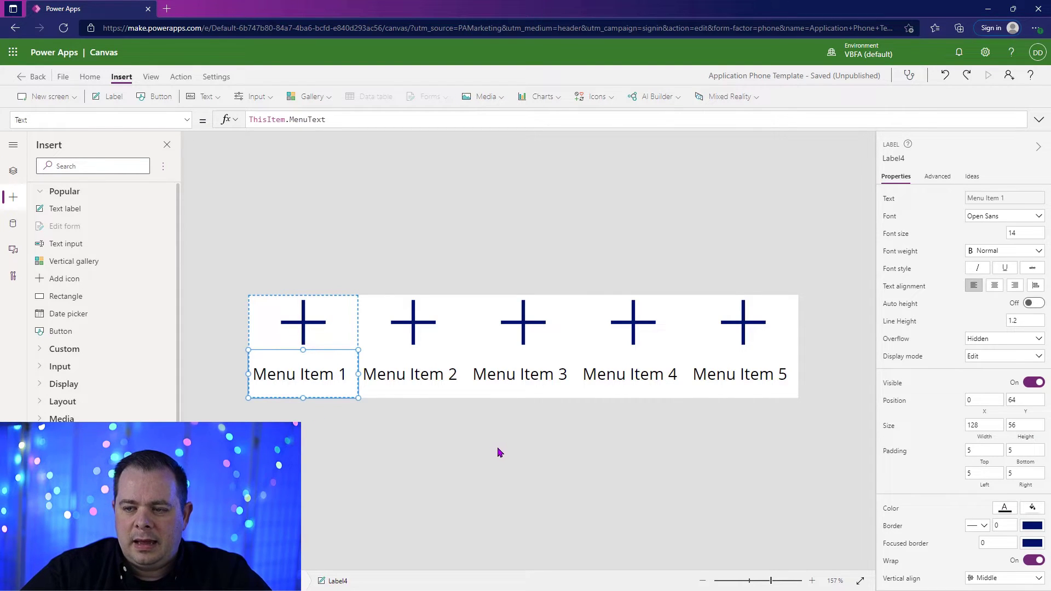
left_click(303, 322)
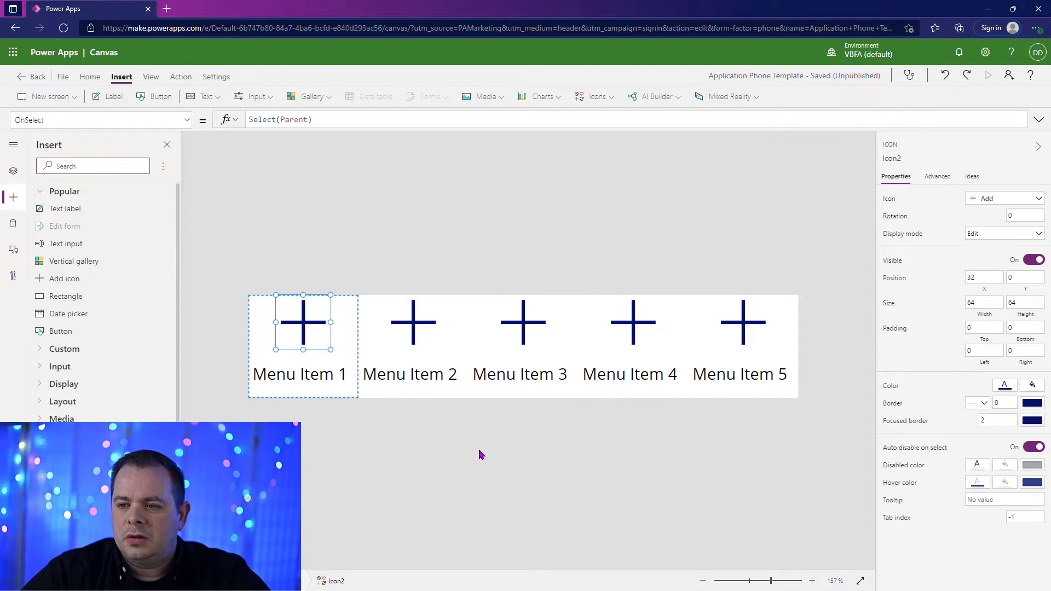
mouse_move(813, 216)
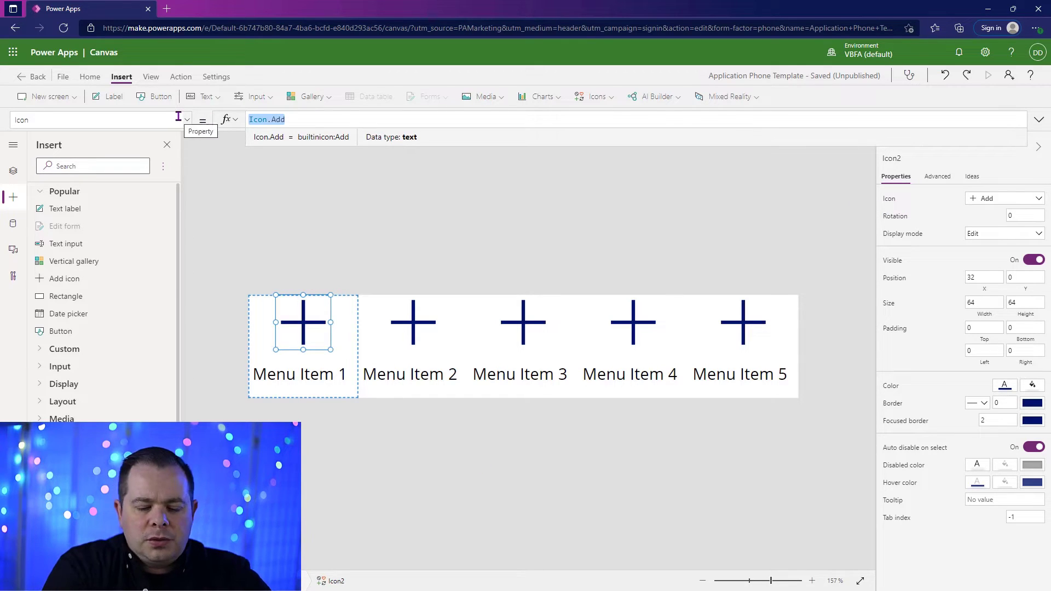
type("ThisItem")
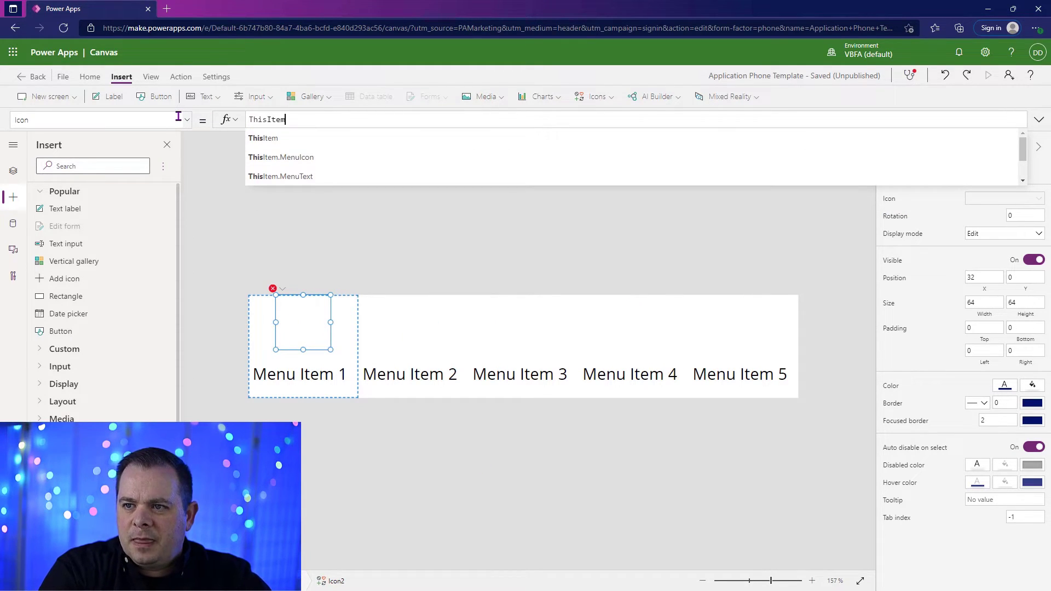
type(".I")
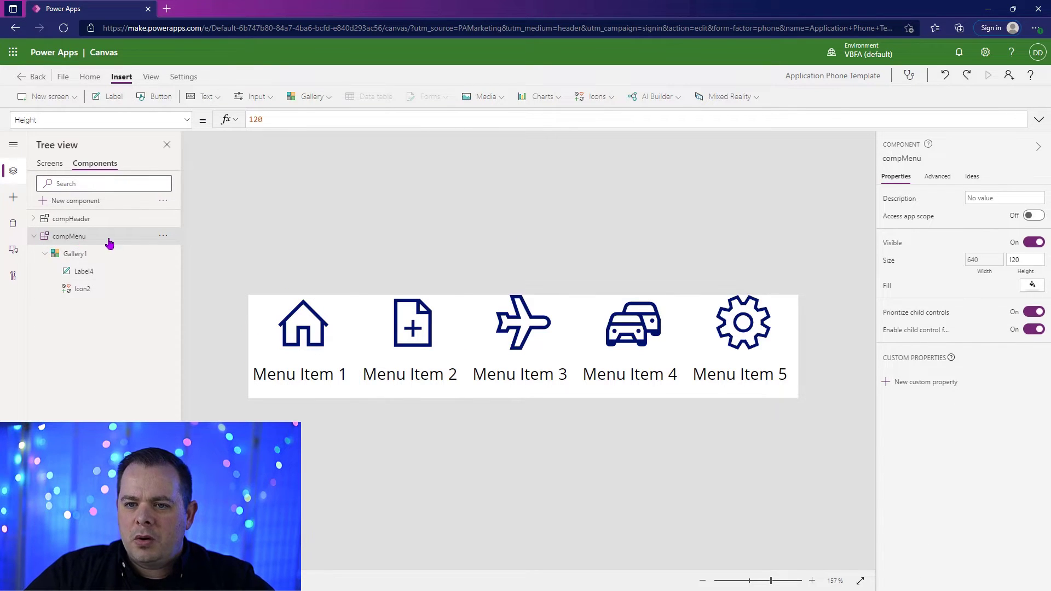
mouse_move(112, 272)
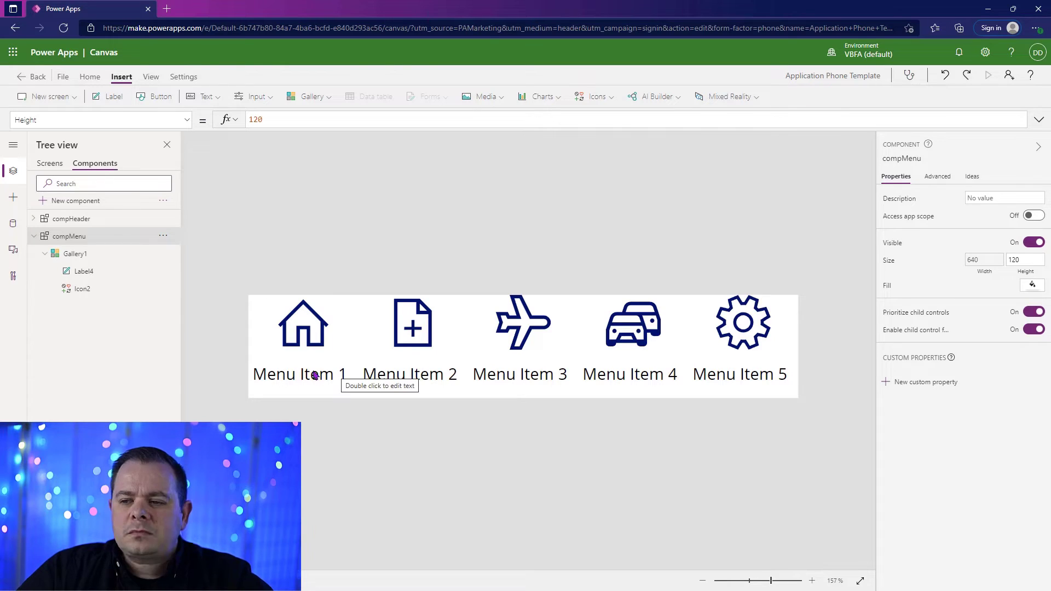
- Add a ForegroundColor custom property set to Navy and colour the icon and label with it
left_click(927, 381)
type("Foregroun")
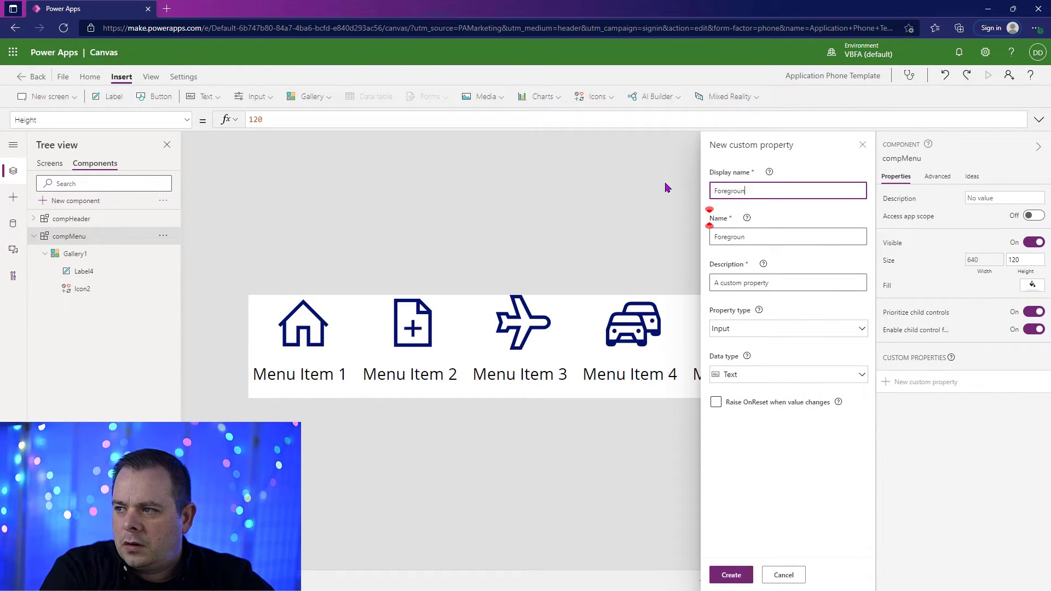
left_click(787, 374)
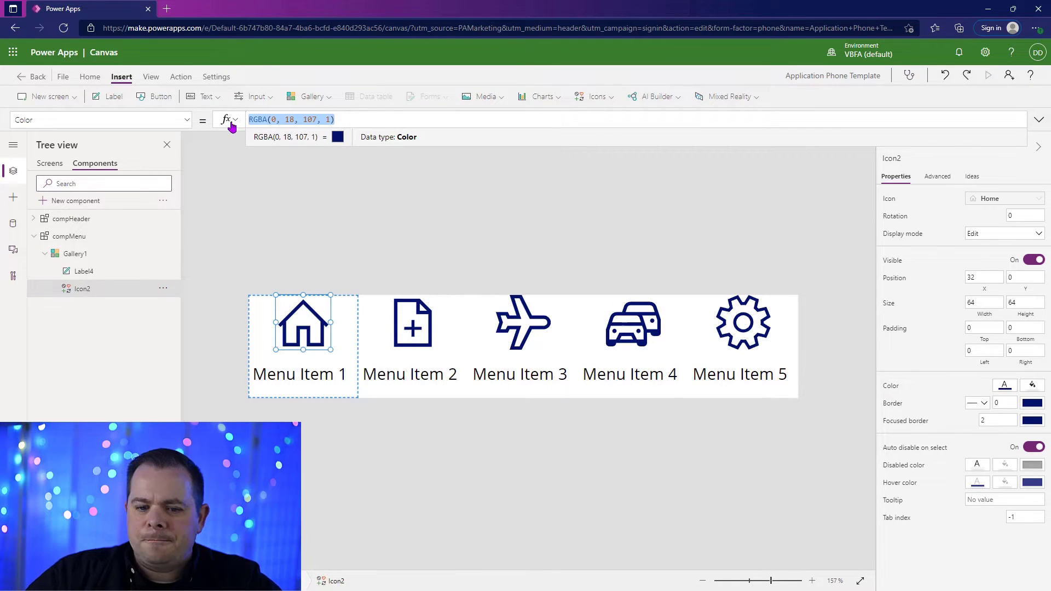
type("compMenu")
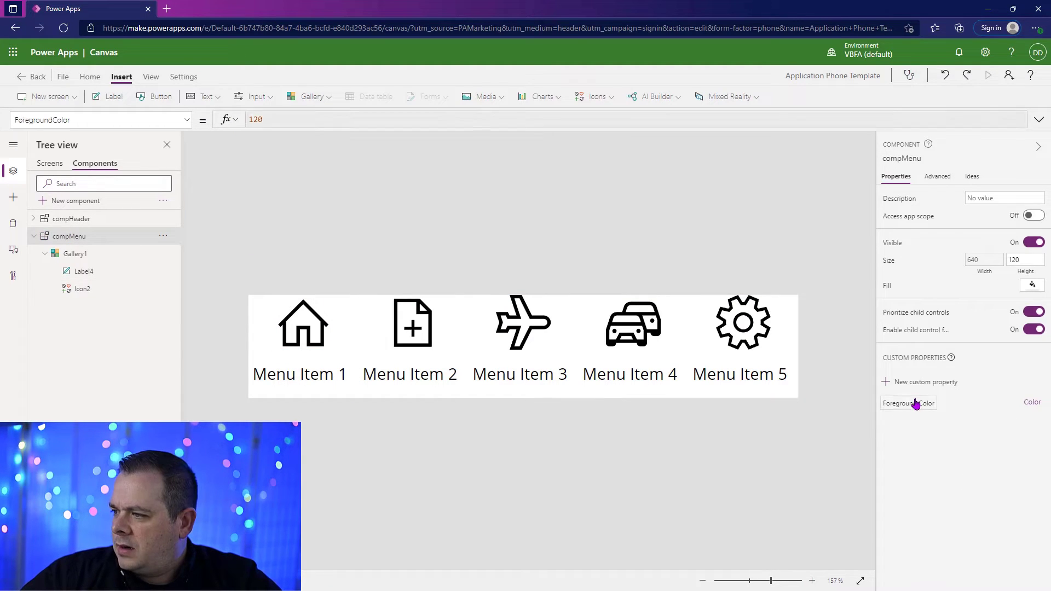
left_click(909, 403)
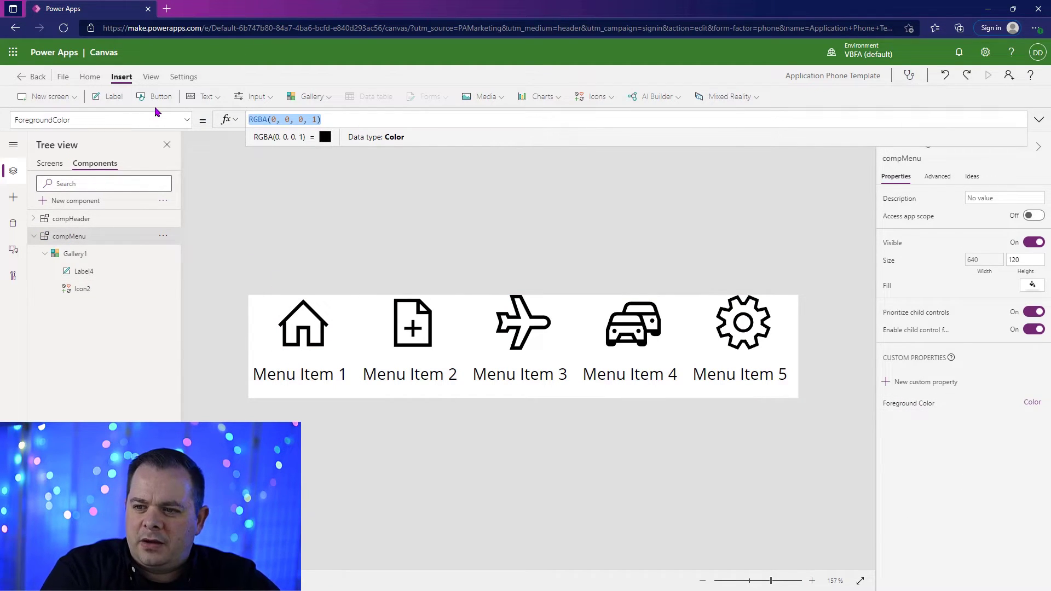
type("Na")
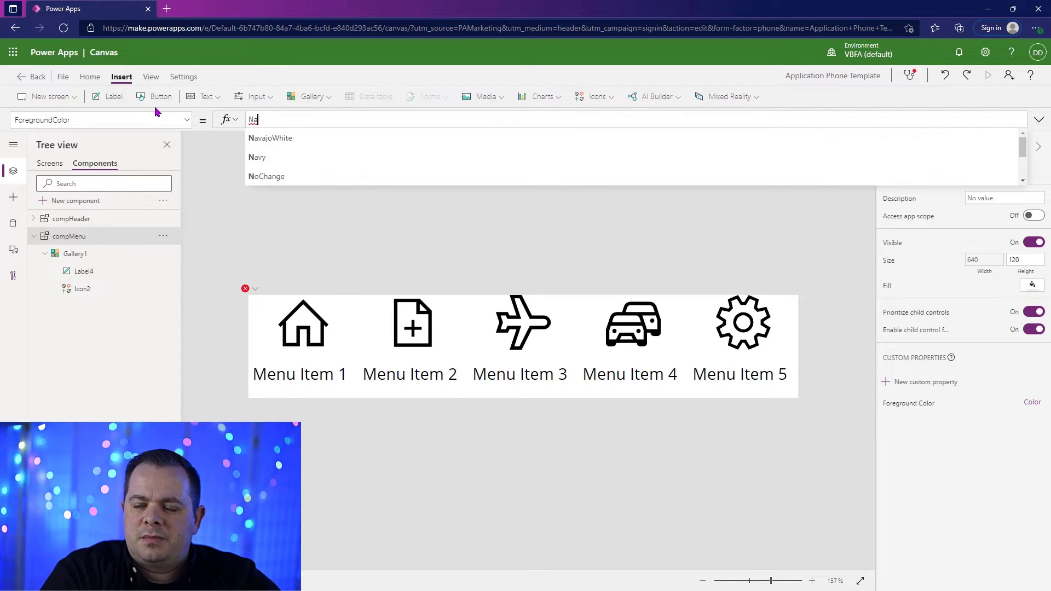
left_click(256, 157)
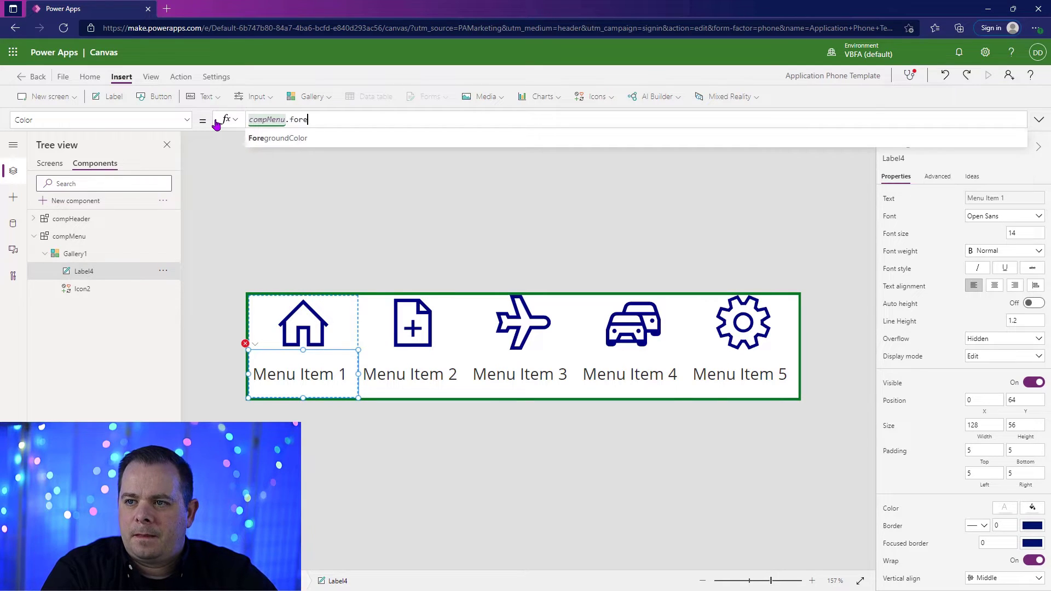
key("Enter")
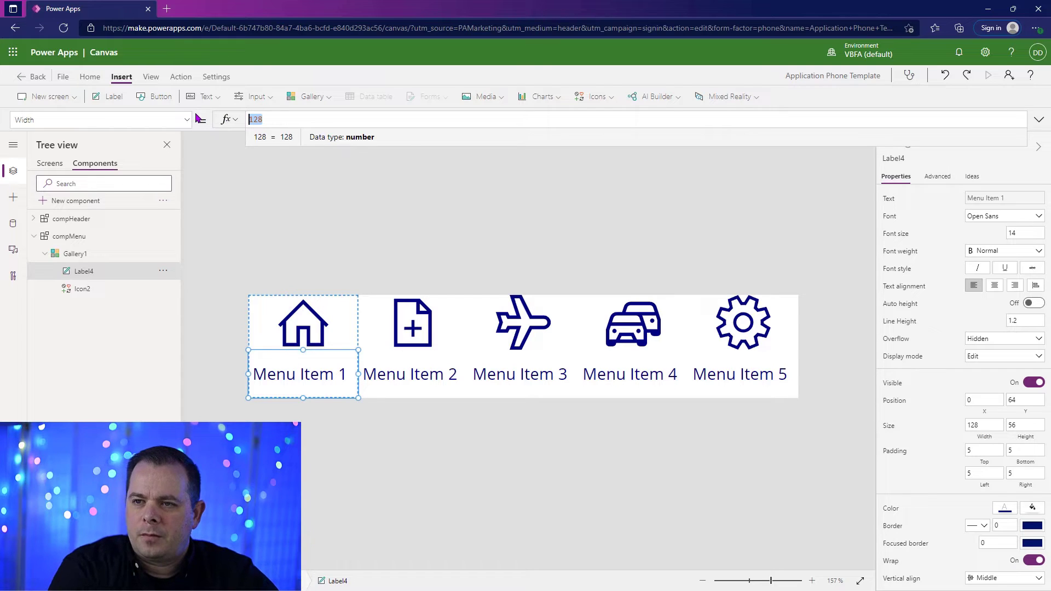
- Make the label Parent.TemplateWidth wide and centre the icon using TemplateWidth minus Self.Width
type("Parent.Template")
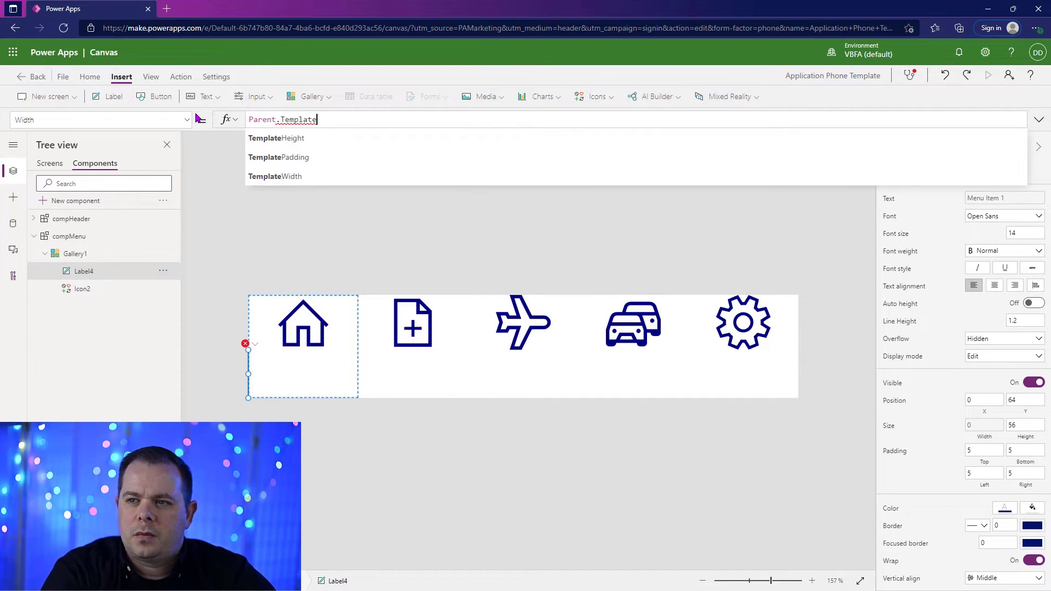
left_click(82, 288)
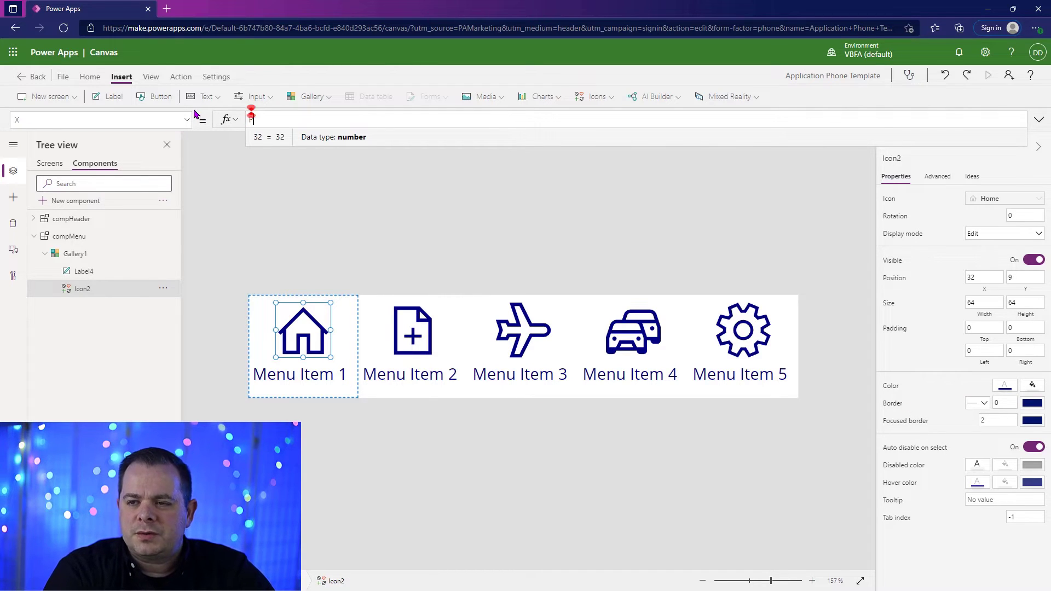
type("Parent.TemplateWidth / 2")
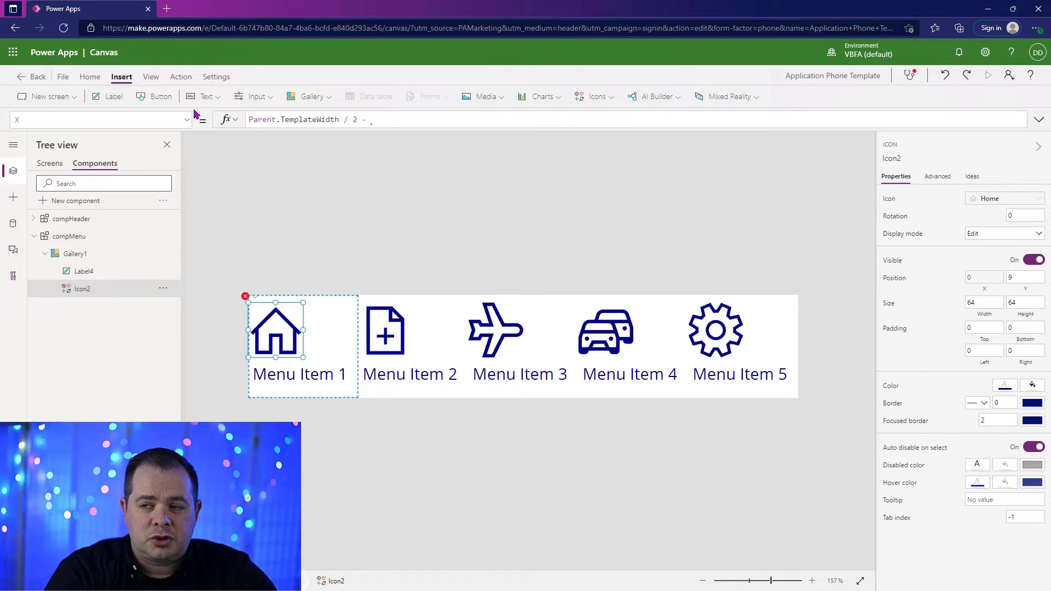
type("- Self.Width / 2")
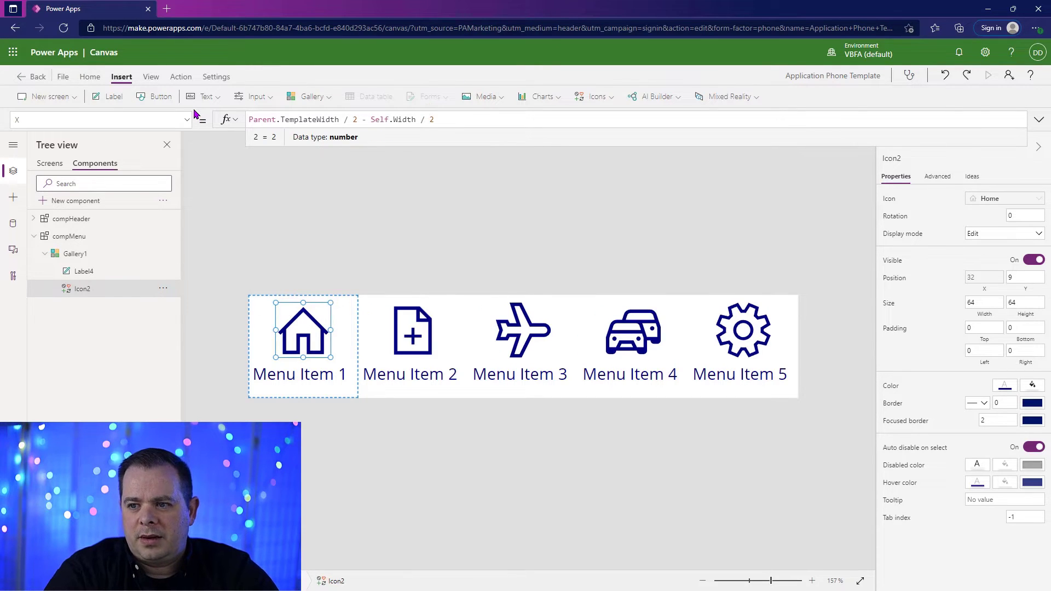
left_click(84, 270)
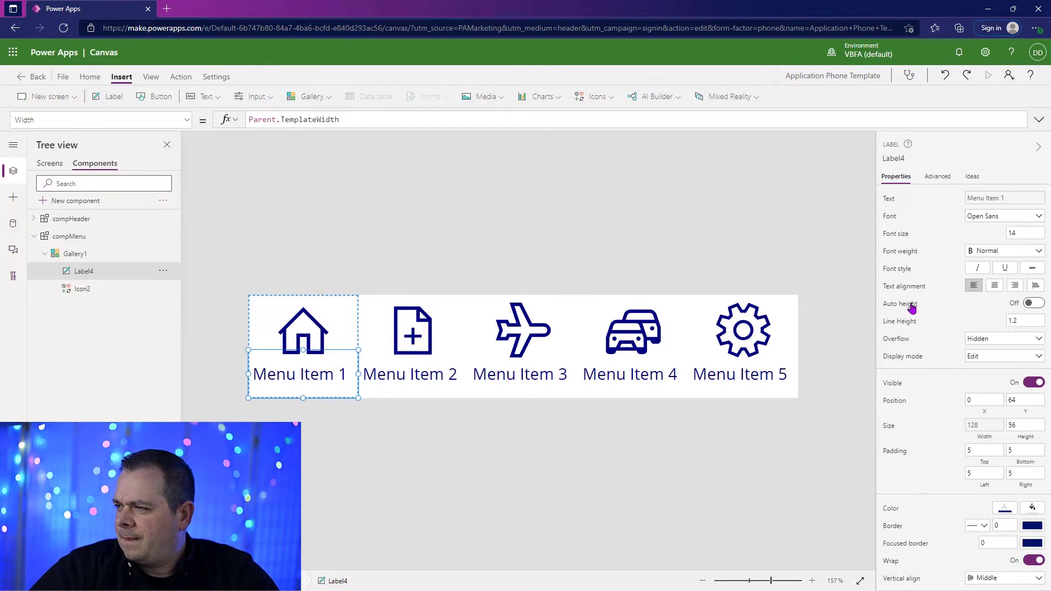
left_click(994, 284)
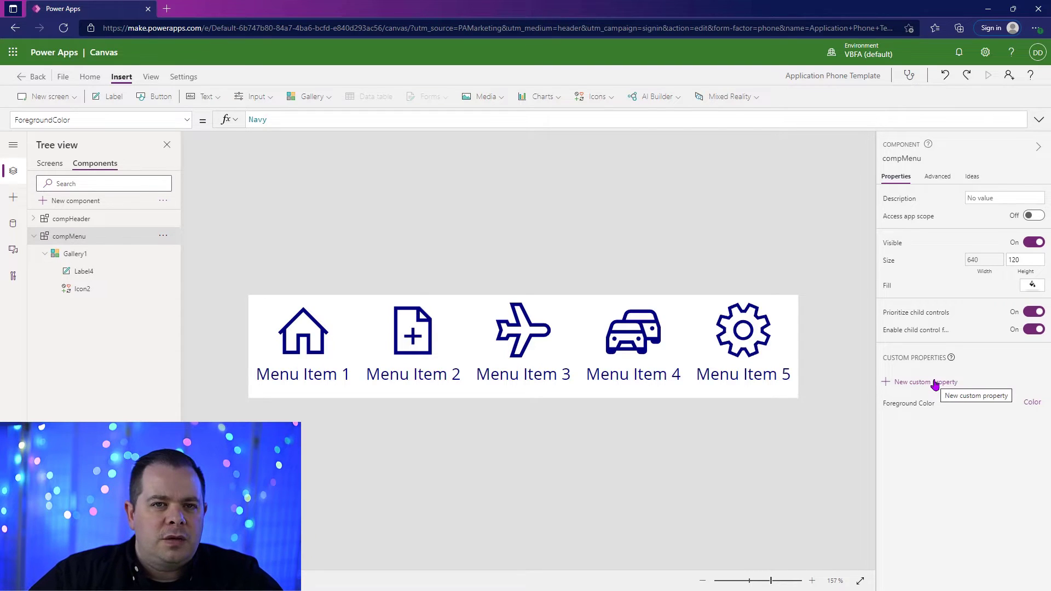
- Add a Background Color custom property and set its value to DarkGray
left_click(925, 381)
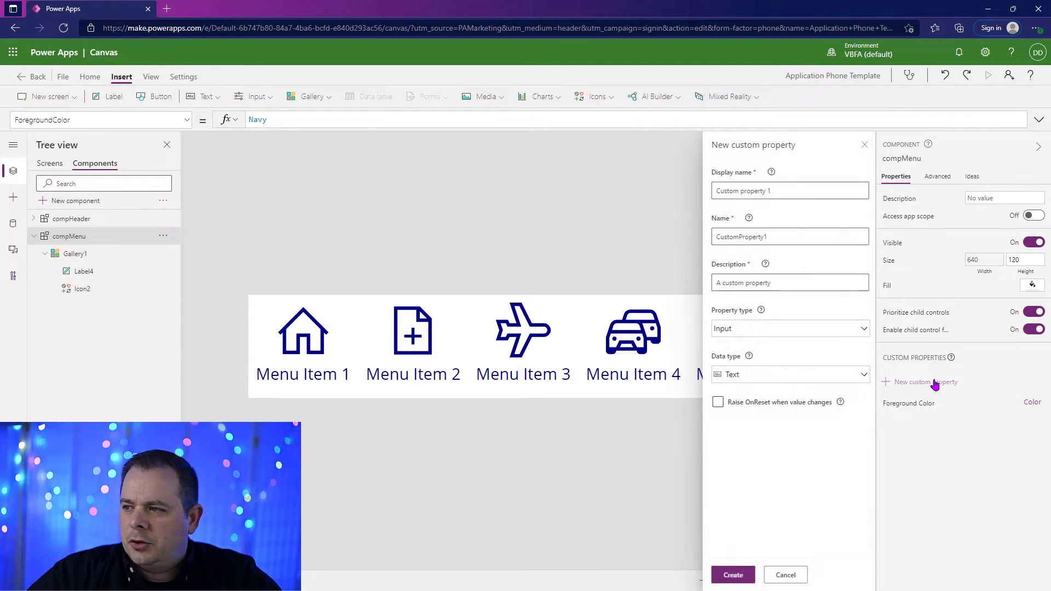
type("Background Color")
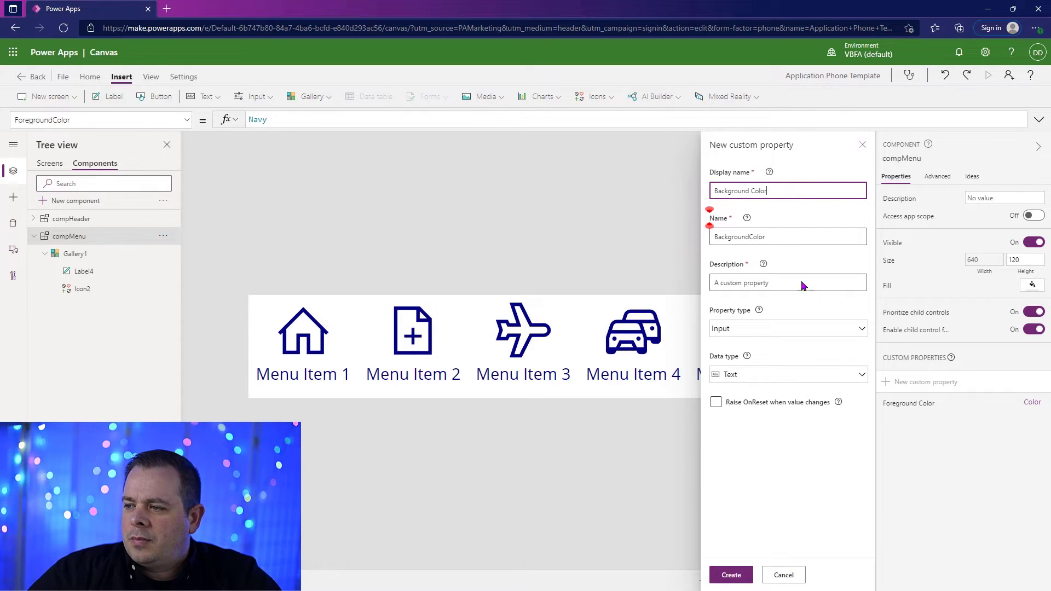
left_click(730, 575)
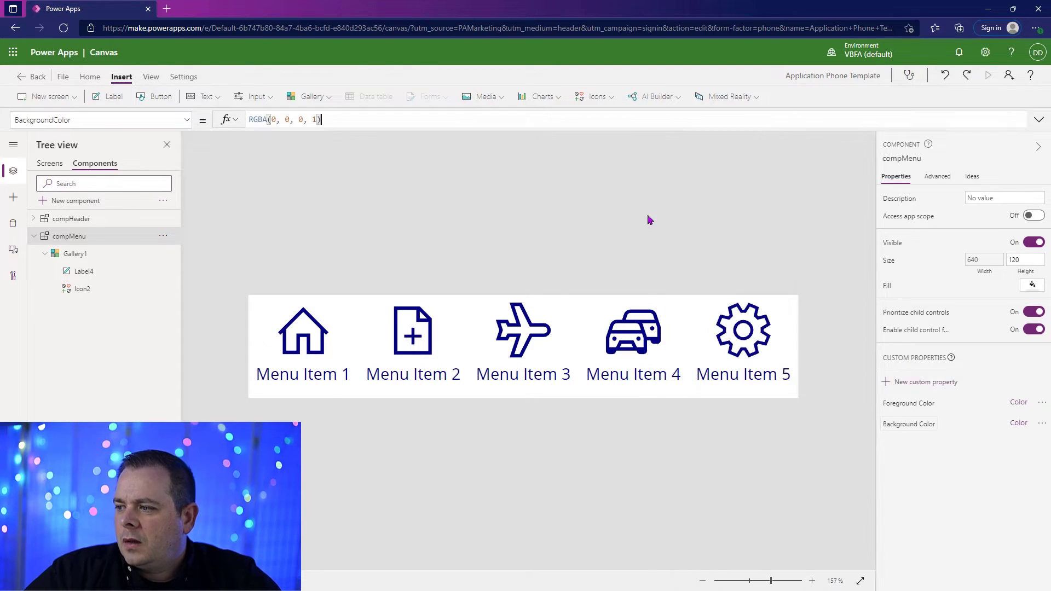
left_click(281, 120)
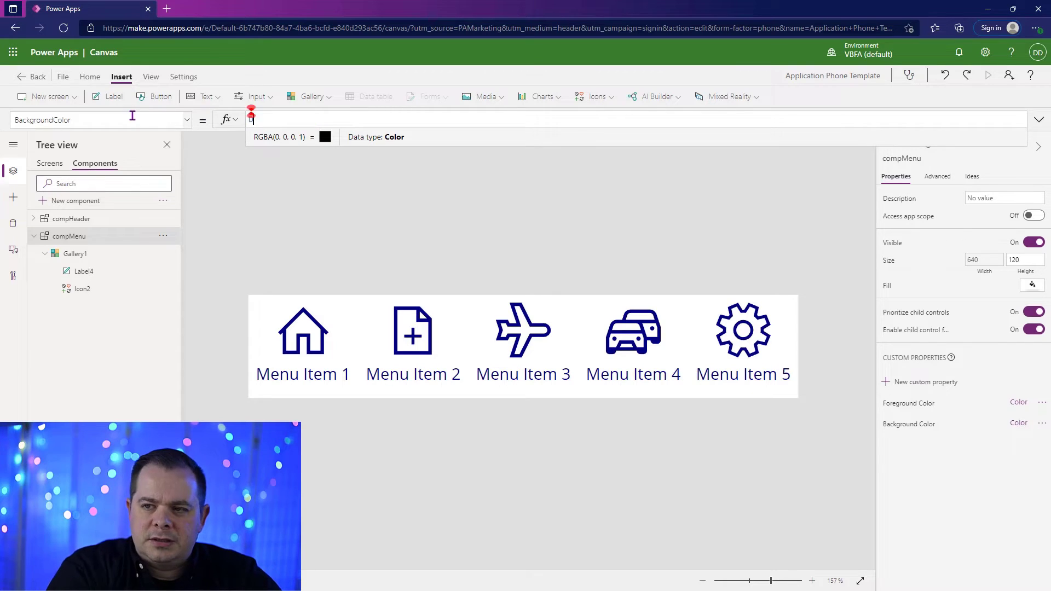
type("DarkGray")
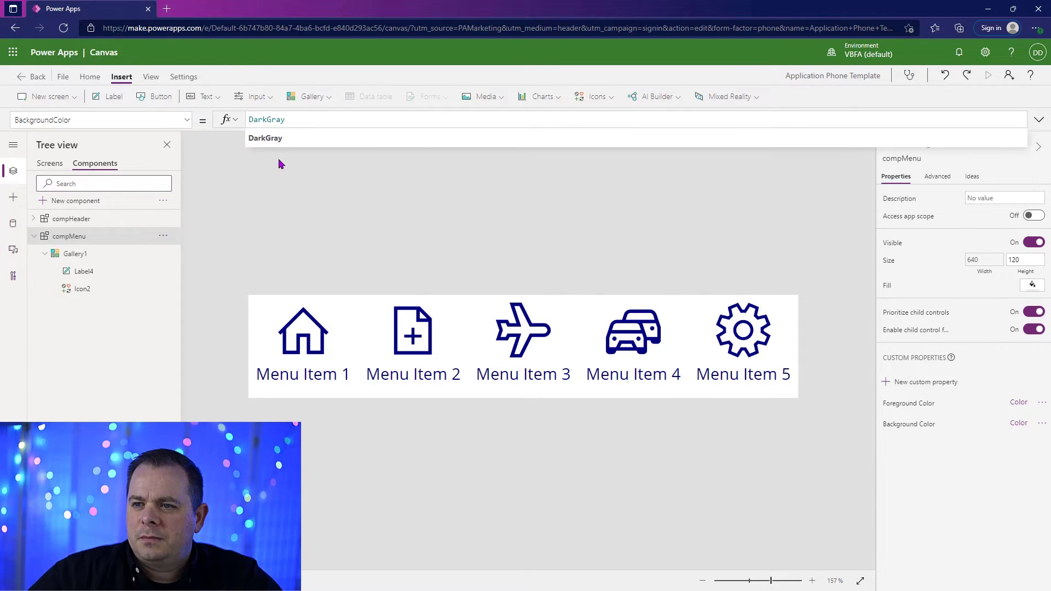
- Create a Selected Item Fill custom property of Color type
left_click(926, 381)
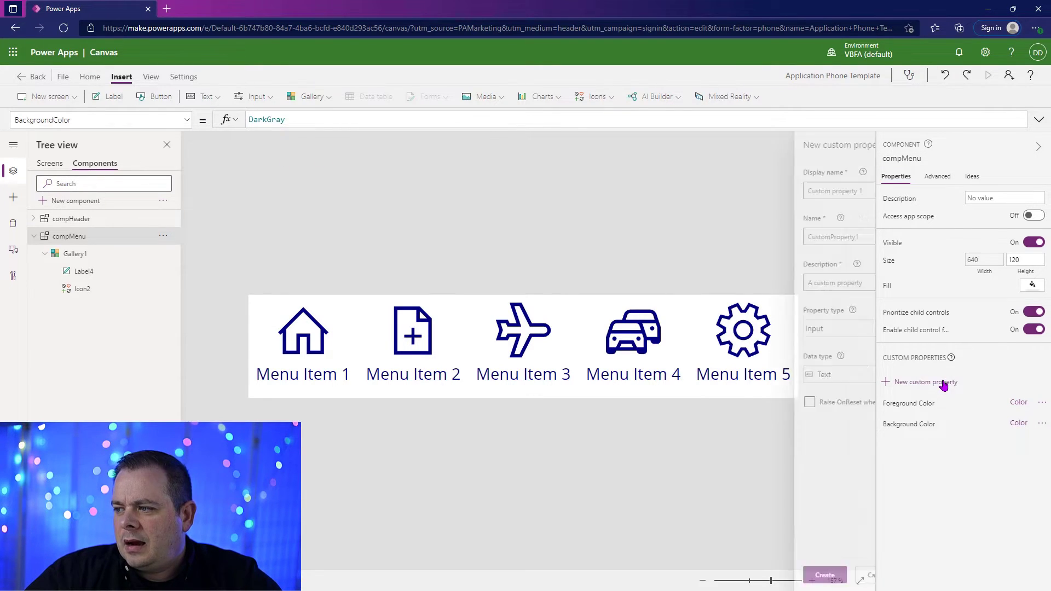
left_click(928, 381)
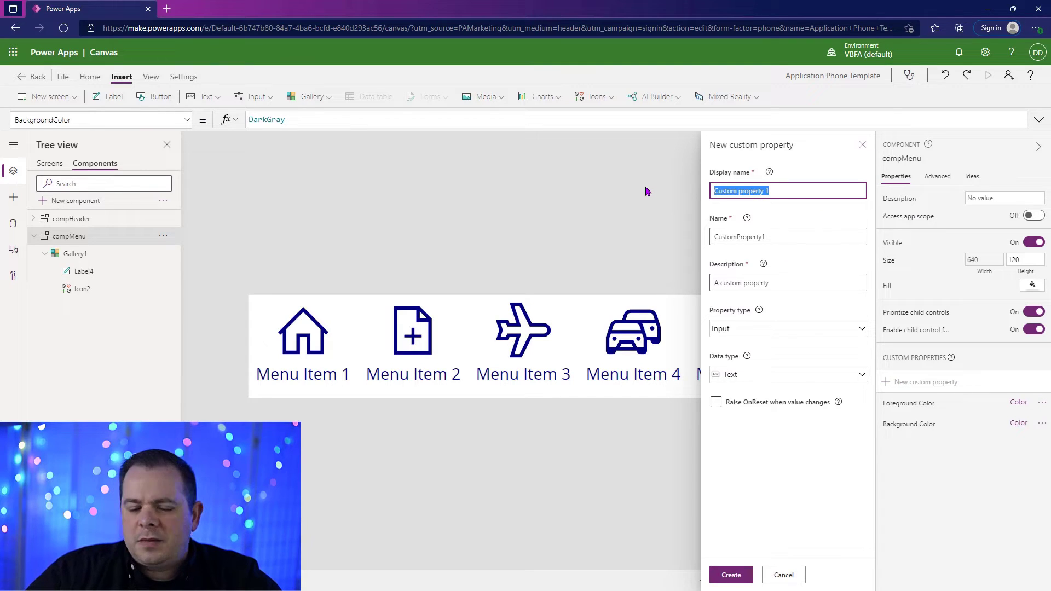
type("Selected Item Fill")
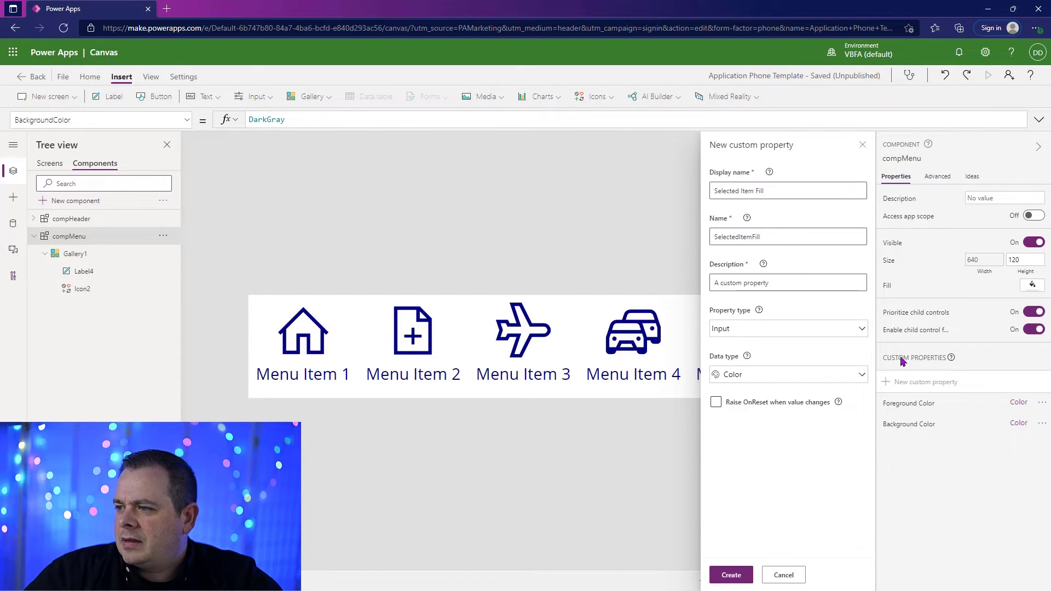
double_click(759, 191)
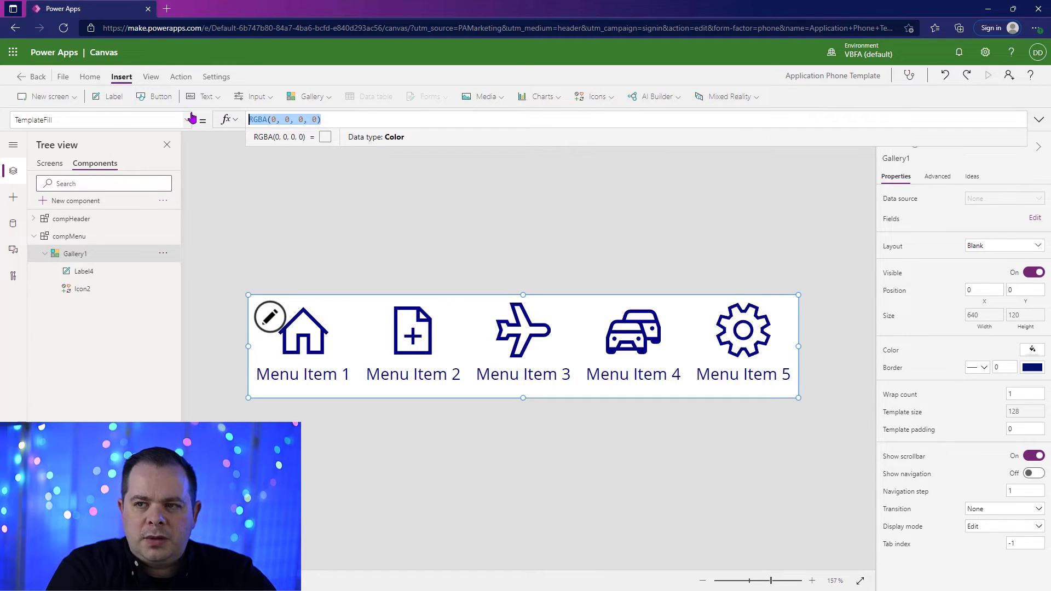
- Set TemplateFill to If(ThisItem.IsSelected, SelectedItemBackgroundColor, BackgroundColor) and make the highlight LightGray
type("If(T")
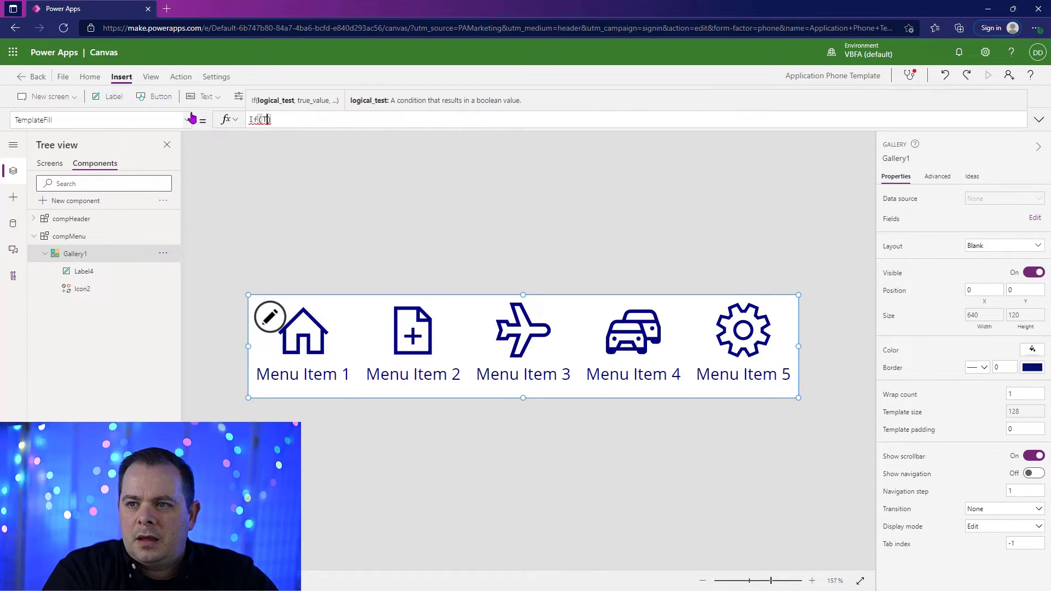
type("ThisItem.IsSelected")
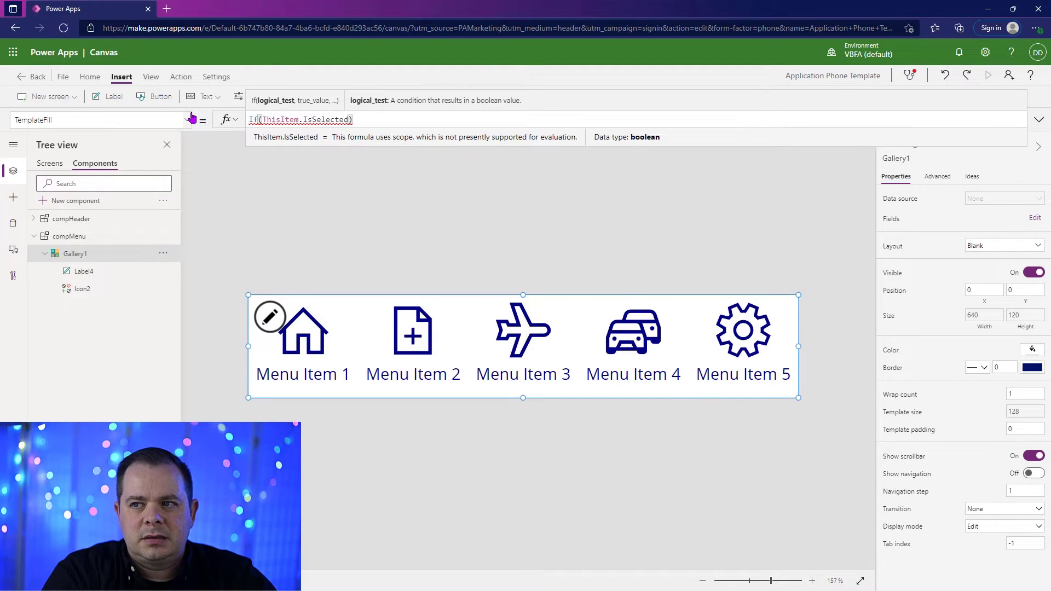
type(", compMenu.")
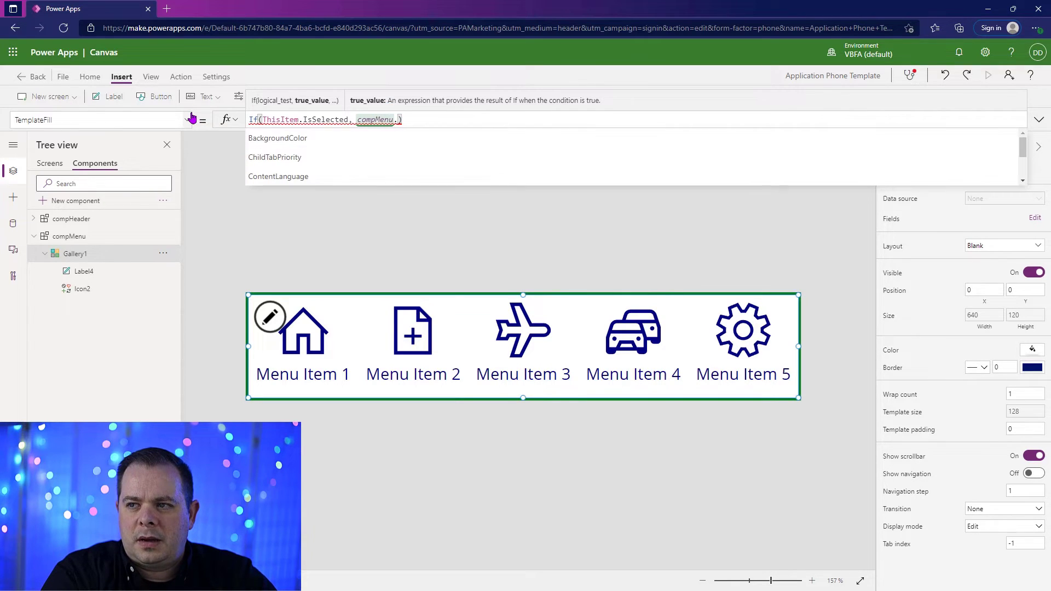
type("sele")
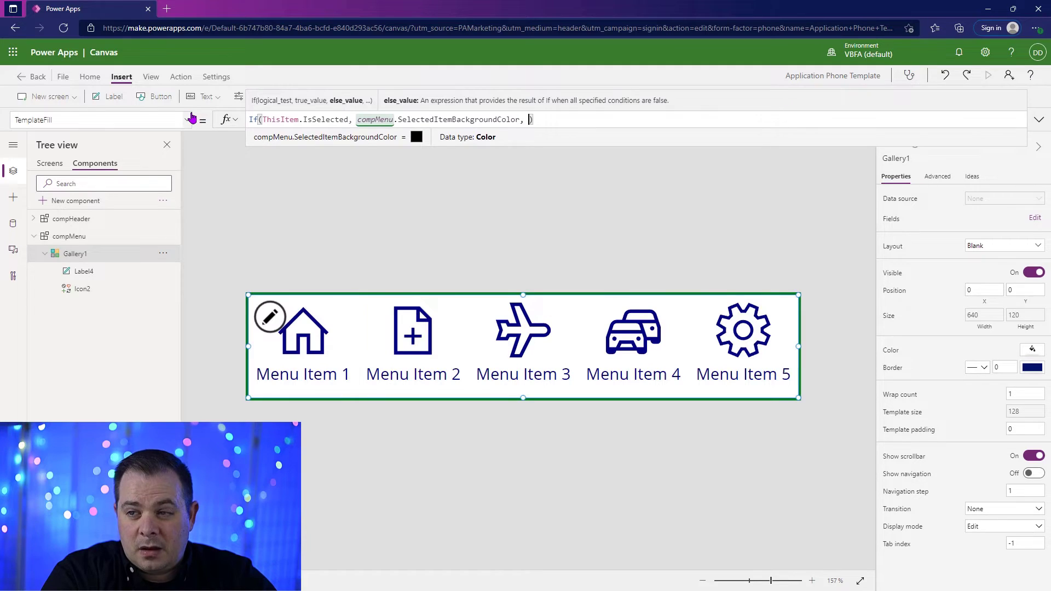
type("compMenu")
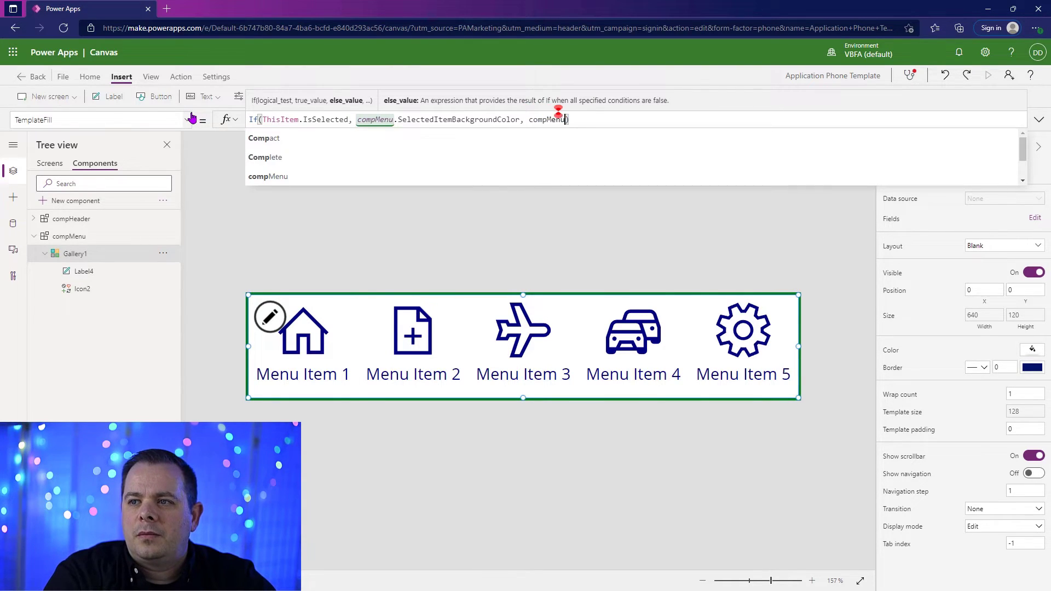
type(".")
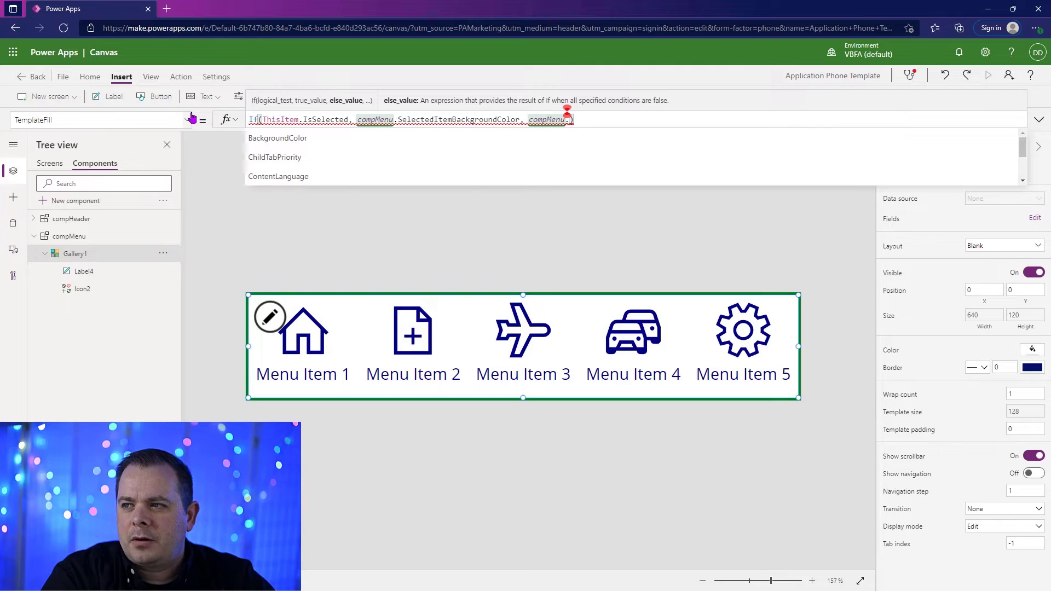
left_click(69, 236)
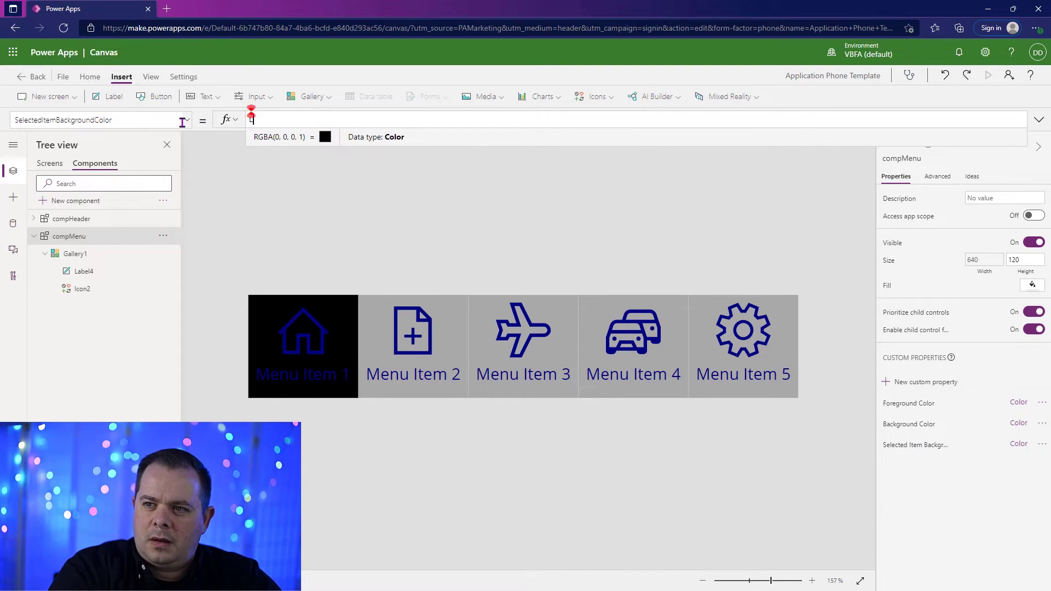
type("LightGray")
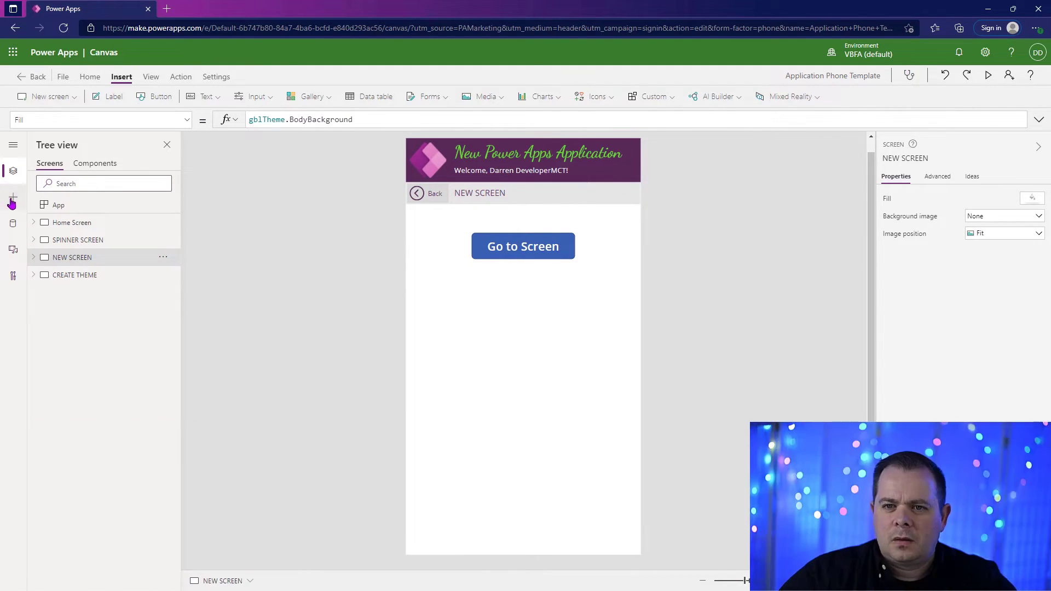
- Insert compMenu onto the CREATE THEME screen
left_click(13, 197)
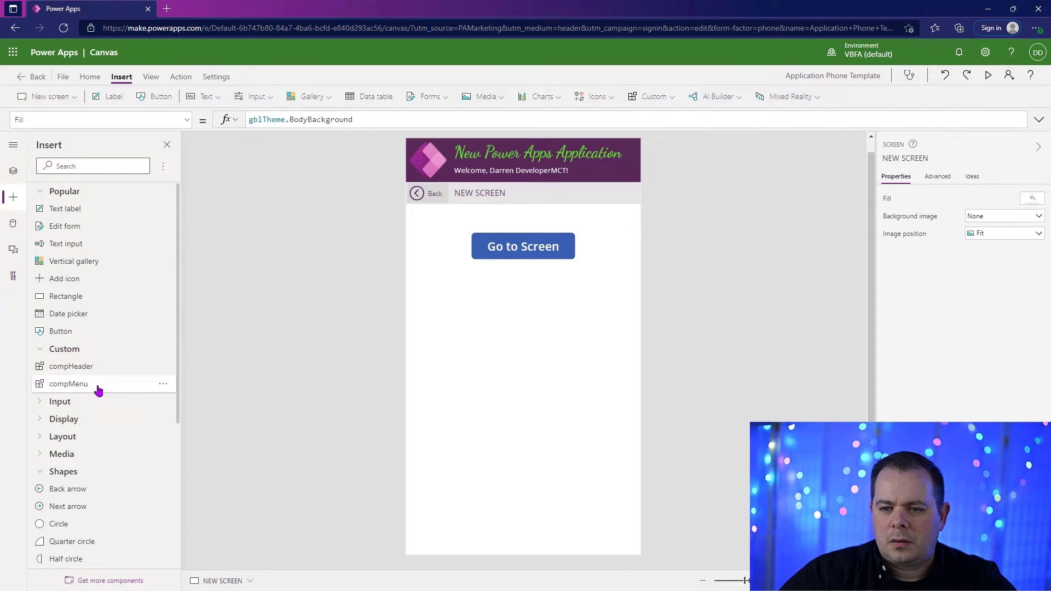
left_click(68, 383)
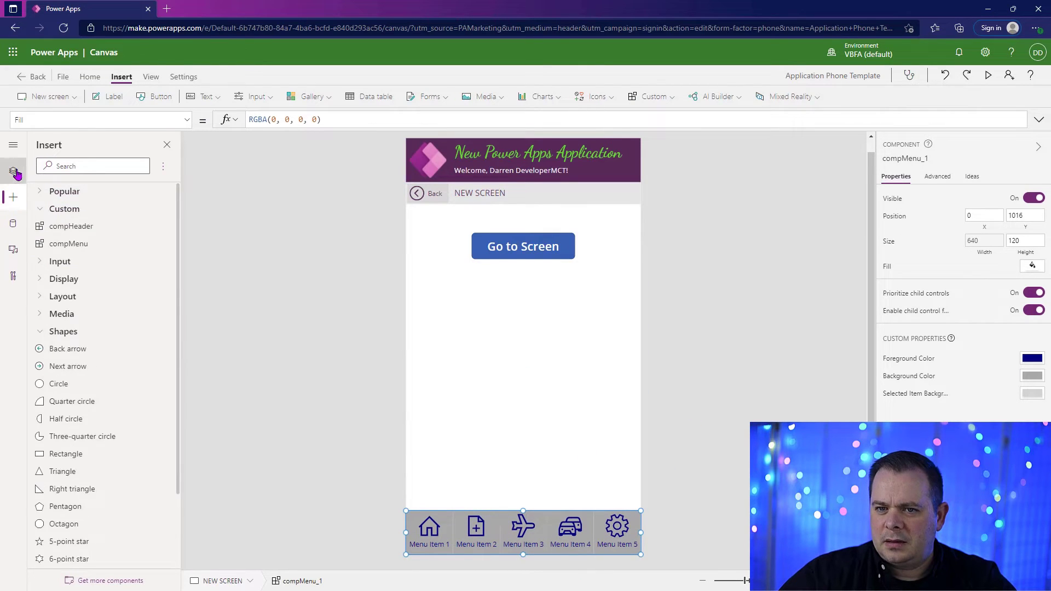
left_click(13, 170)
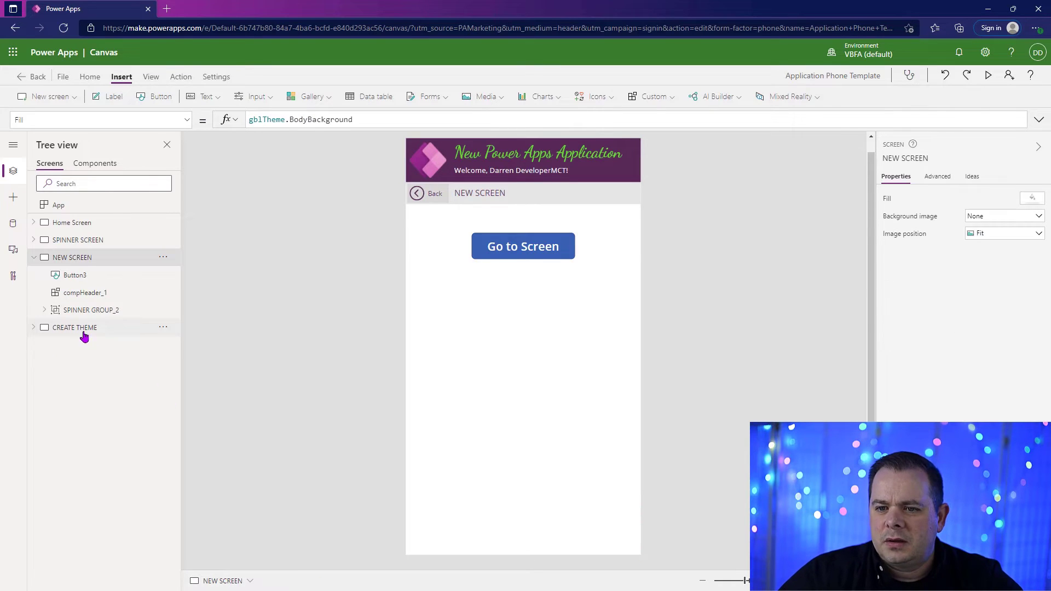
left_click(74, 327)
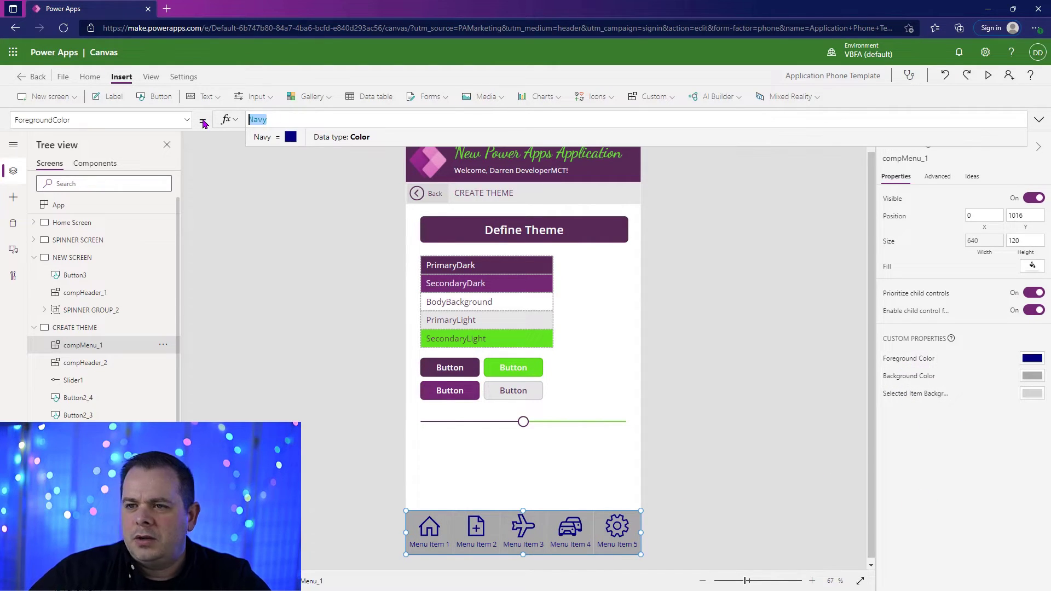
- Bind the menu's foreground and background colours to gblTheme values and try Menu Item 2 in preview
type("gblTheme")
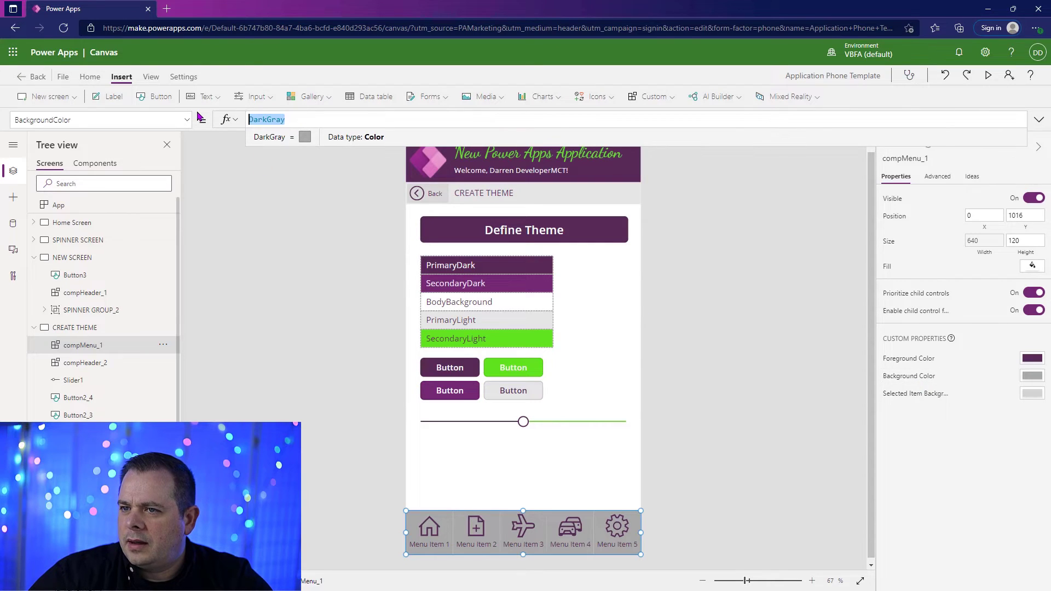
type("gblTheme.PrimaryLight")
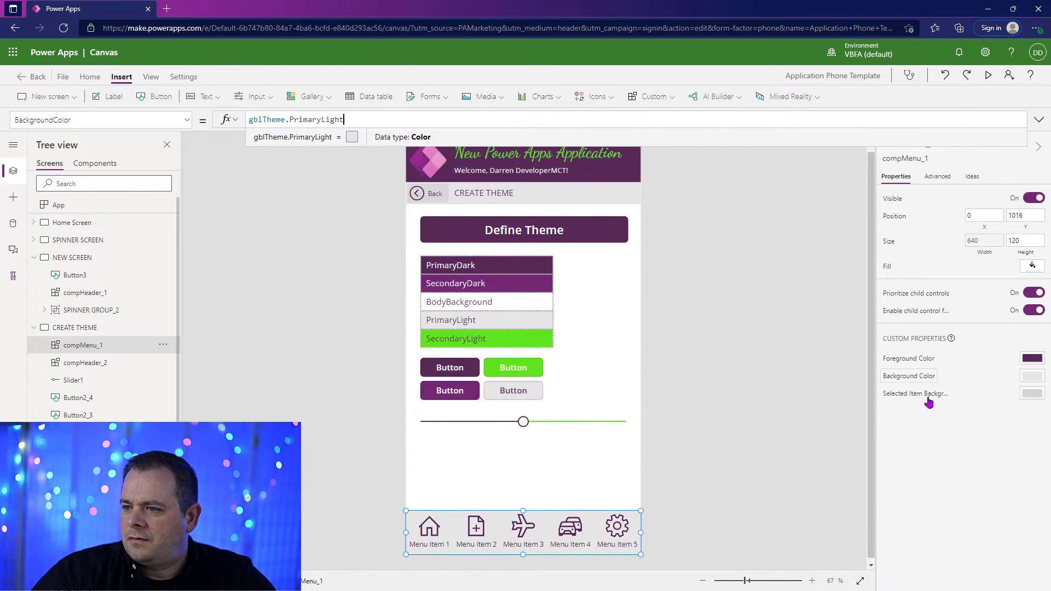
left_click(915, 393)
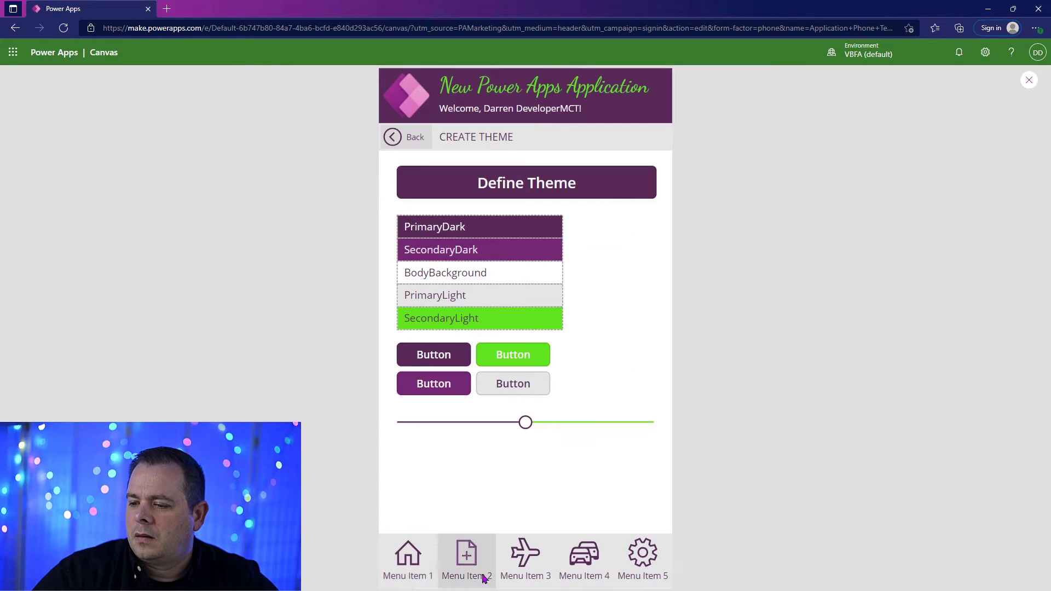
left_click(525, 561)
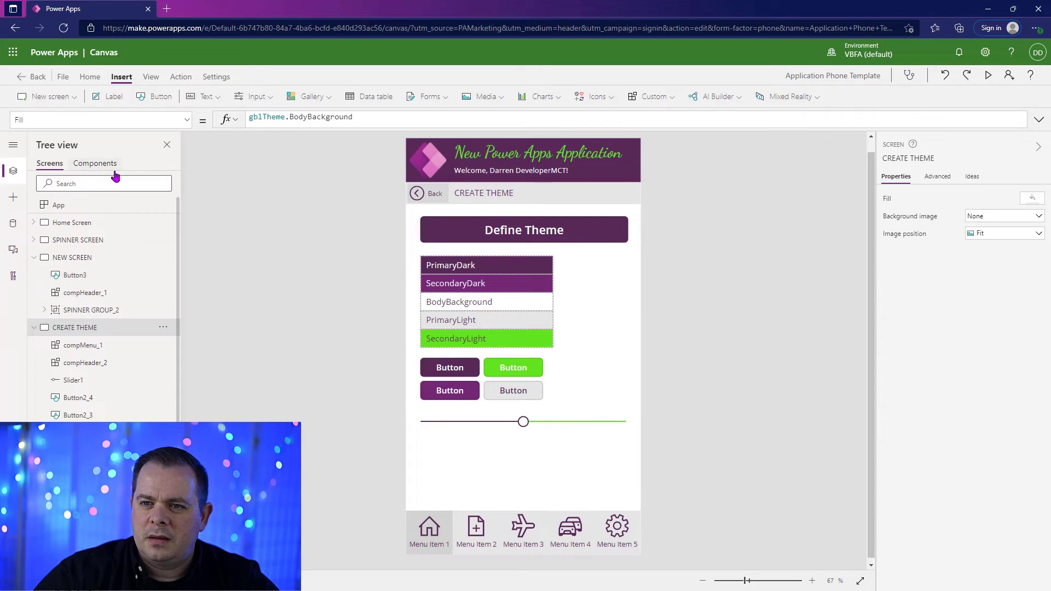
- Use compMenu.ForegroundColor for the selected Gallery1 tile and compMenu.BackgroundColor for its Icon2, inverting the highlight
left_click(95, 163)
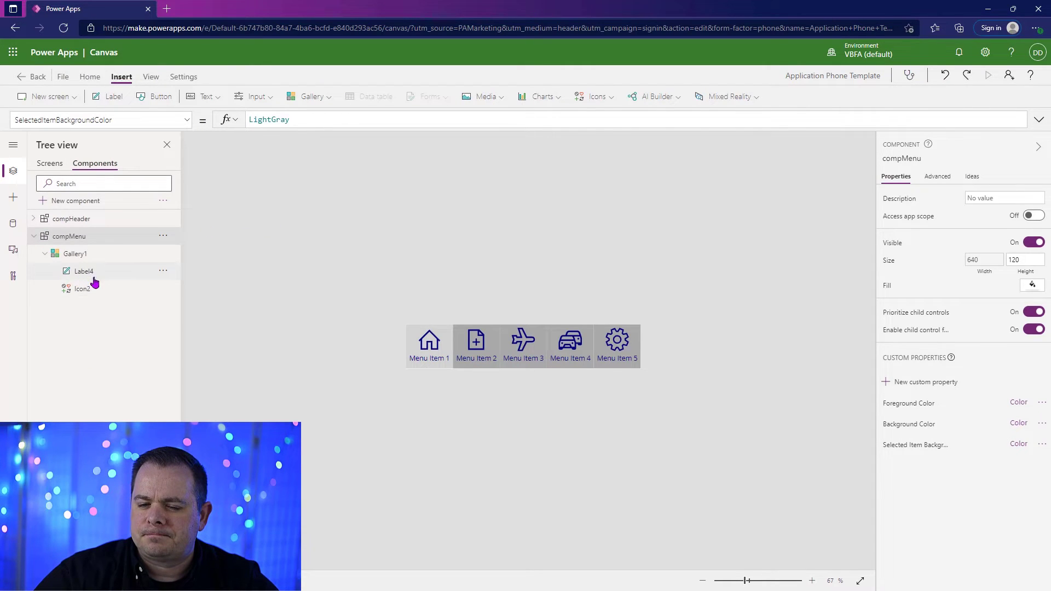
left_click(74, 253)
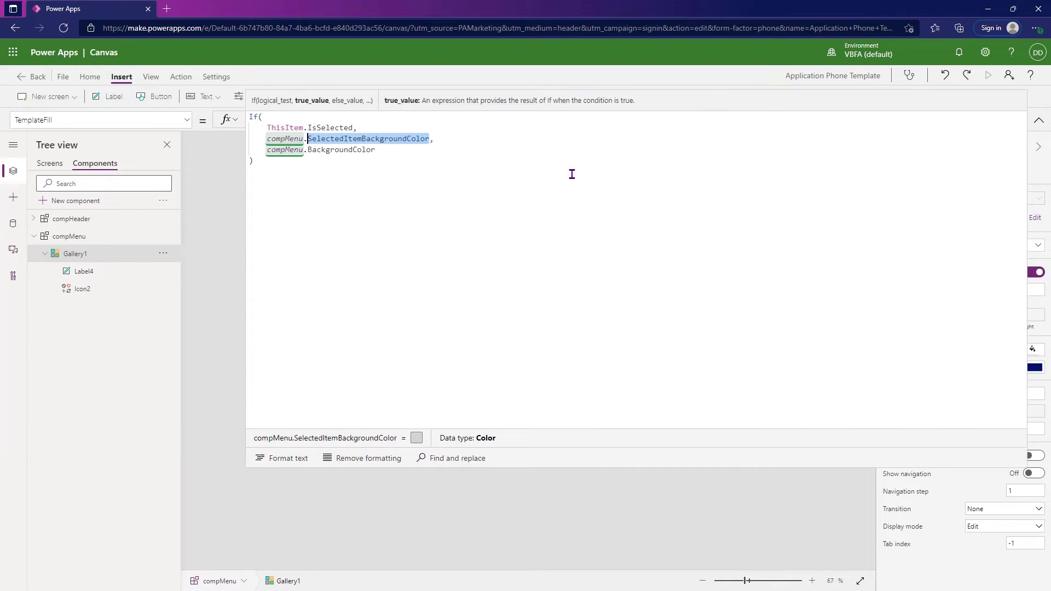
type("fore")
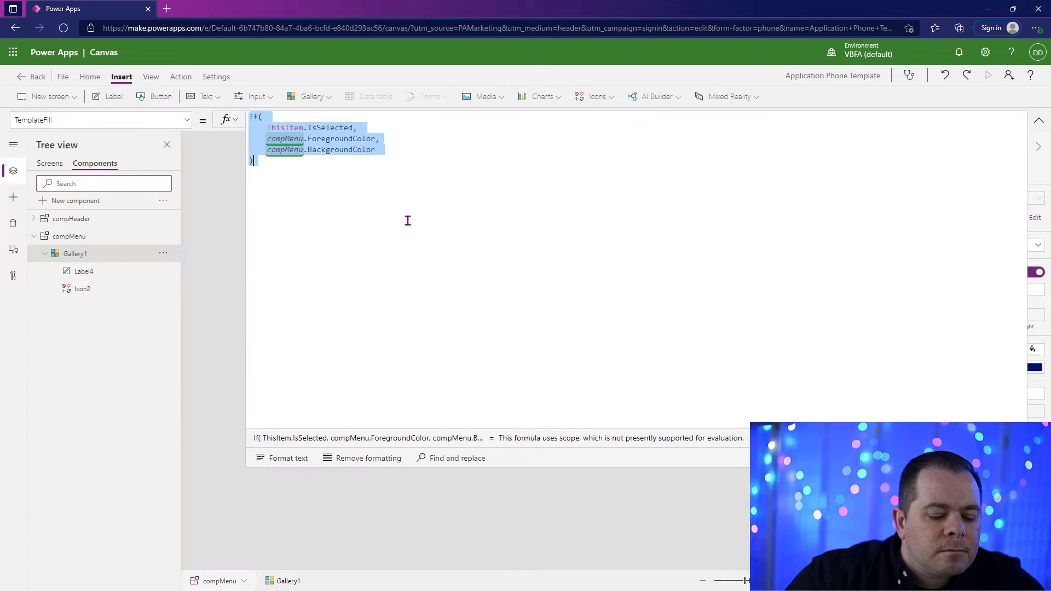
left_click(75, 252)
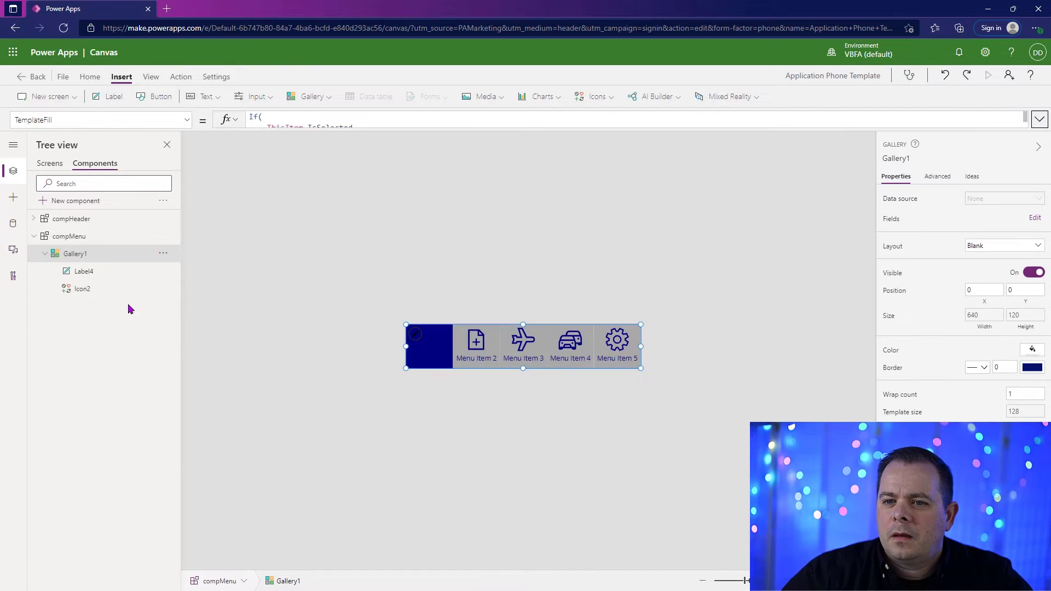
left_click(83, 287)
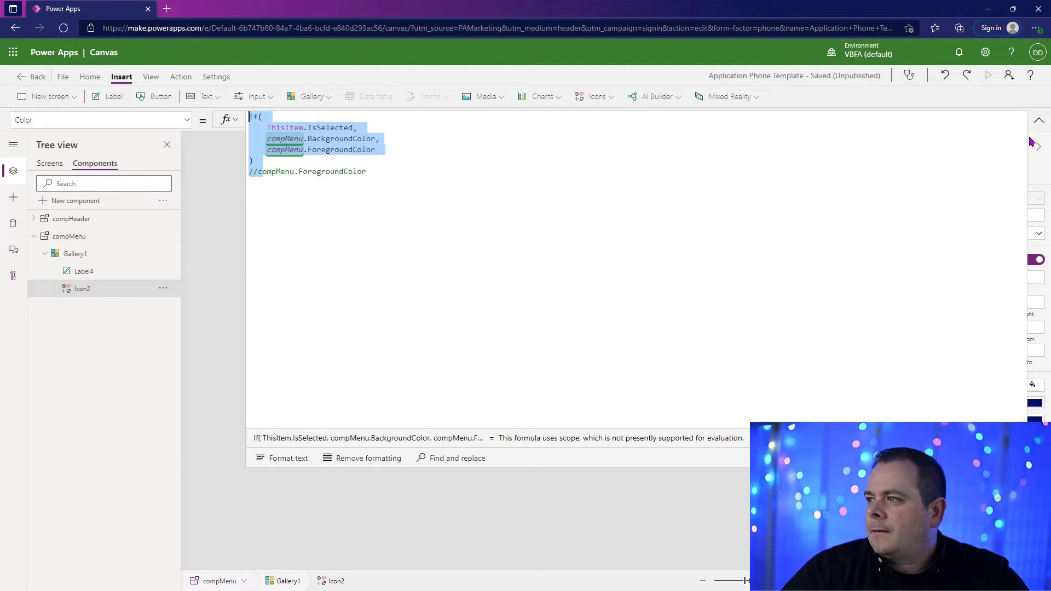
left_click(84, 270)
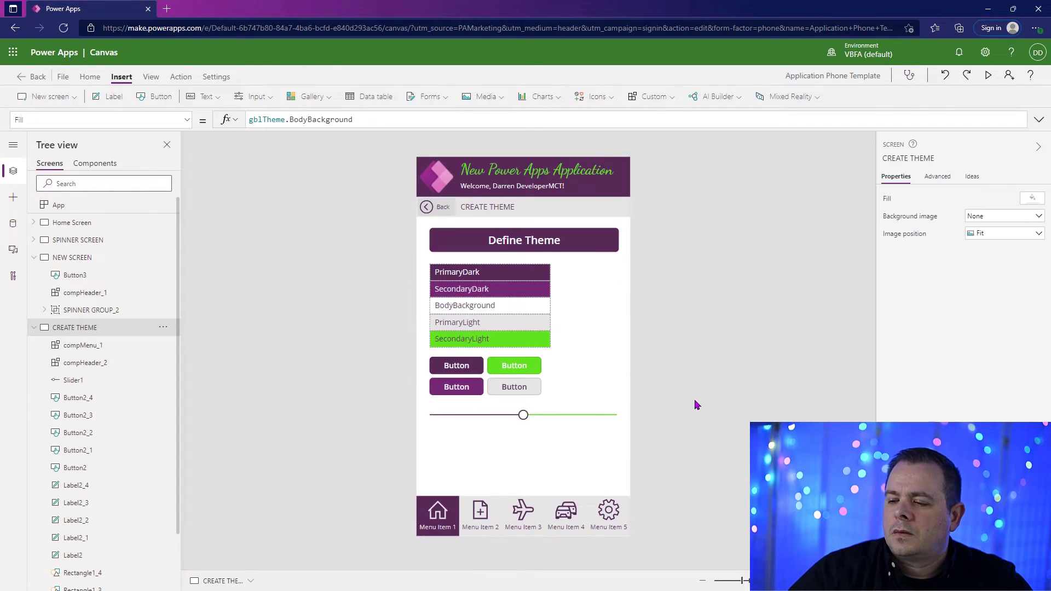
mouse_move(677, 390)
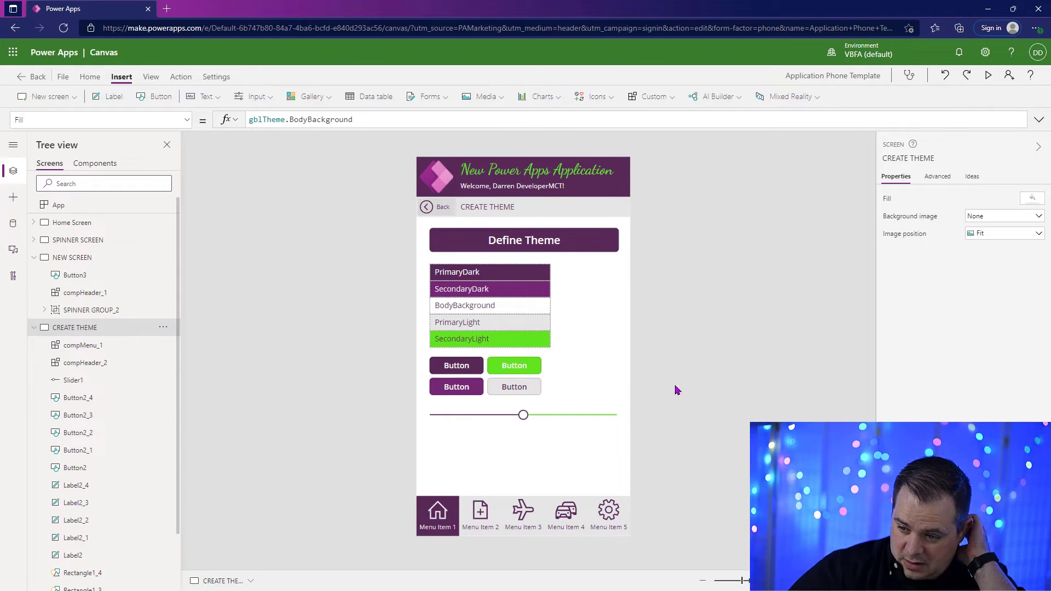
mouse_move(649, 381)
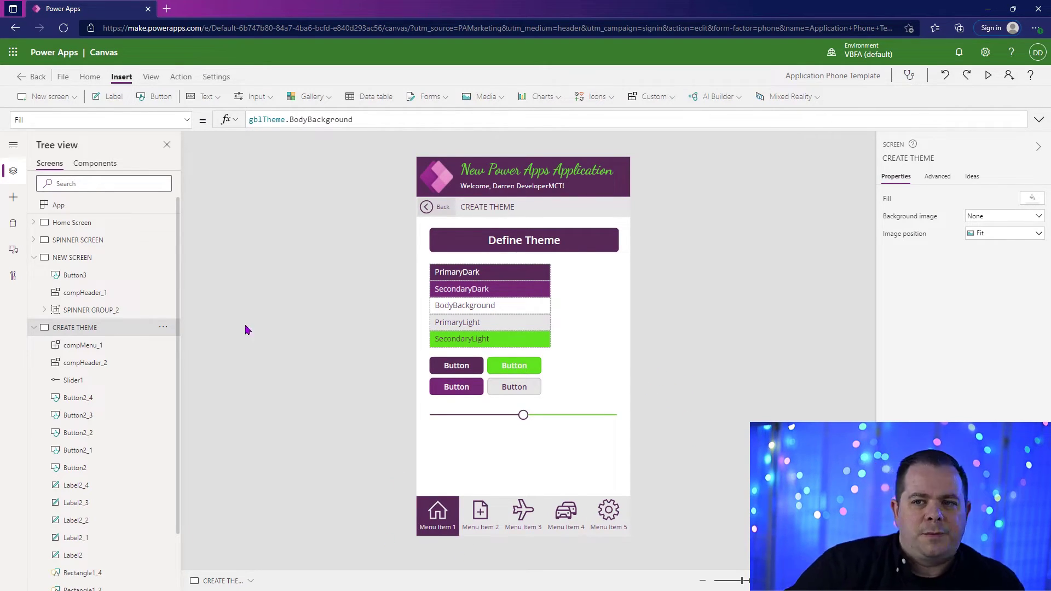
- Suffix the compMenu gallery's item labels with 'Screen' (Menu Item 1 Screen, Menu Item 2 Screen)
left_click(94, 163)
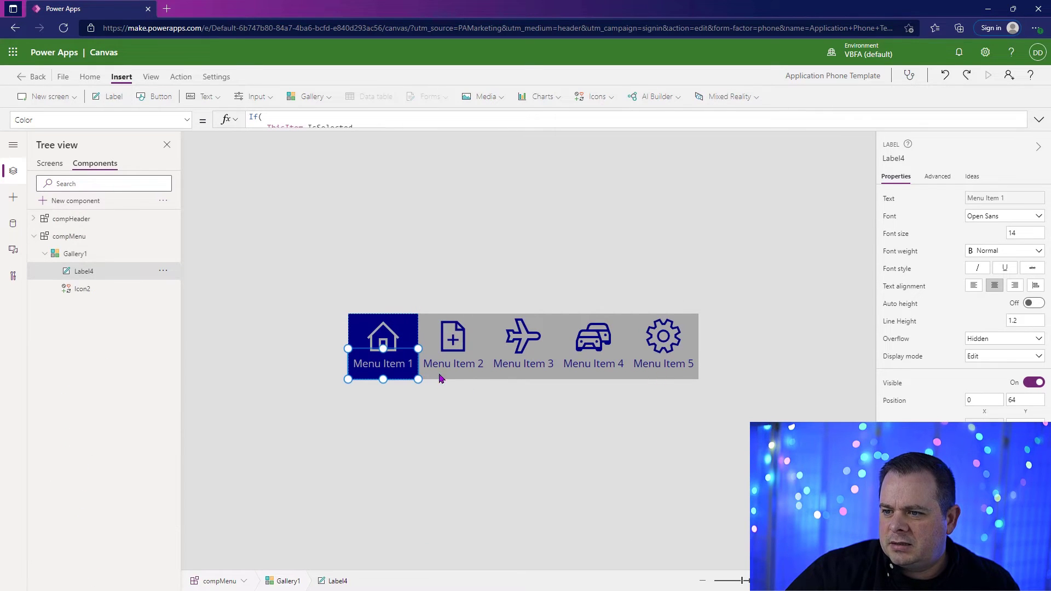
left_click(1039, 120)
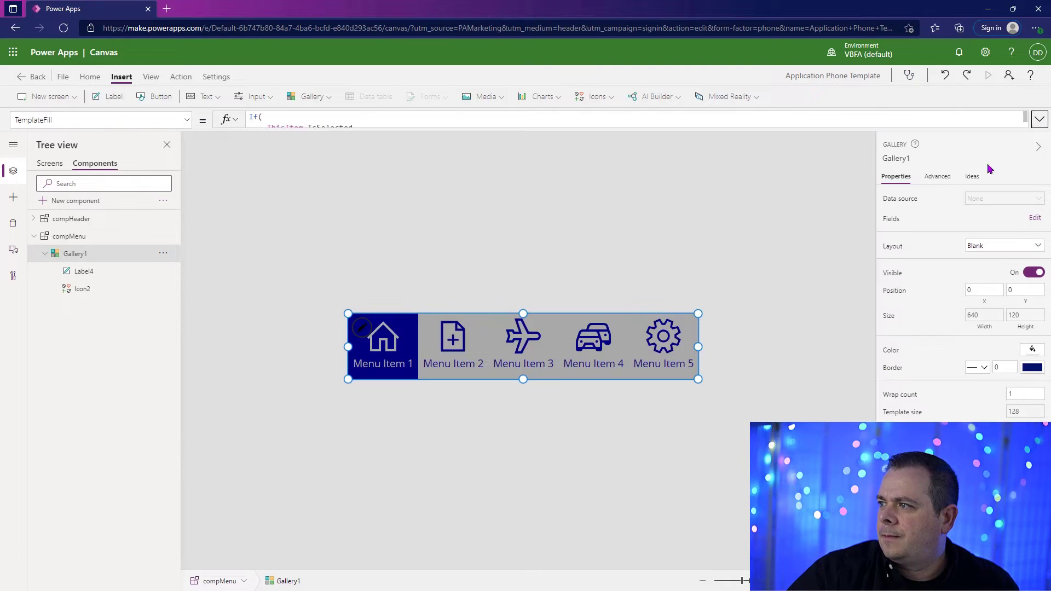
left_click(101, 119)
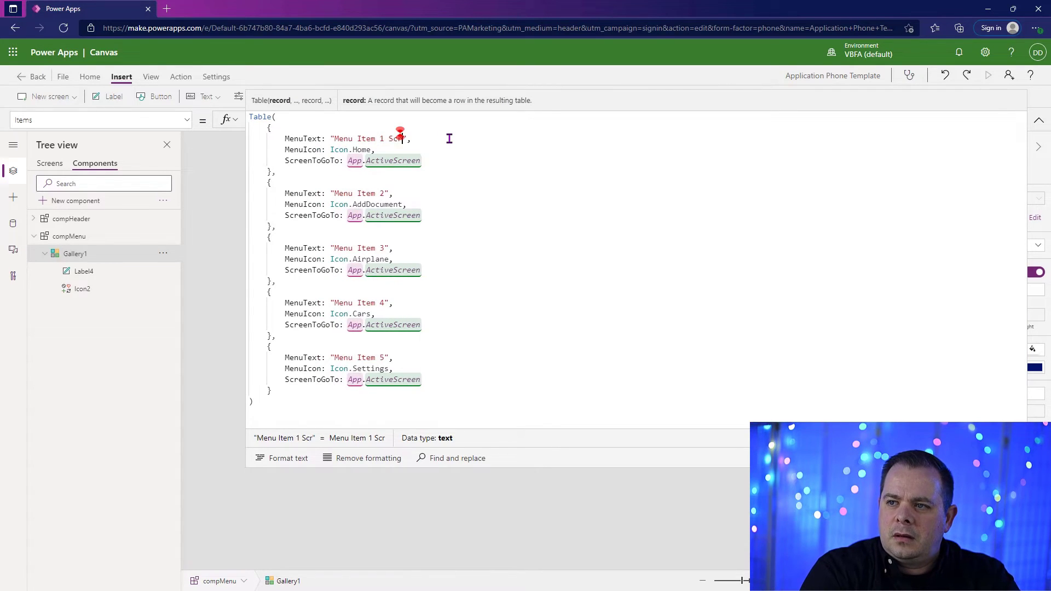
type("een")
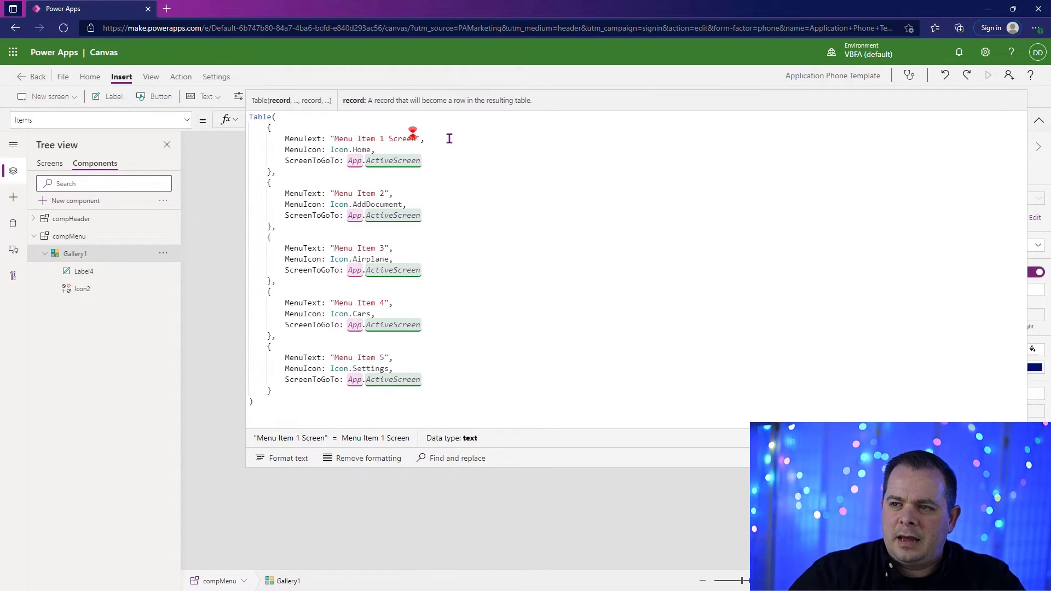
double_click(401, 139)
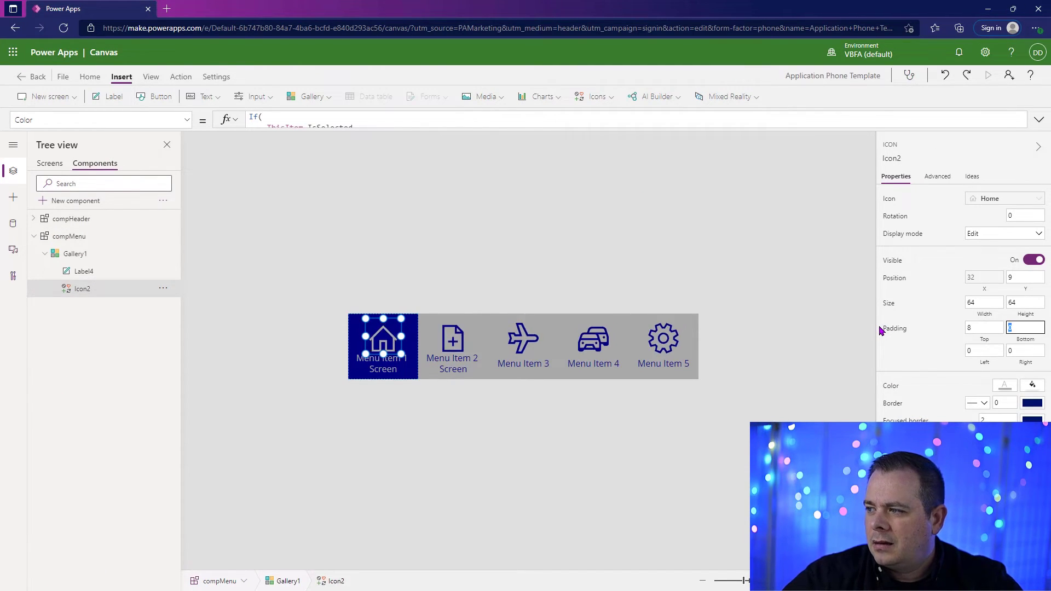
- Set the menu icon's padding to 8 and return to the Components list
type("8")
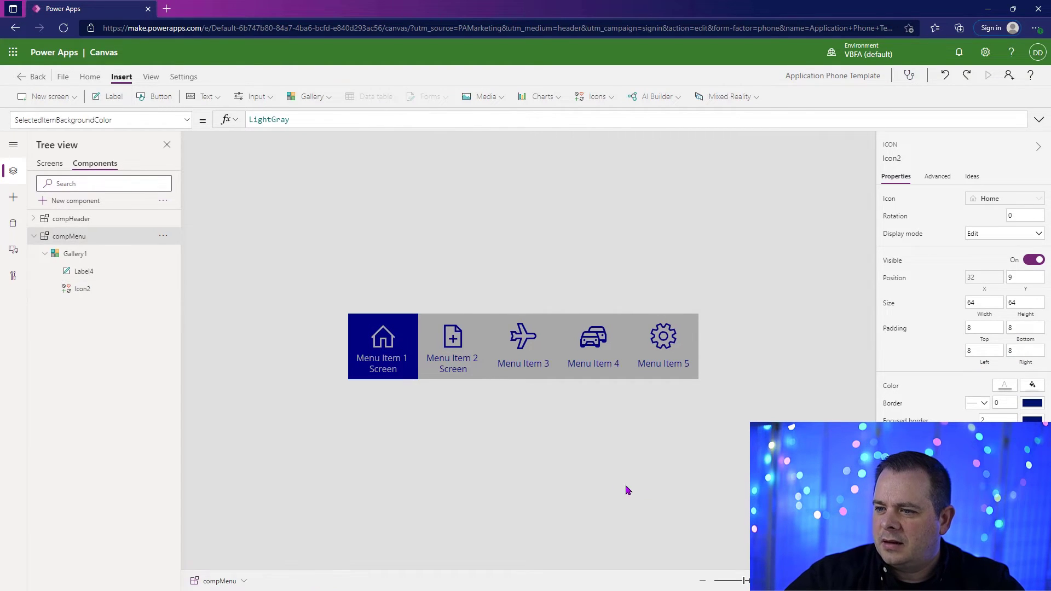
left_click(49, 163)
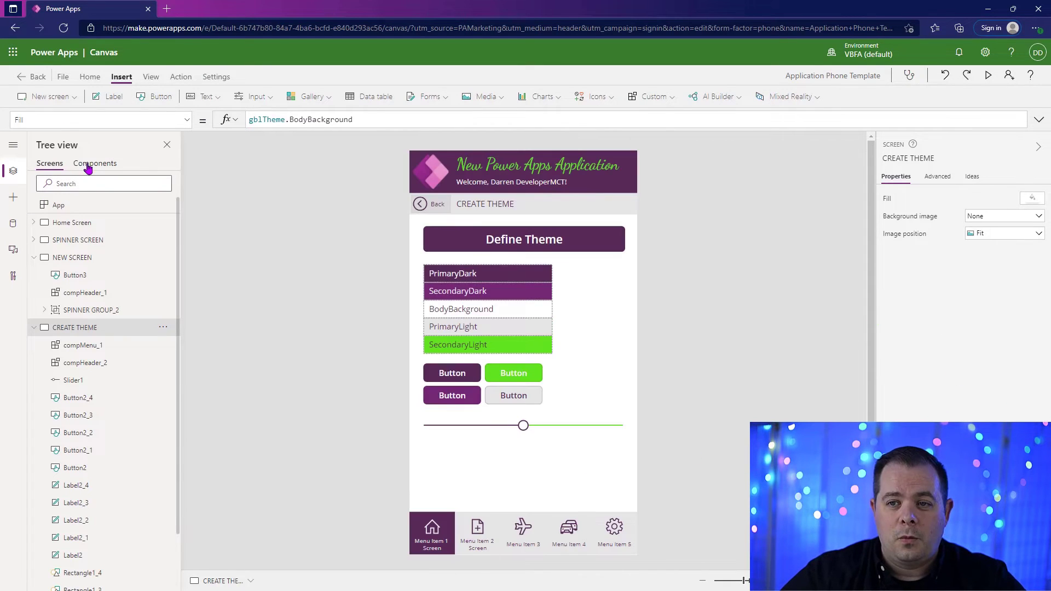
left_click(94, 163)
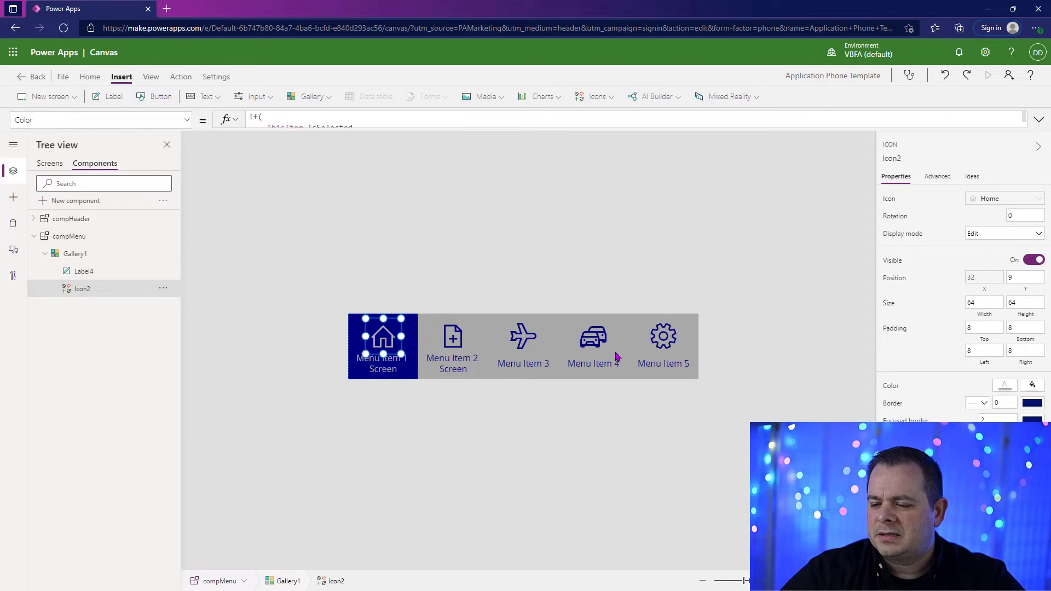
mouse_move(642, 419)
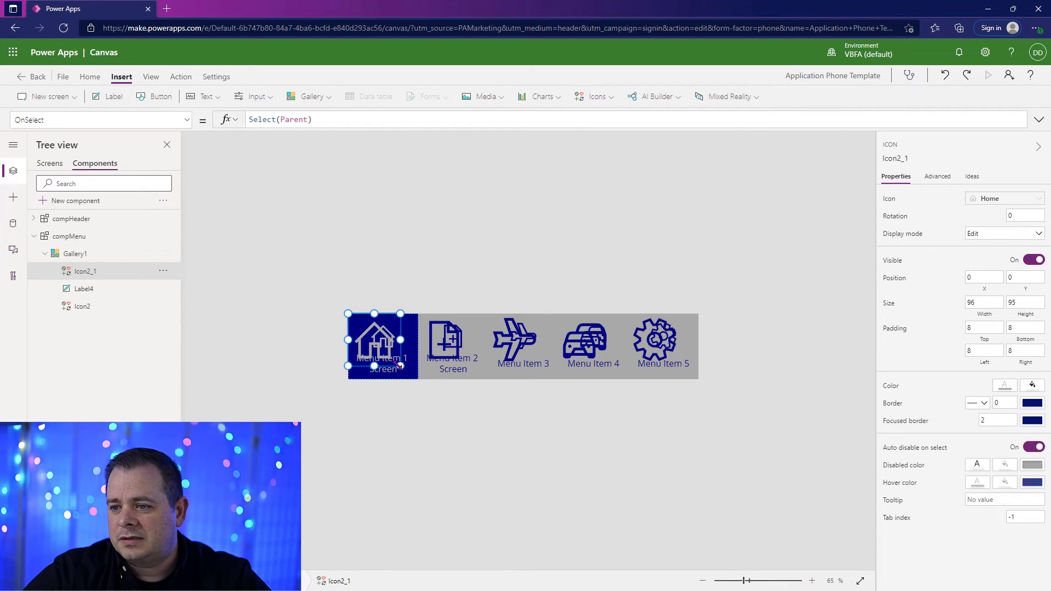
- Size Icon2_1 to Parent.TemplateWidth by Parent.TemplateHeight and colour it Transparent so it covers each item
type("128")
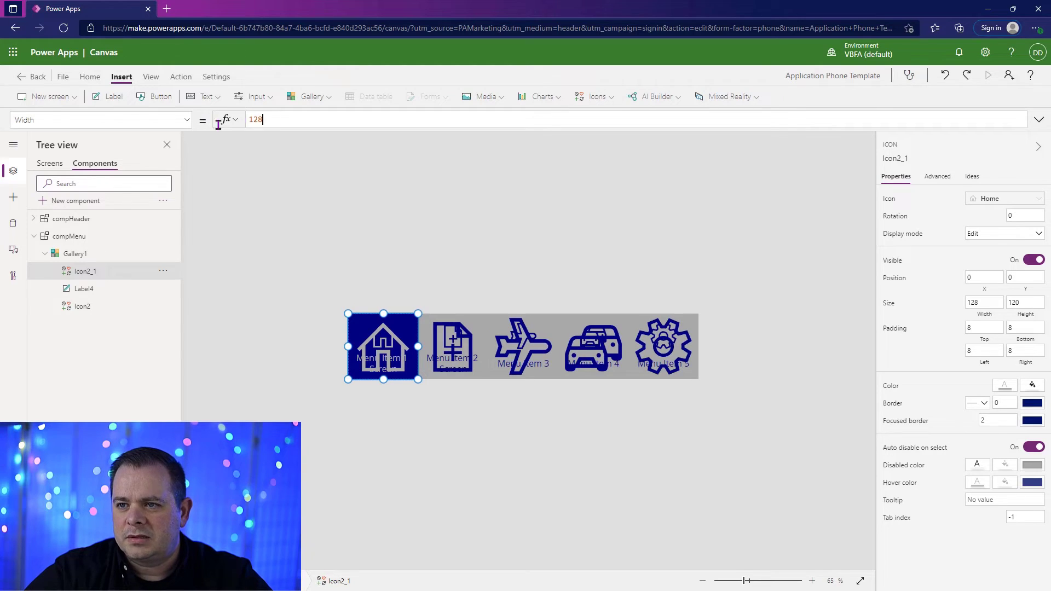
type("Parent.")
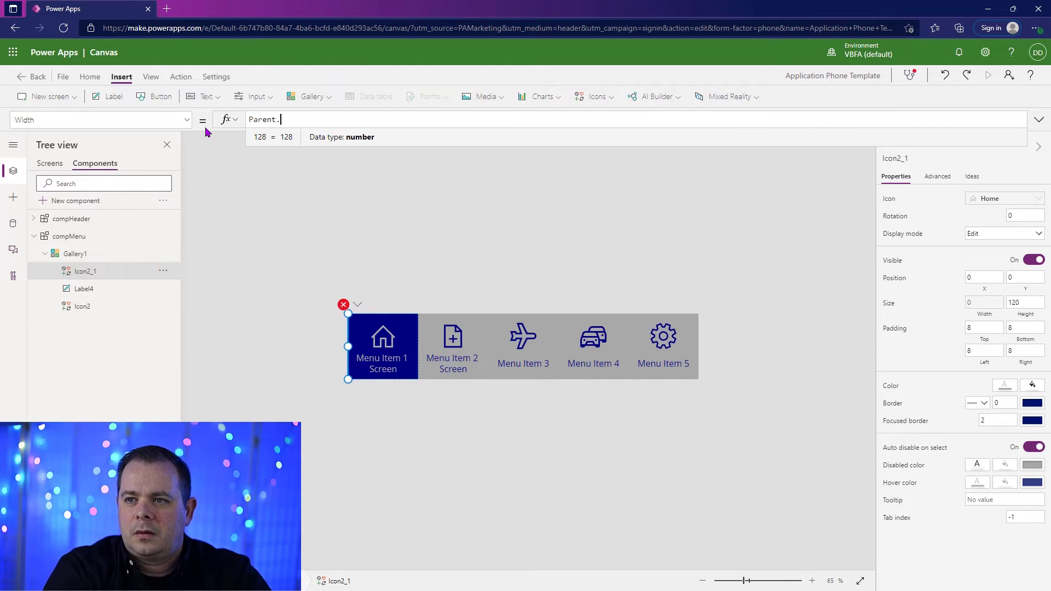
type("TemplateWi")
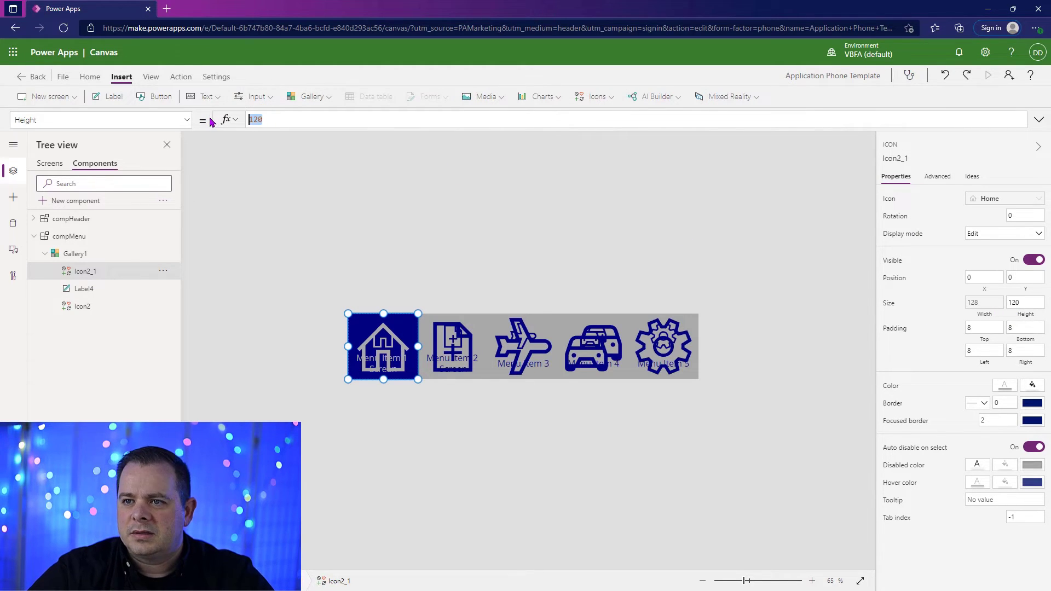
type("Parent.Tem")
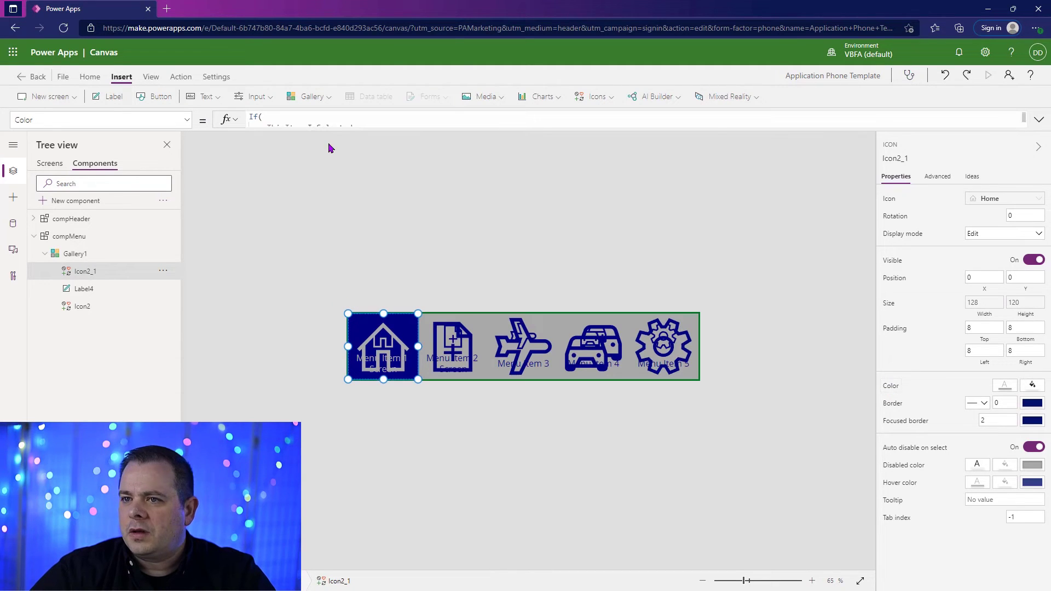
left_click(481, 118)
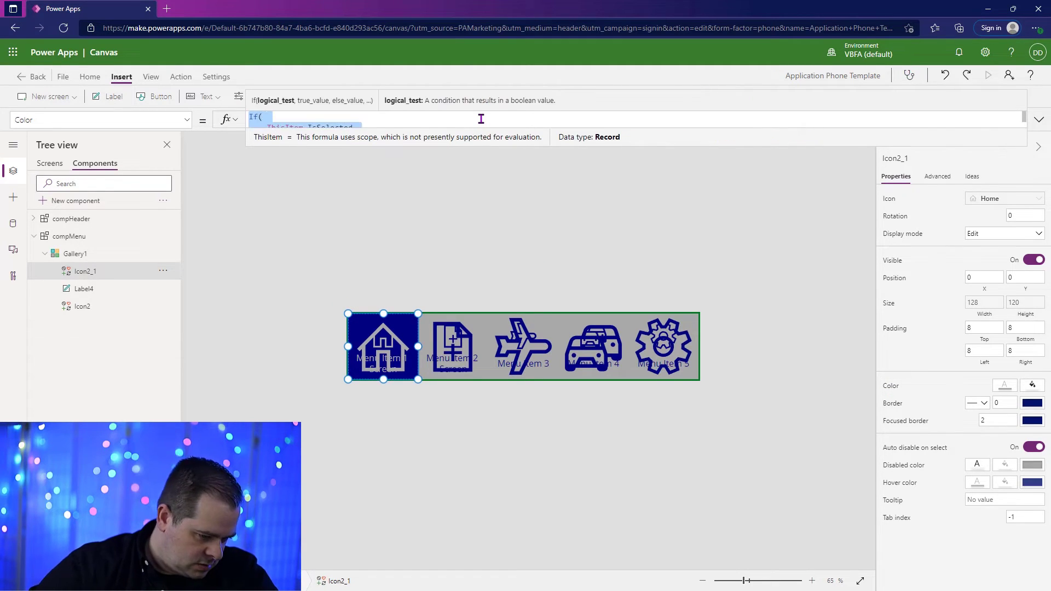
type("Tran")
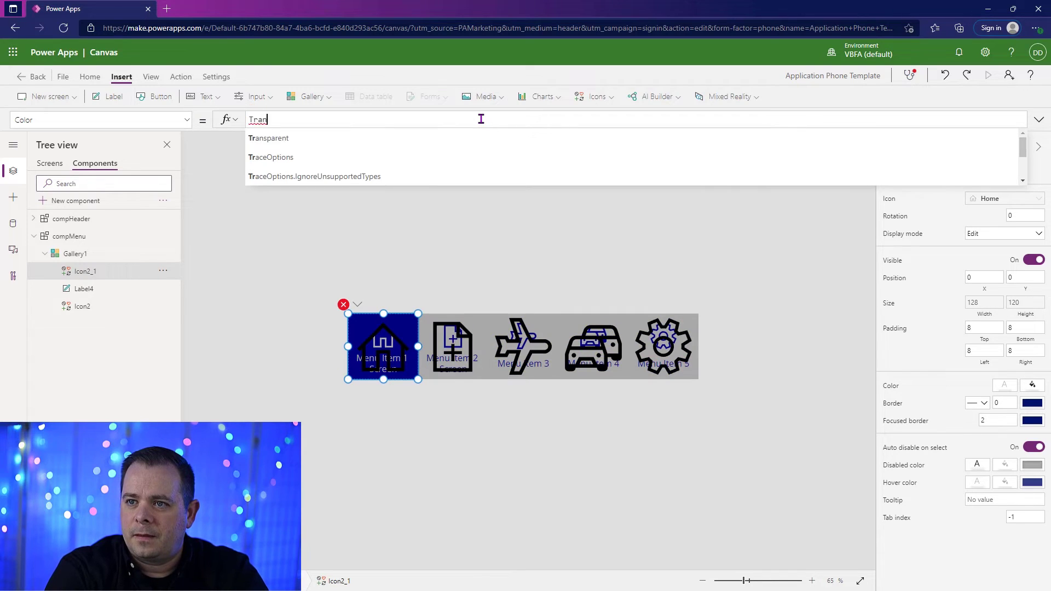
type("Transparent")
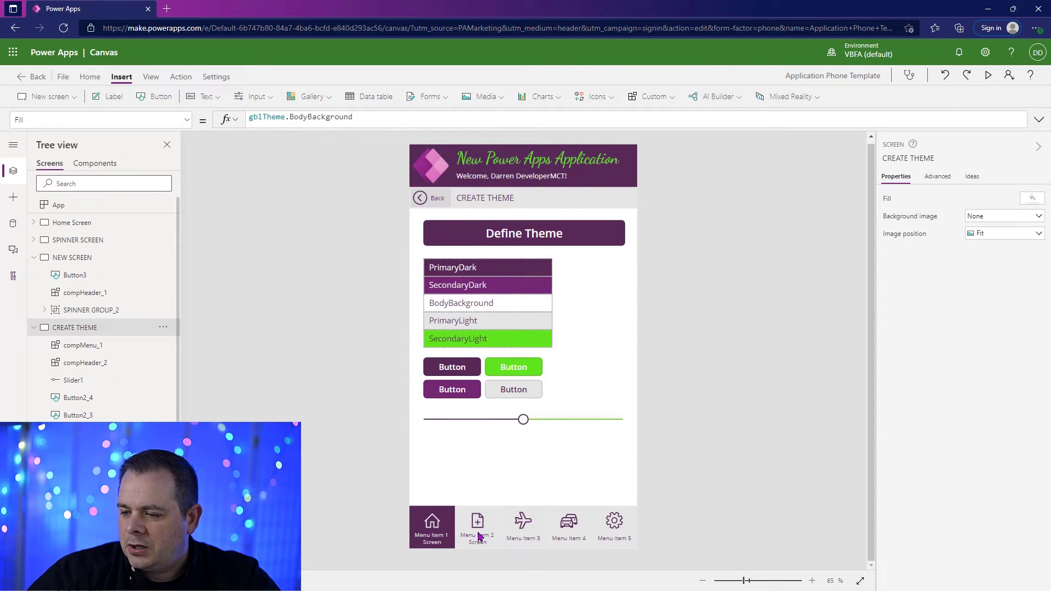
- Set Gallery1 OnSelect to Navigate(ThisItem.ScreenToGoTo, Fade)
left_click(94, 163)
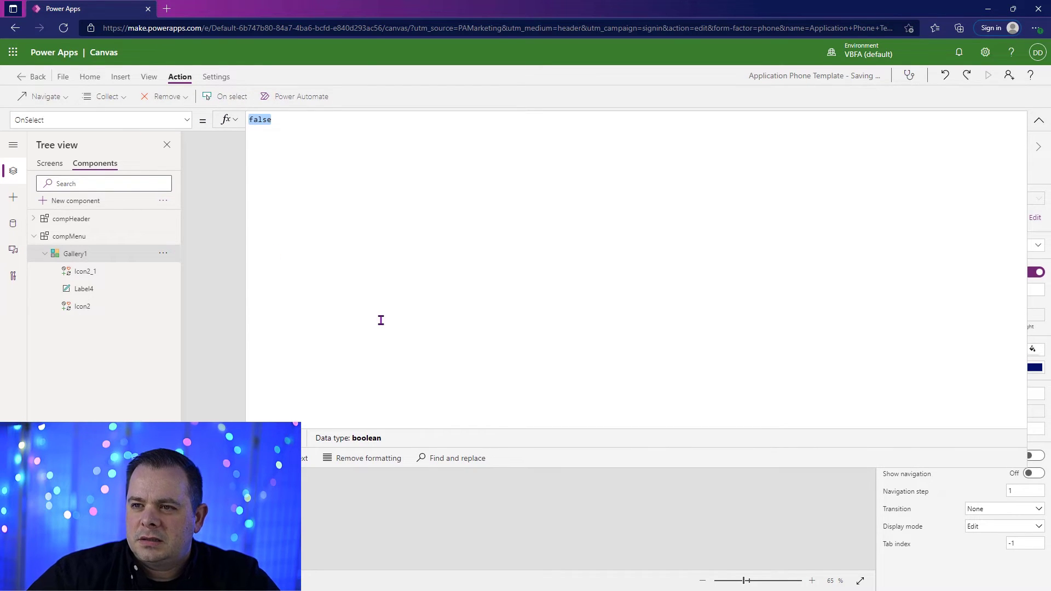
type("Na")
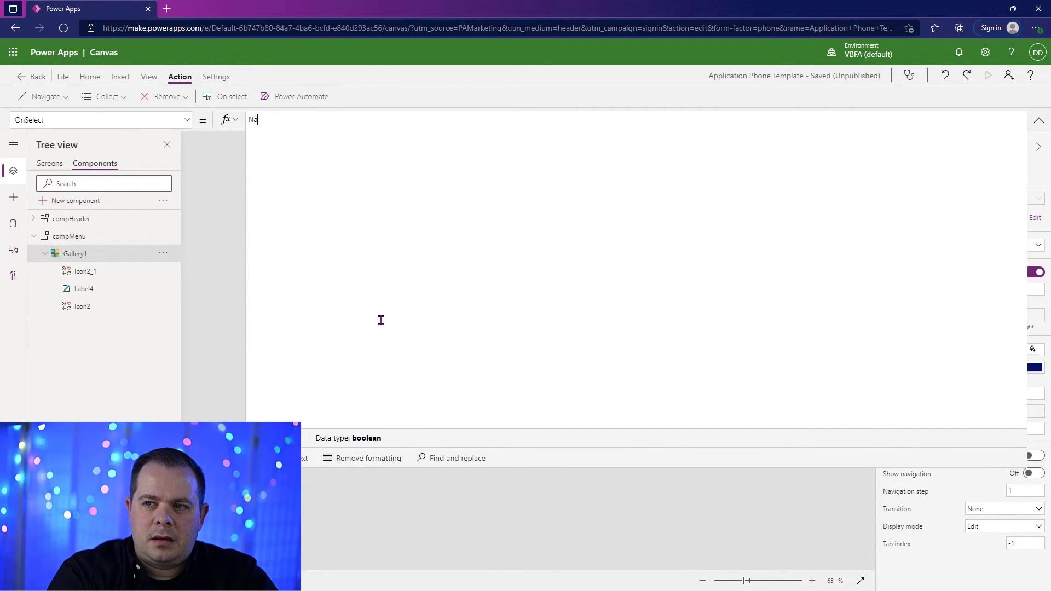
type("Navigate(")
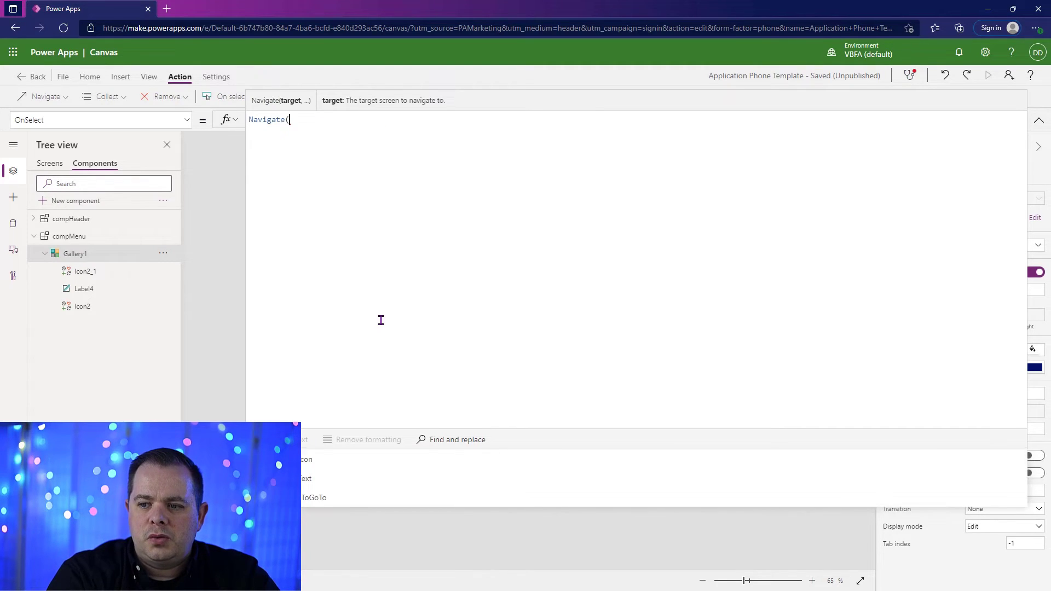
type("ThisItem.ScreenToGoTo")
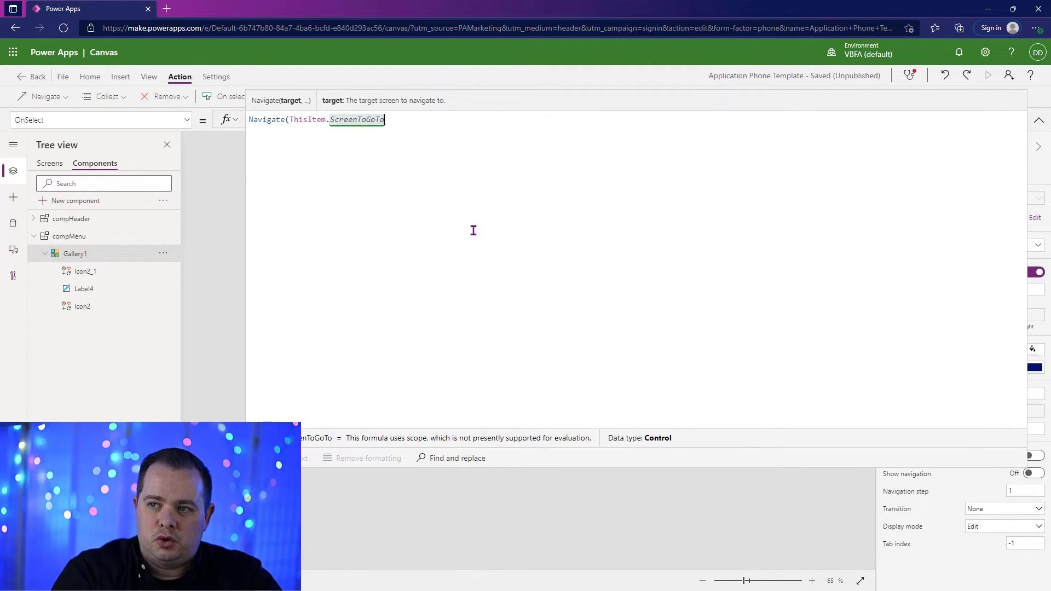
type(",")
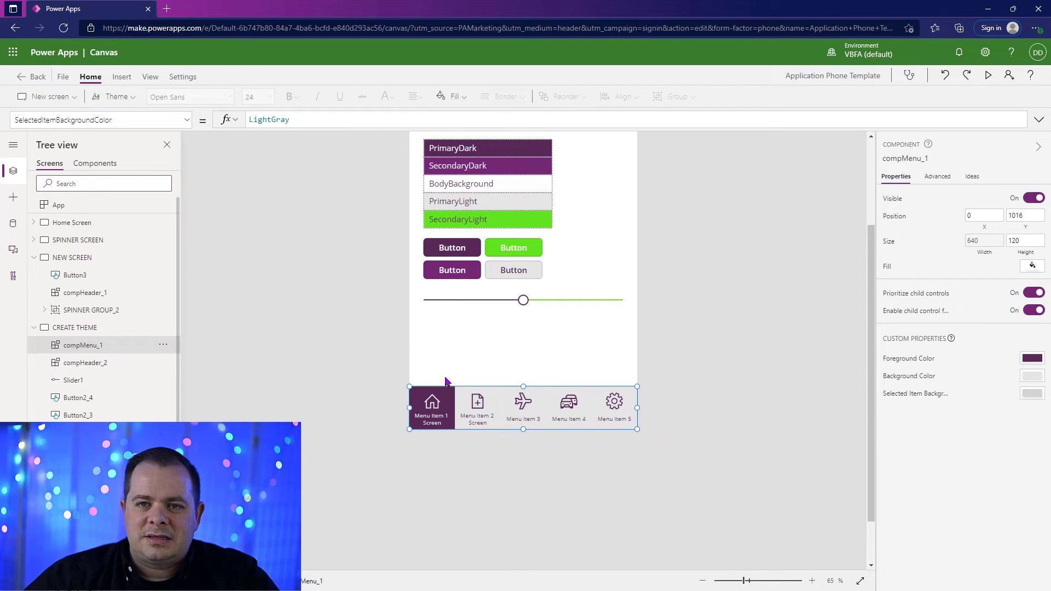
- Review Gallery1's Items table, whose five records all have ScreenToGoTo App.ActiveScreen
left_click(94, 163)
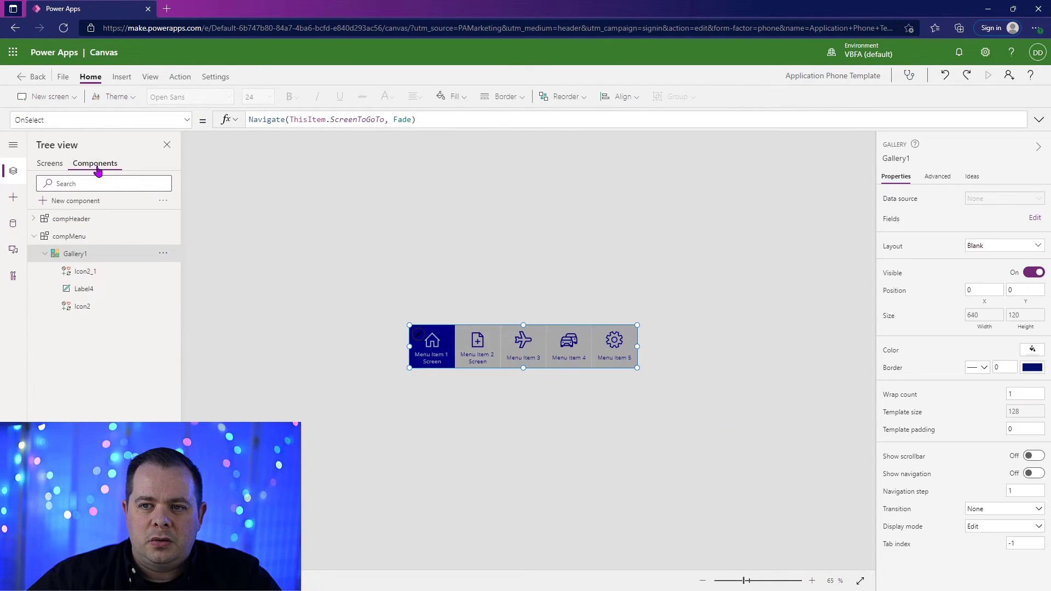
left_click(68, 237)
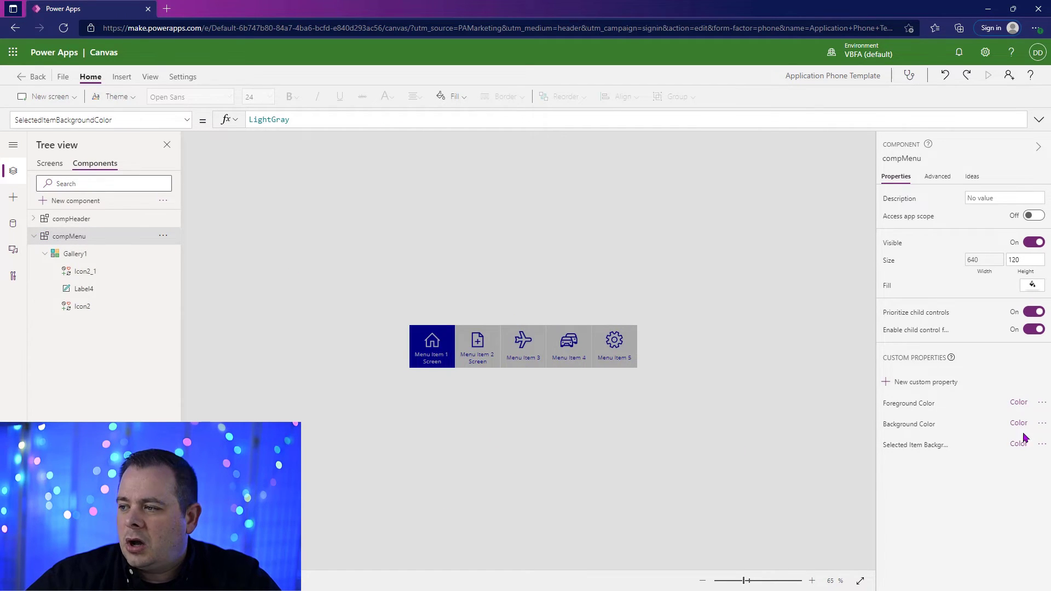
left_click(524, 347)
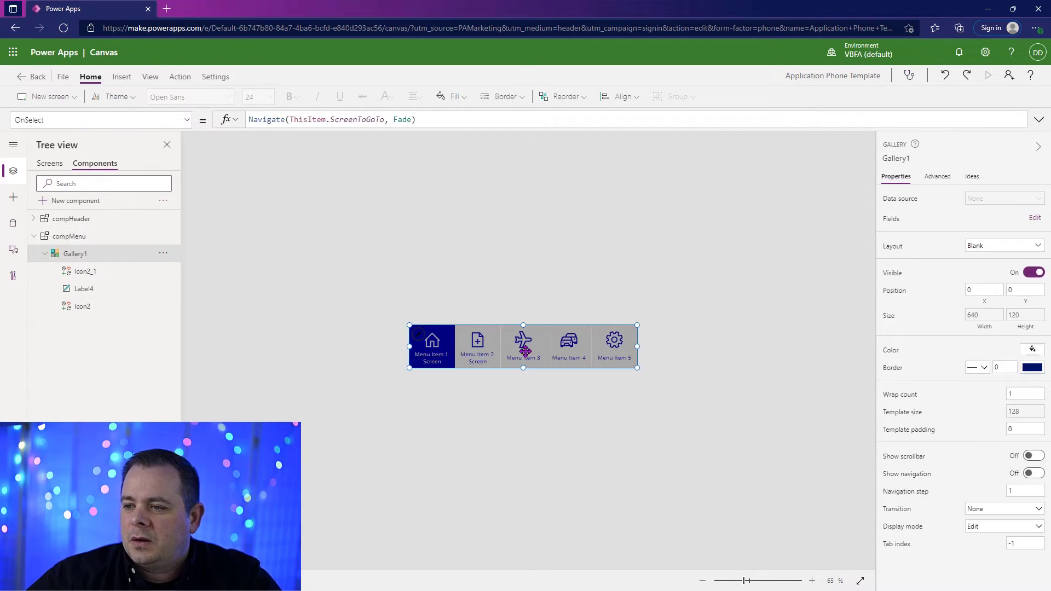
left_click(101, 119)
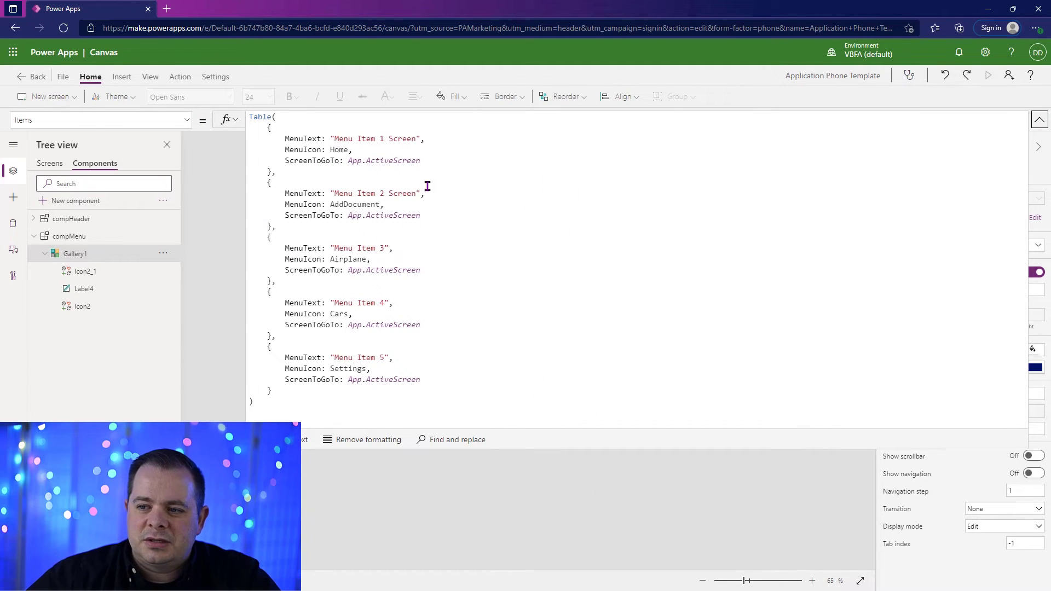
mouse_move(503, 169)
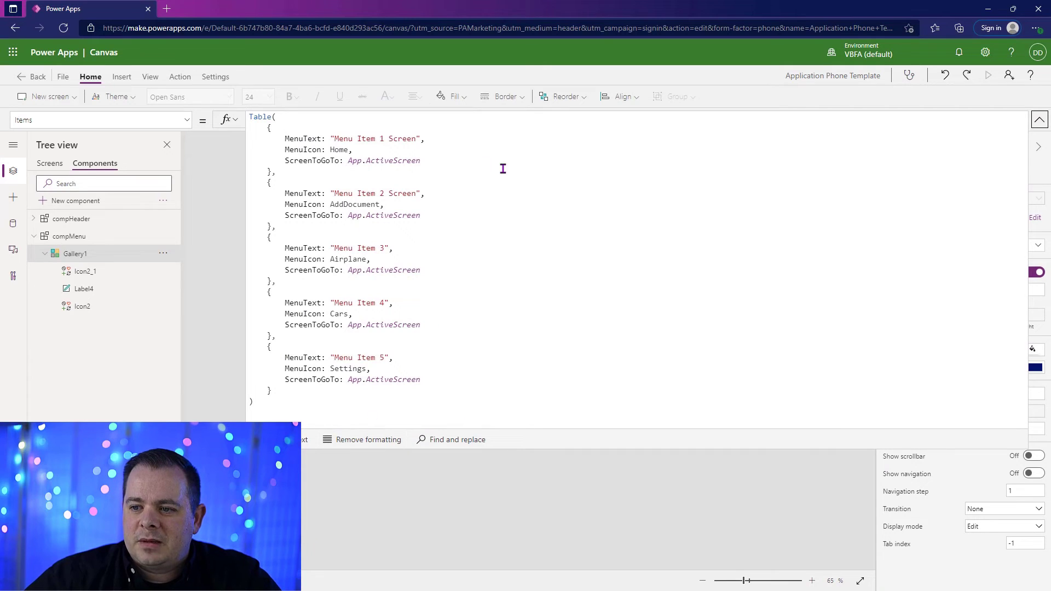
left_click(75, 253)
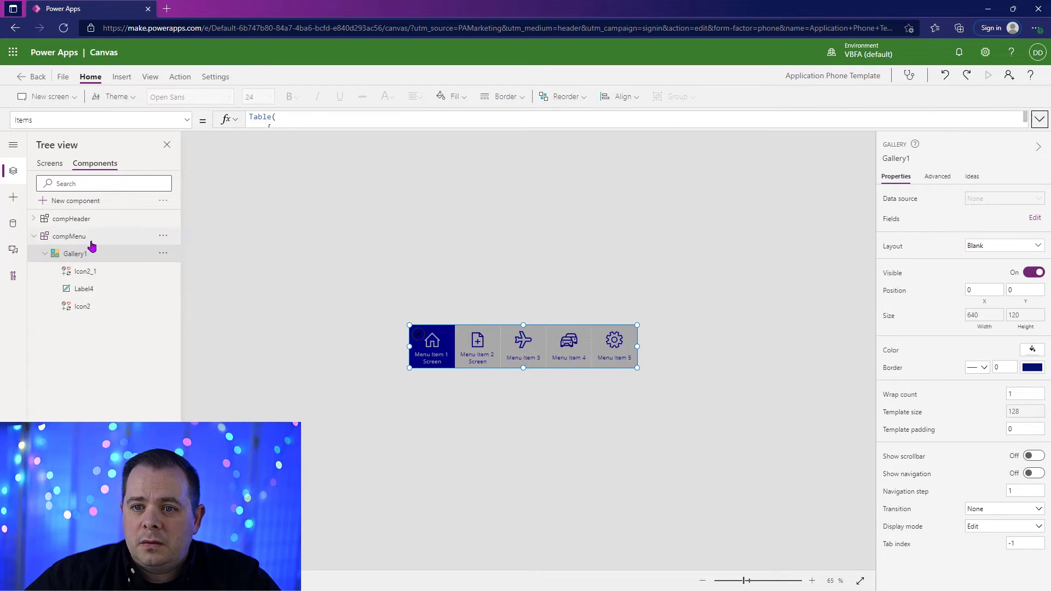
- Add a custom property named Navigation Items of type Table to compMenu
left_click(68, 236)
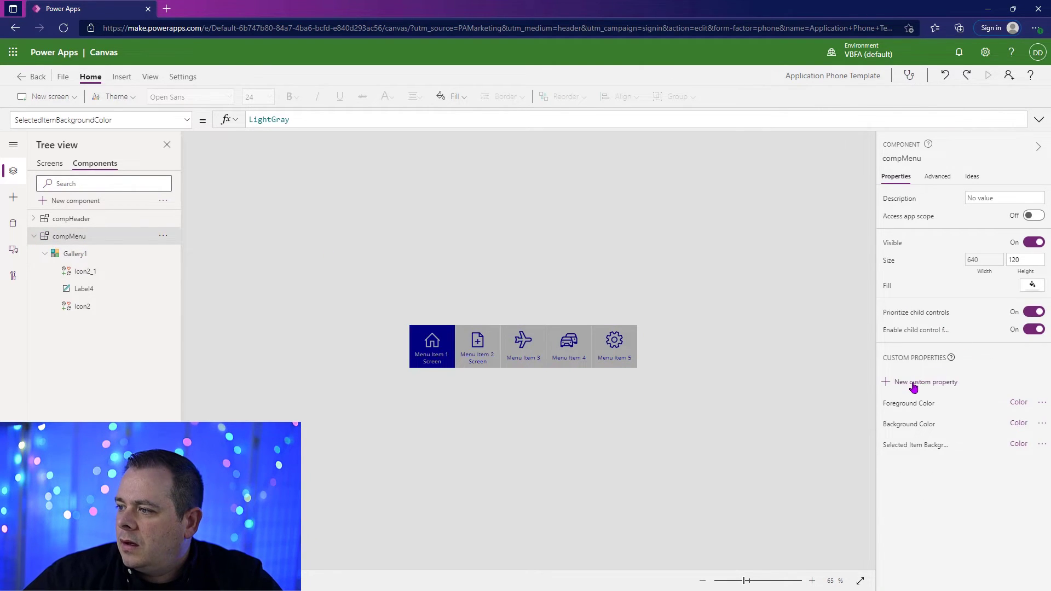
left_click(927, 381)
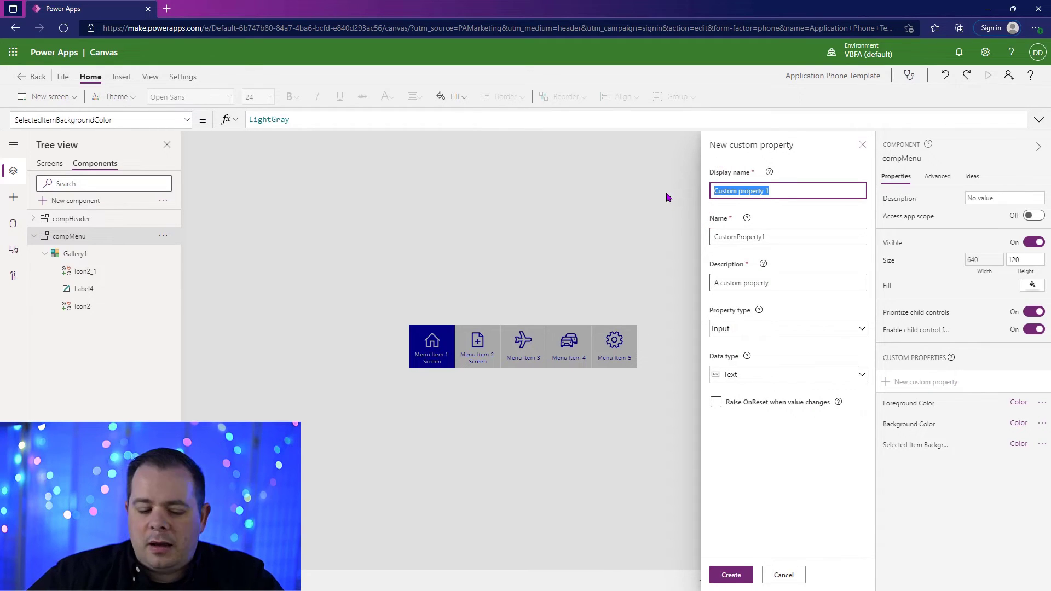
type("Navigation Items")
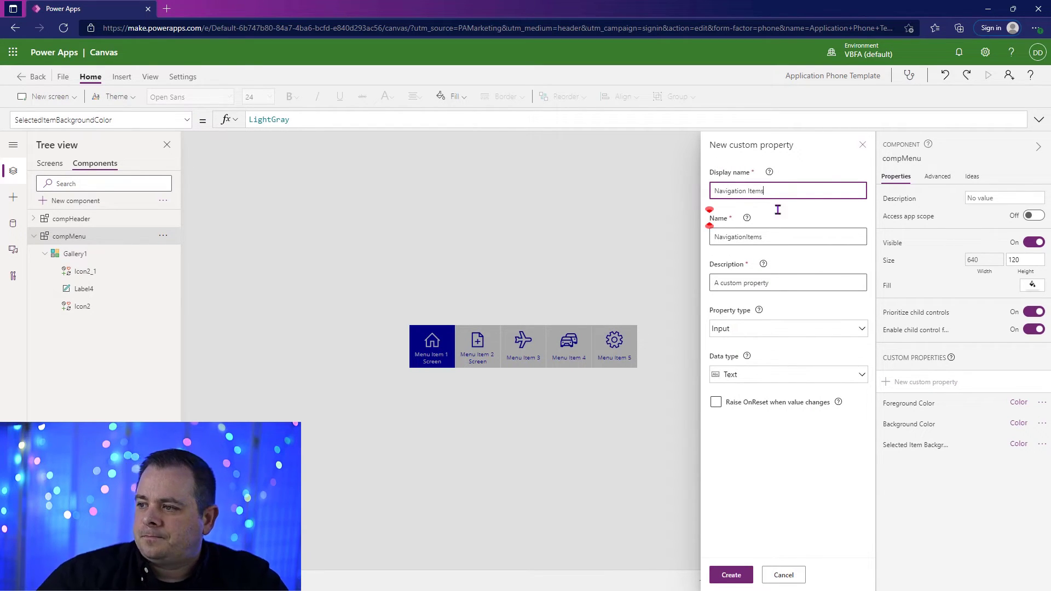
left_click(788, 375)
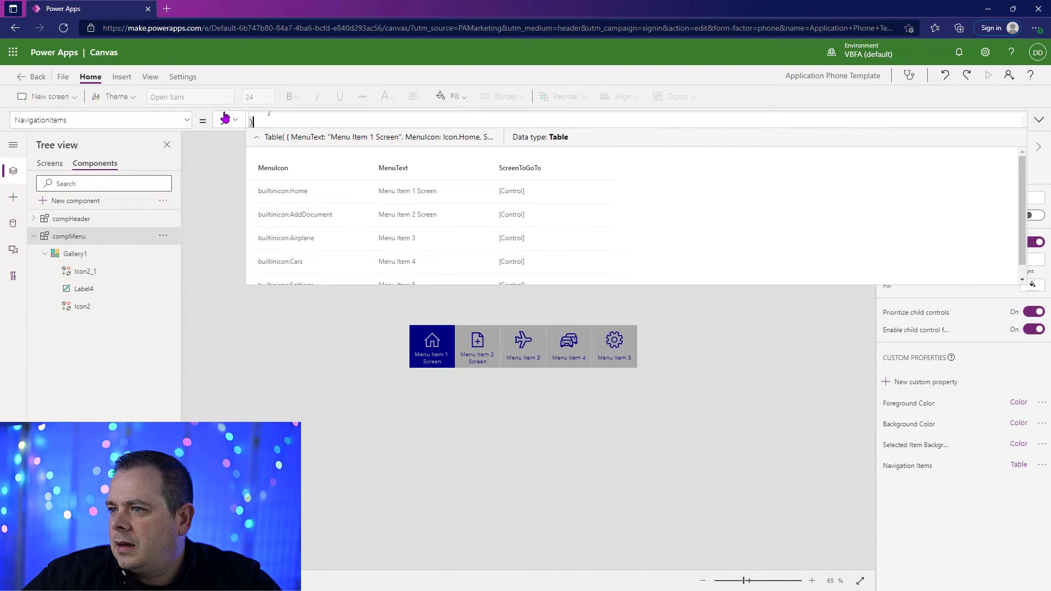
- Hold the five menu records in Navigation Items and set Gallery1 Items to compMenu.NavigationItems
left_click(1037, 119)
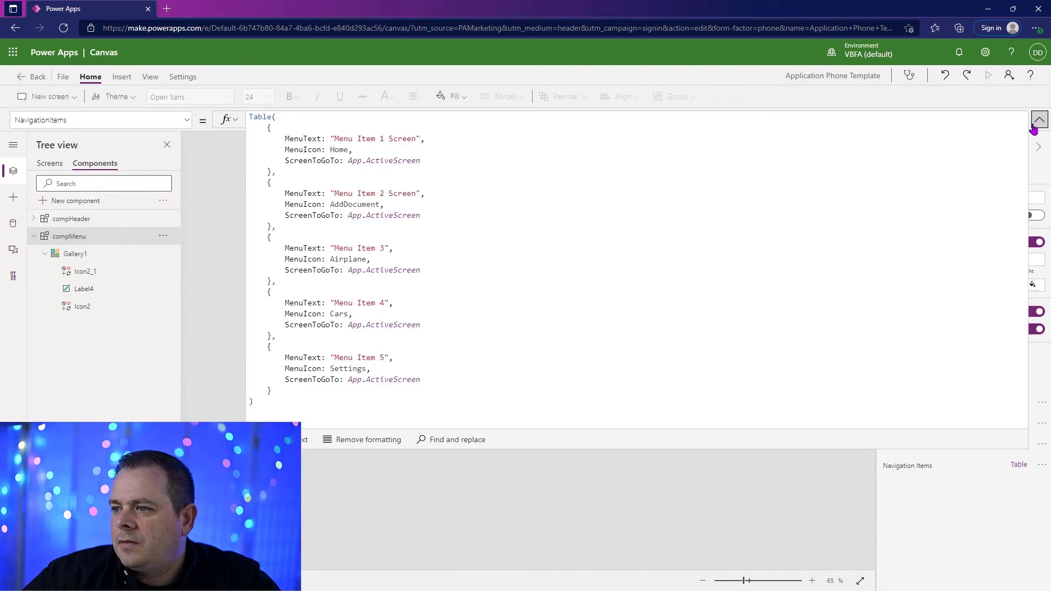
left_click(74, 253)
type("c")
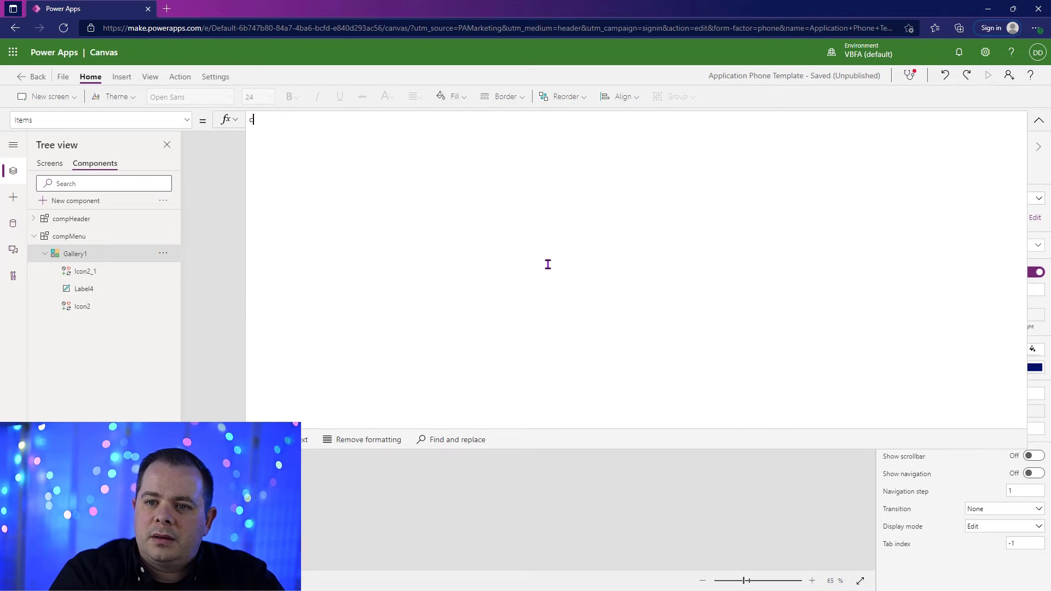
type("ompMenu.NavigationItems")
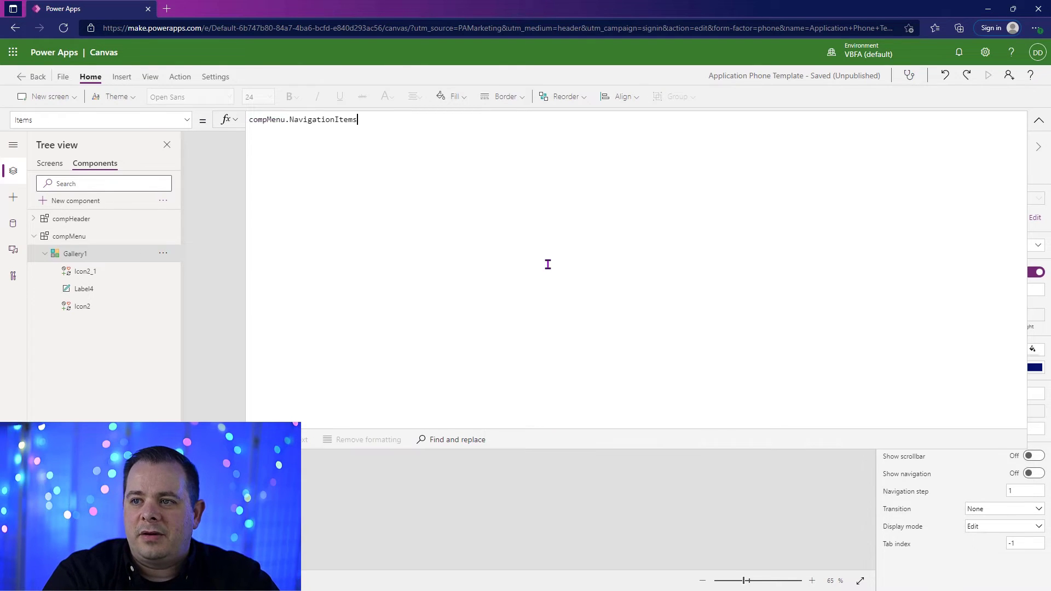
left_click(49, 163)
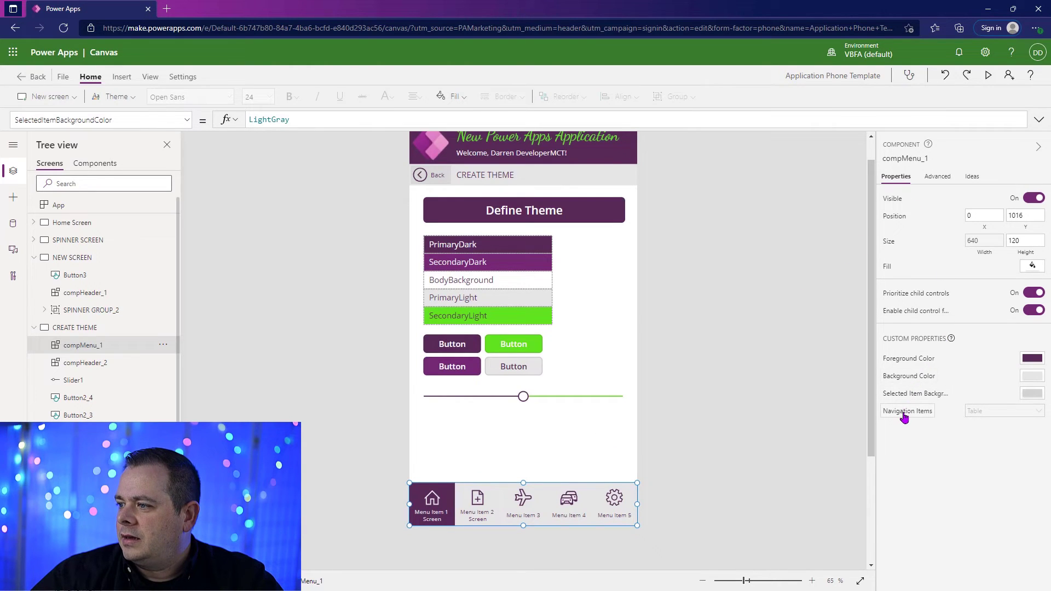
- Add a 'Create Nav Items' button on CREATE THEME and widen it from 280 to about 526
left_click(907, 411)
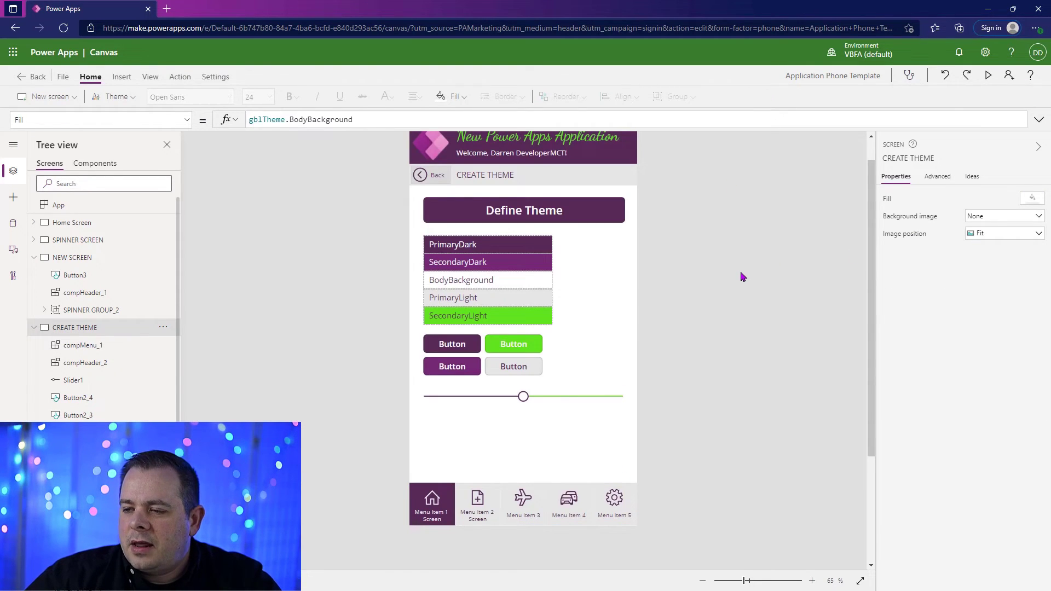
left_click(160, 96)
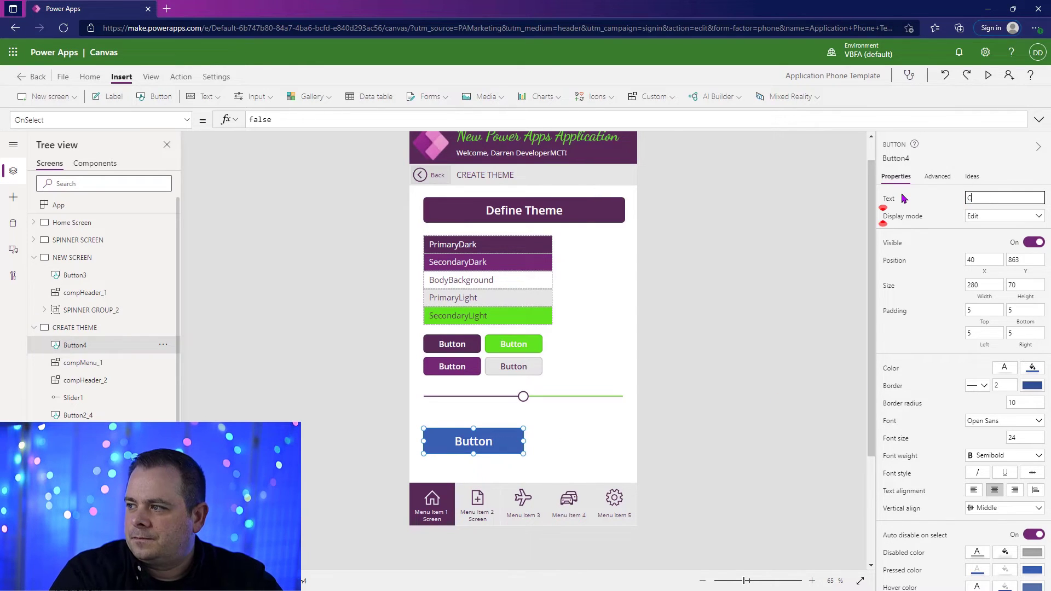
type("Create Nav Items")
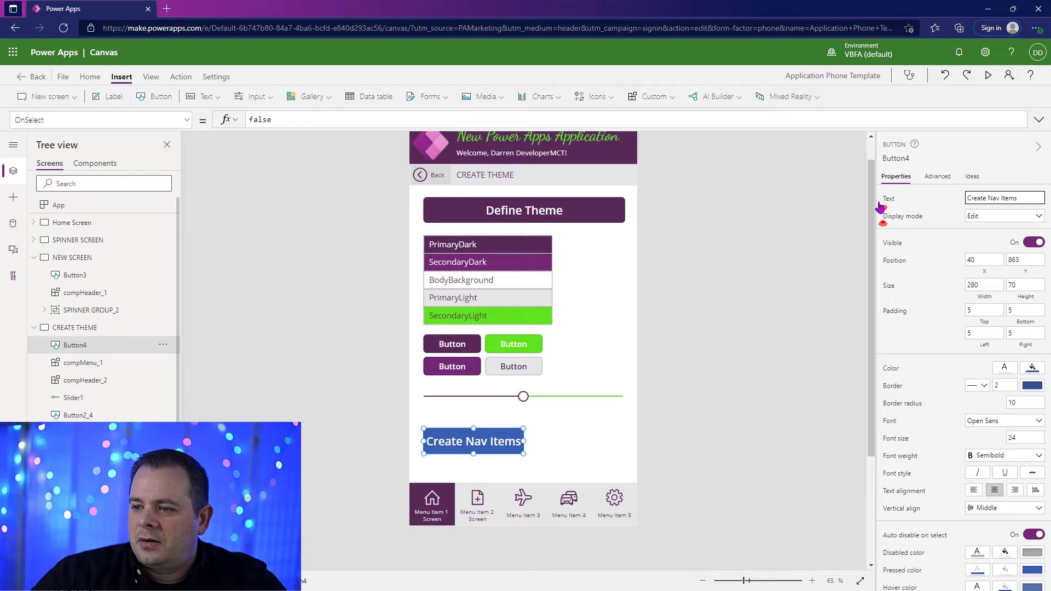
left_click_drag(524, 441, 589, 441)
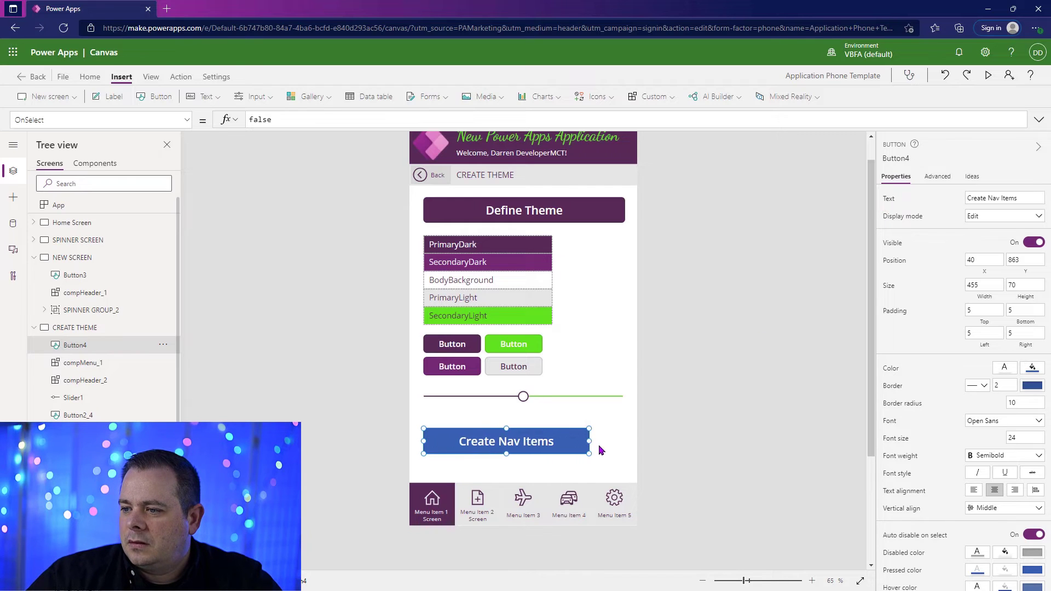
left_click_drag(589, 441, 609, 441)
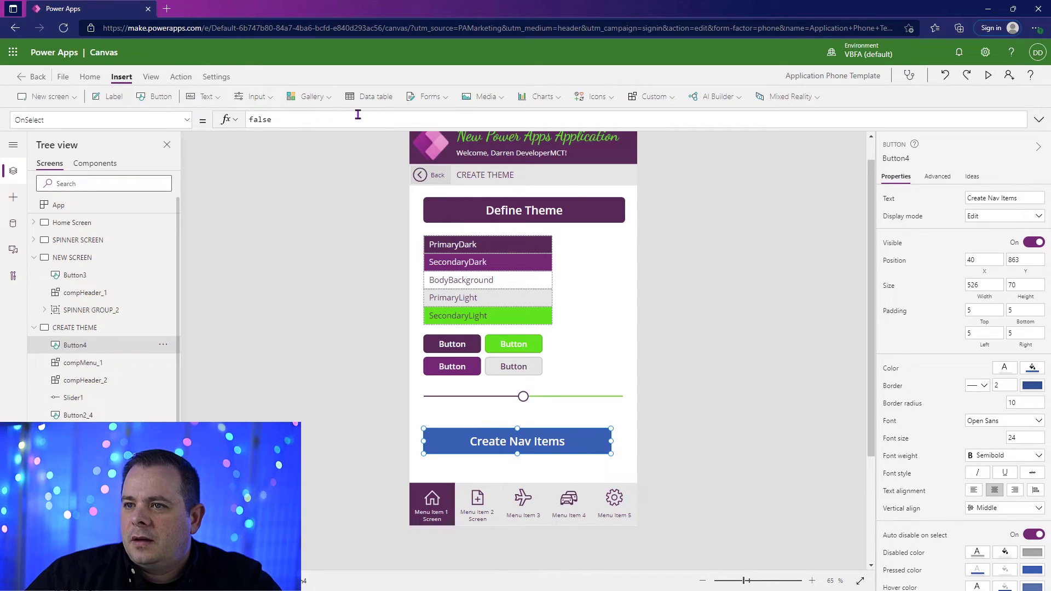
- Set Button4 OnSelect to Set(gblNavItems, Table(...)) with five menu records, first MenuText 'Home'
left_click(1038, 120)
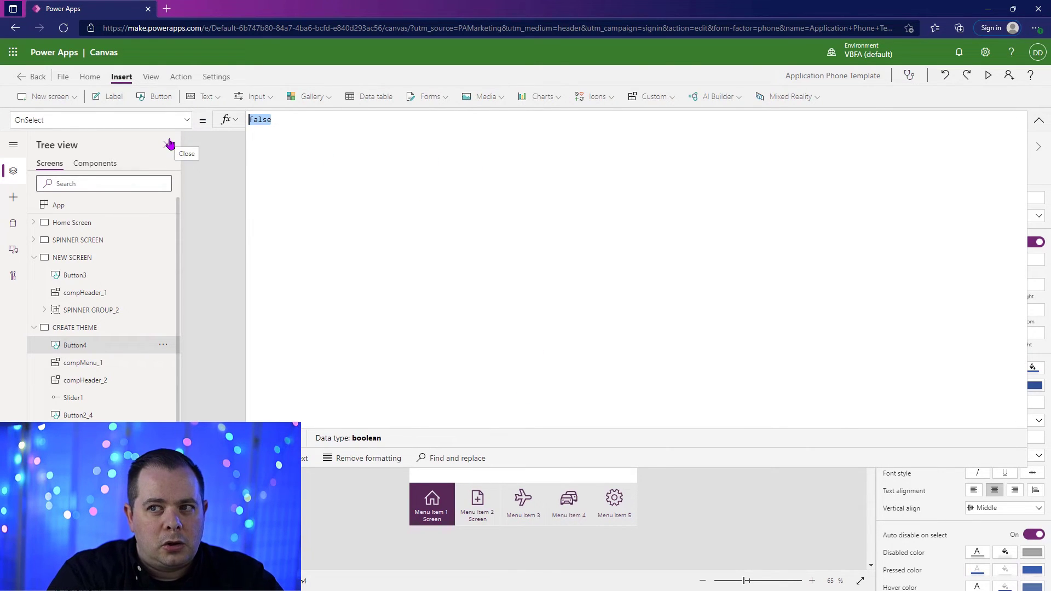
type("Set")
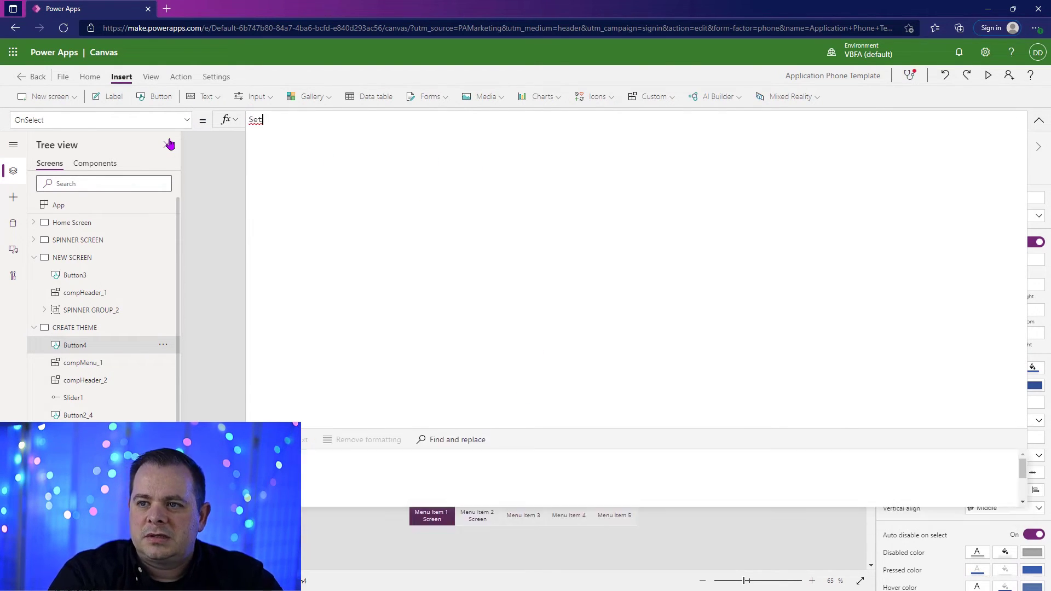
type("(gblNavItems,")
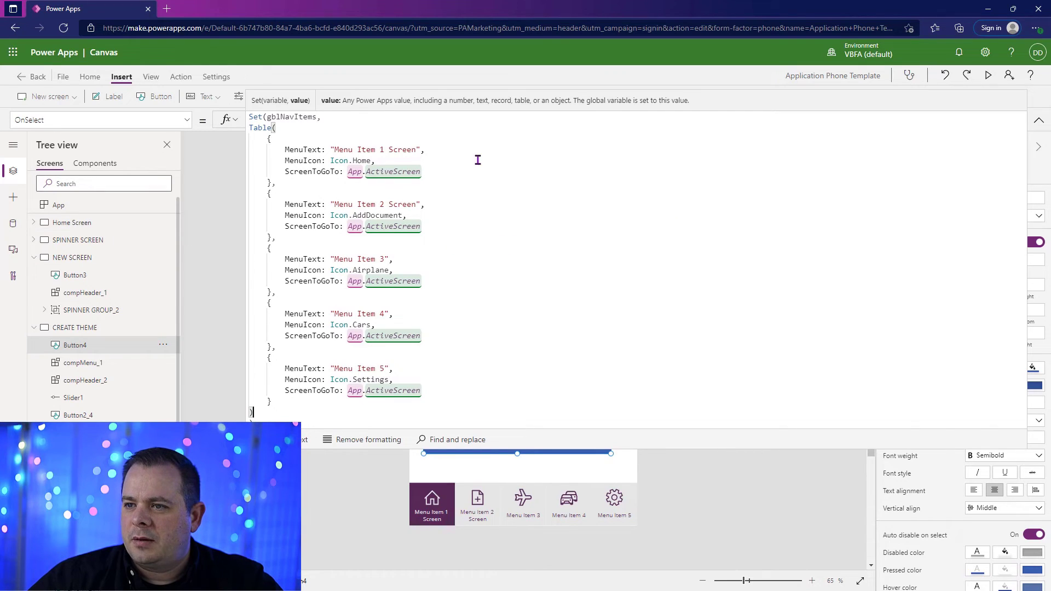
double_click(359, 149)
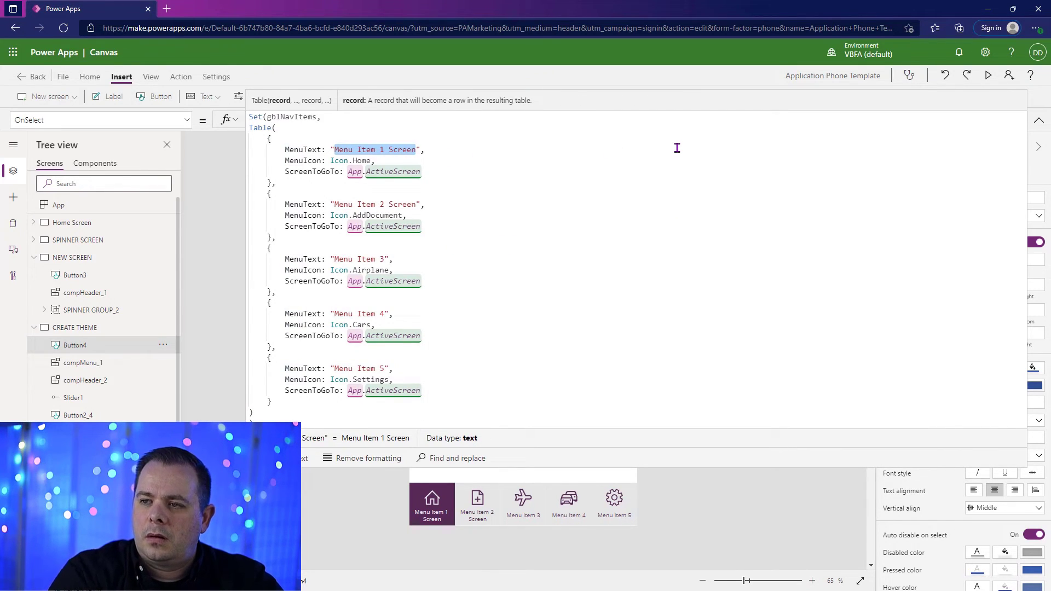
type("Home")
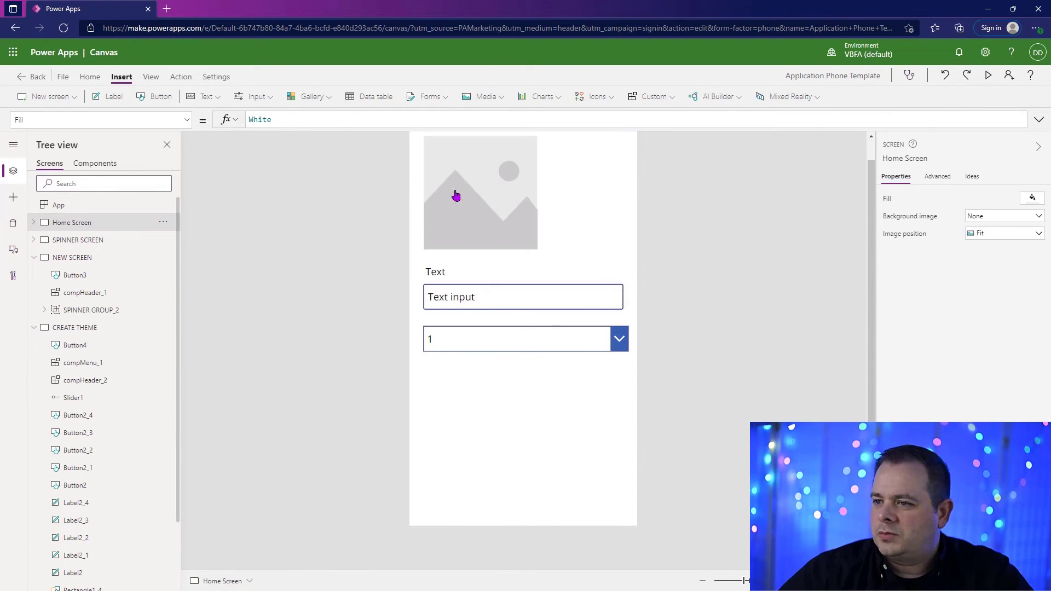
- Visit Home Screen and SPINNER SCREEN, collapse the screen nodes and return to CREATE THEME
left_click(78, 240)
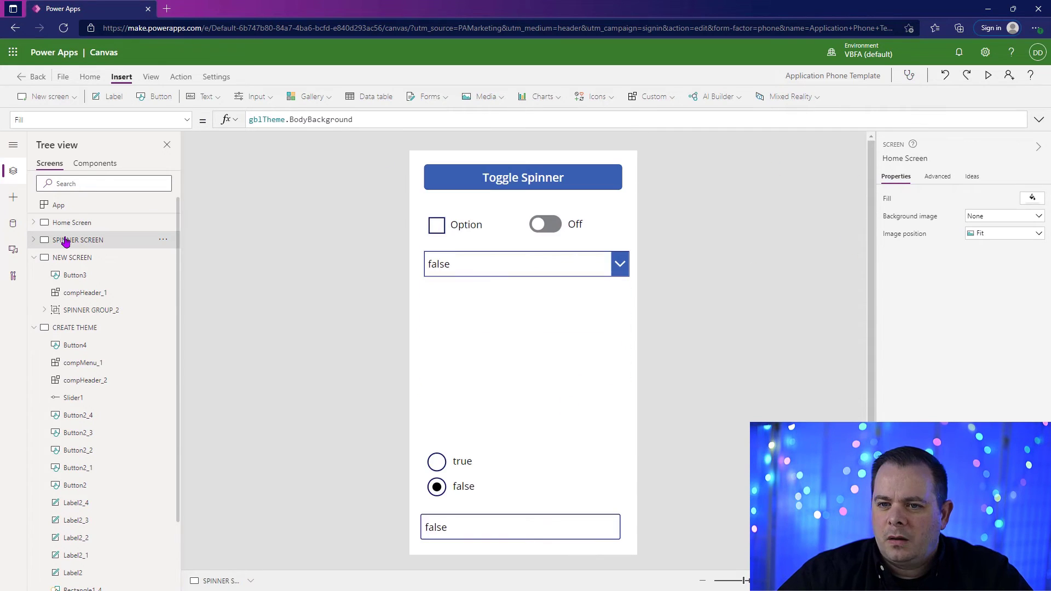
left_click(77, 240)
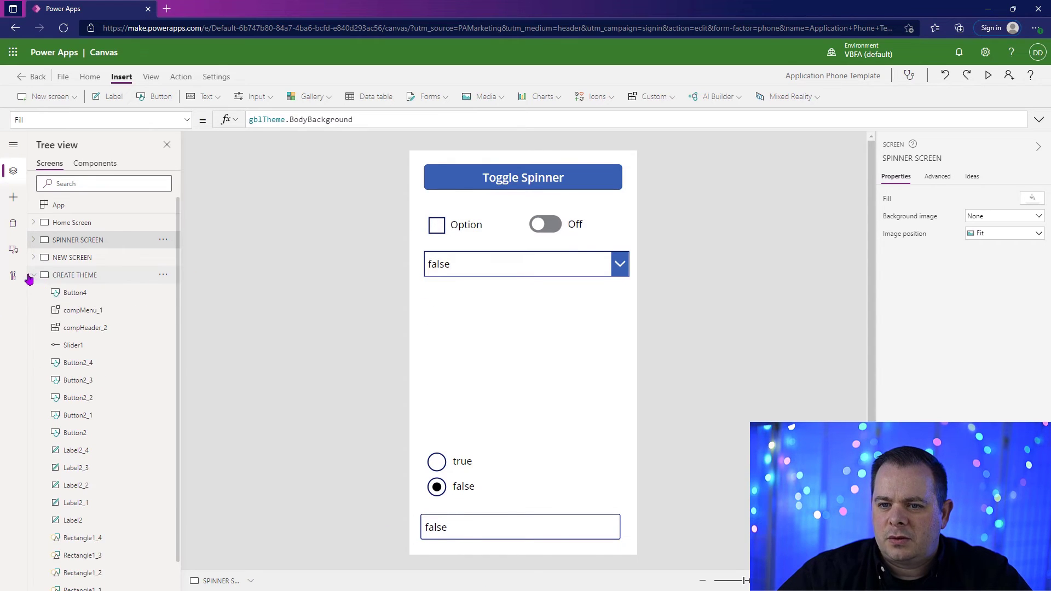
left_click(74, 275)
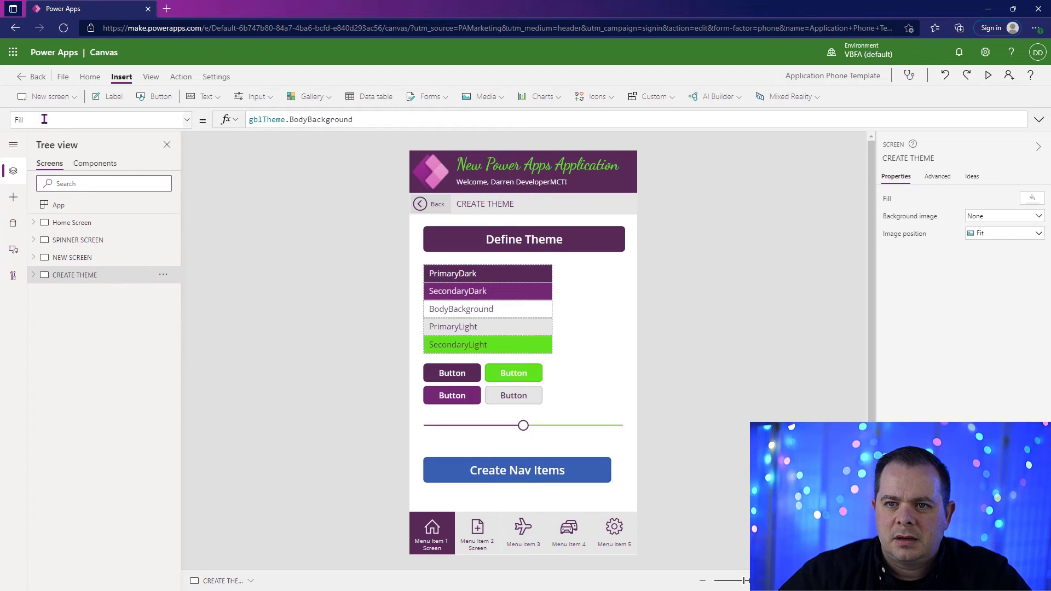
left_click(42, 97)
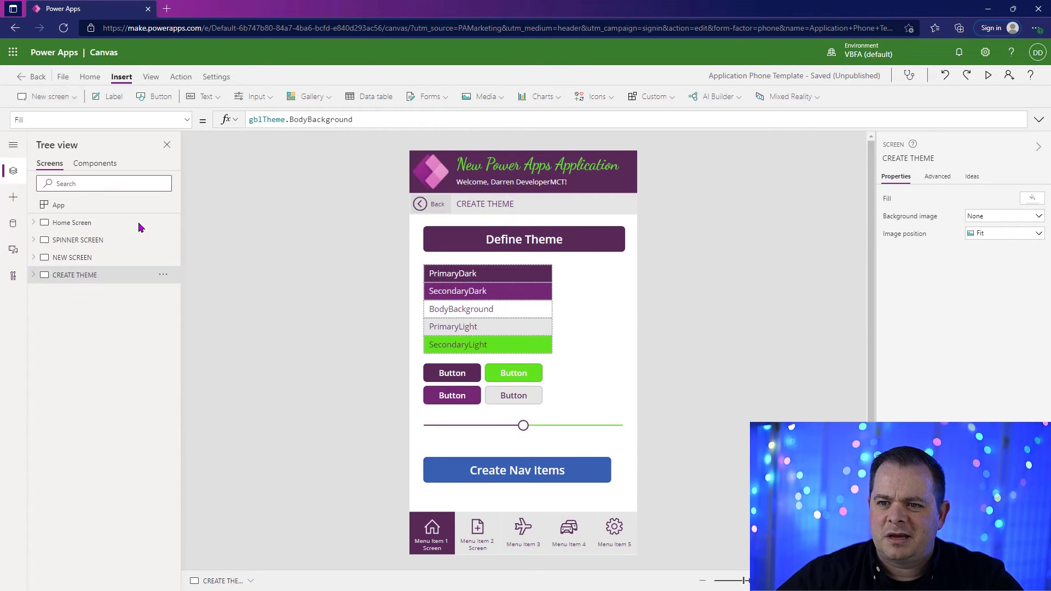
left_click(516, 470)
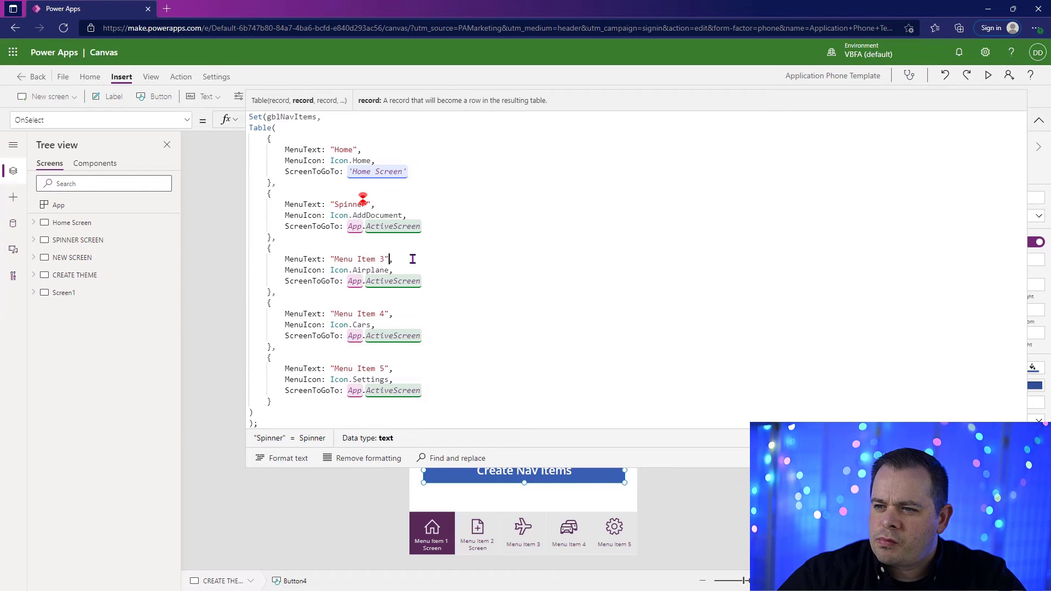
- Rename the third, fourth and fifth nav items to New Item, Create Theme and Success
double_click(358, 259)
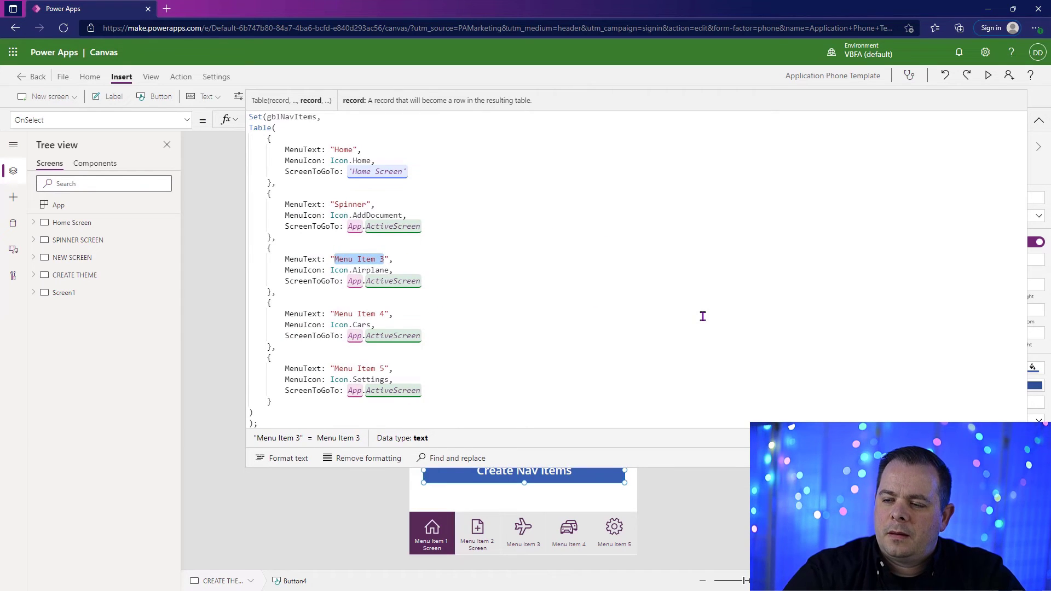
type("New")
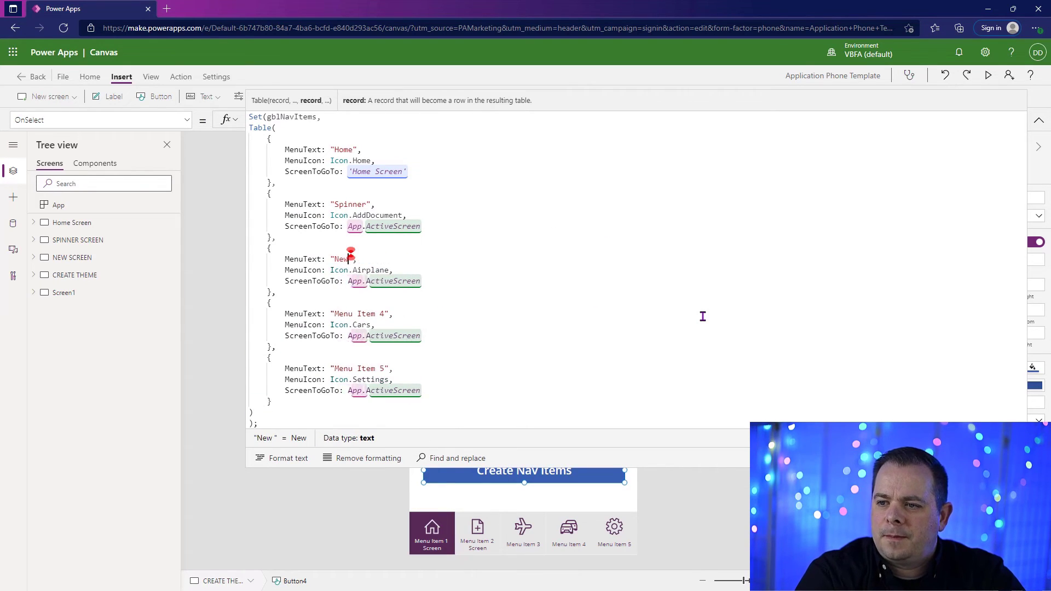
type("Item")
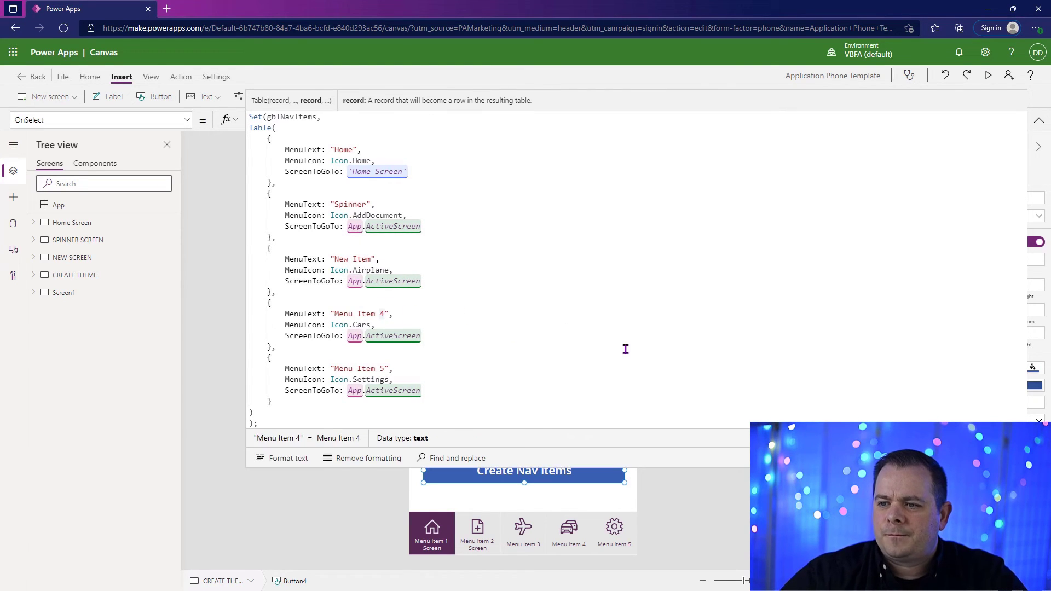
double_click(359, 314)
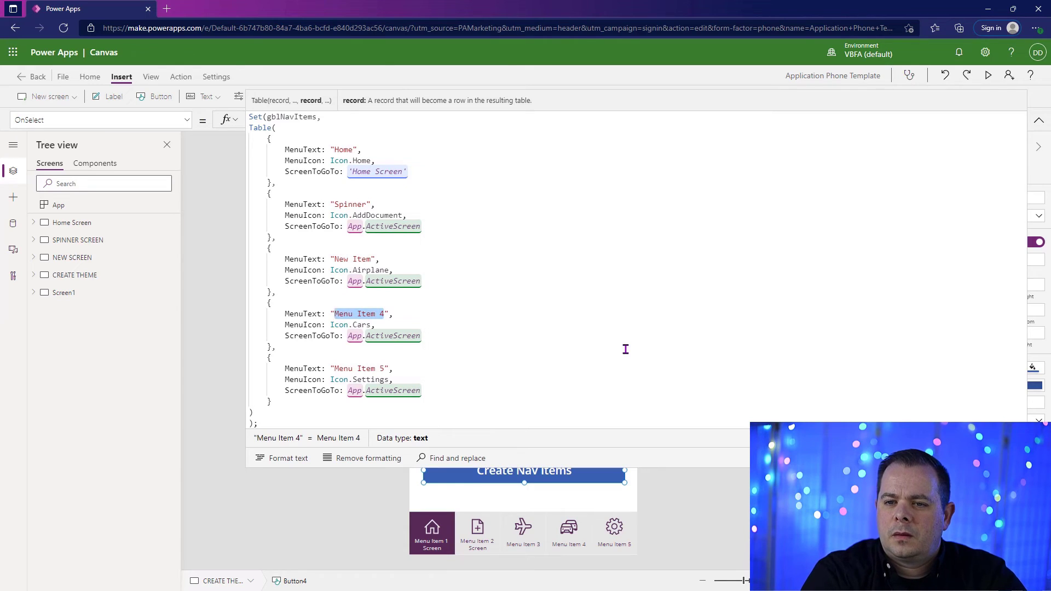
type("Create Theme")
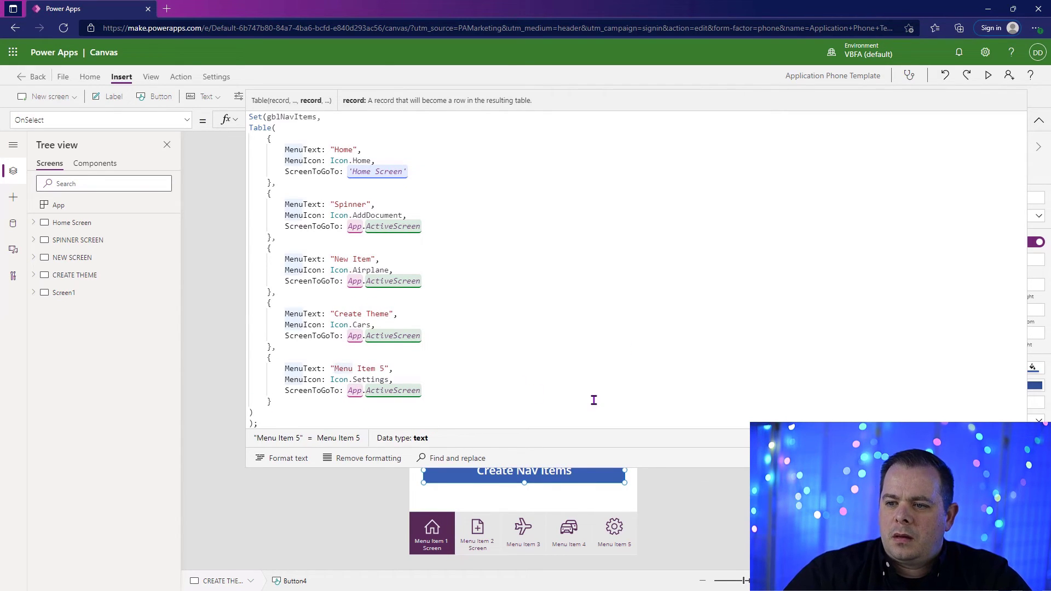
double_click(354, 369)
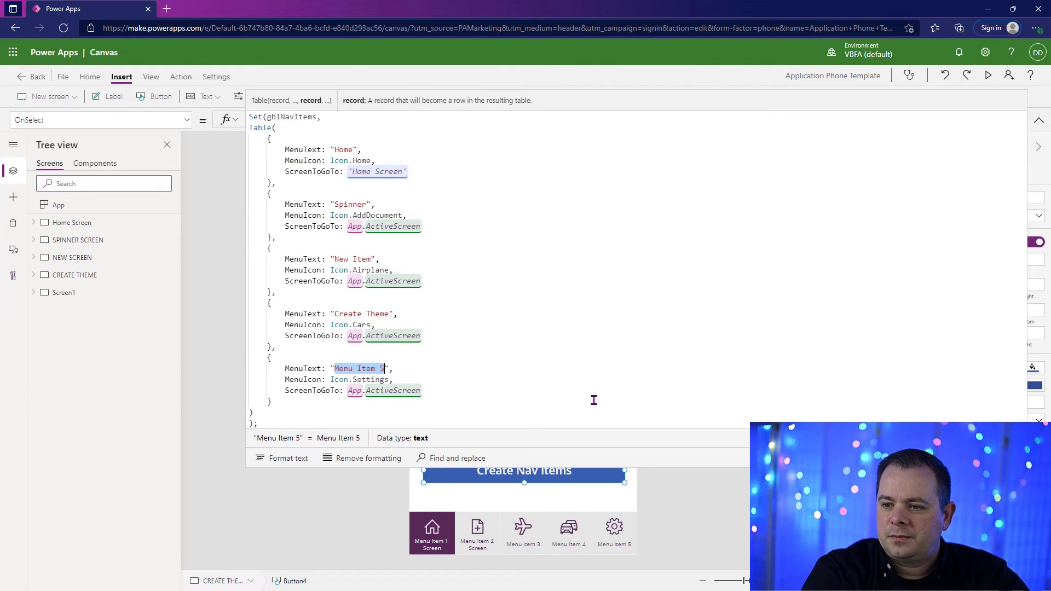
type("Success")
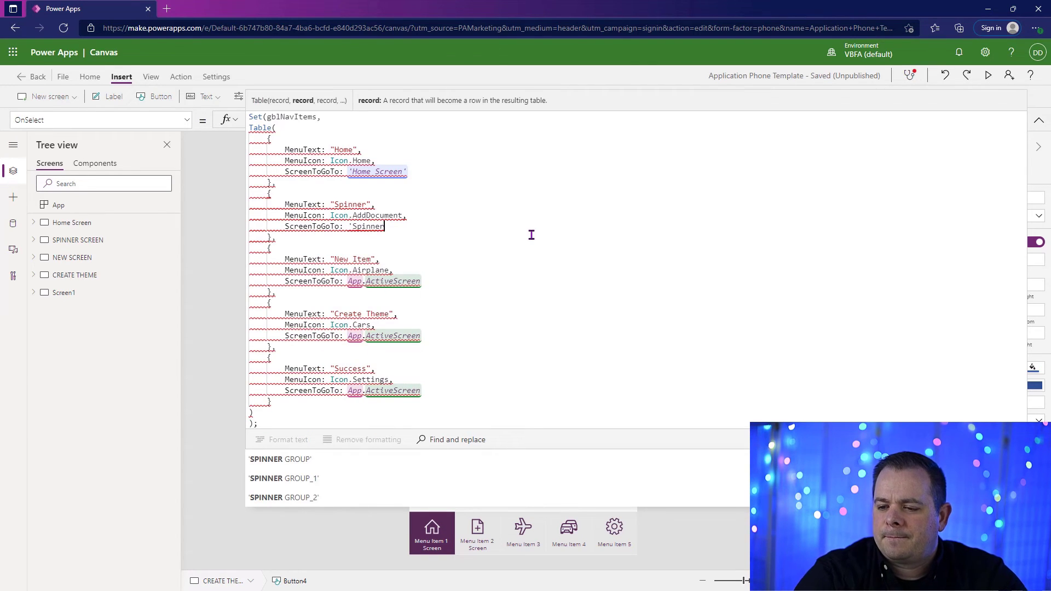
- Set the items' ScreenToGoTo to 'SPINNER SCREEN', 'NEW SCREEN', 'CREATE THEME' and the Success screen
left_click(524, 470)
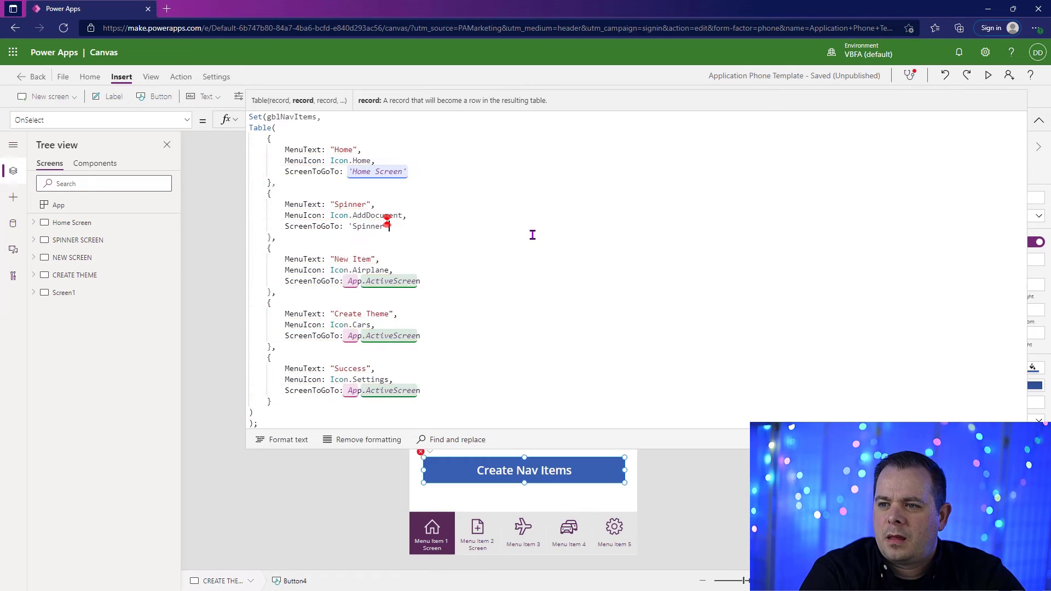
type("SPINNER SCREEN")
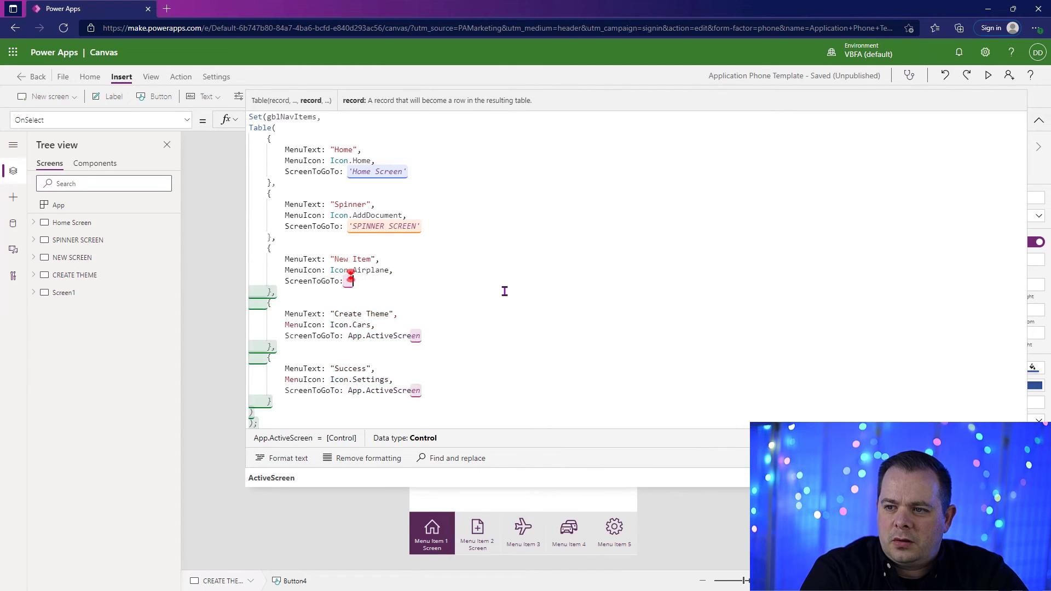
type("'NEW SCREEN'")
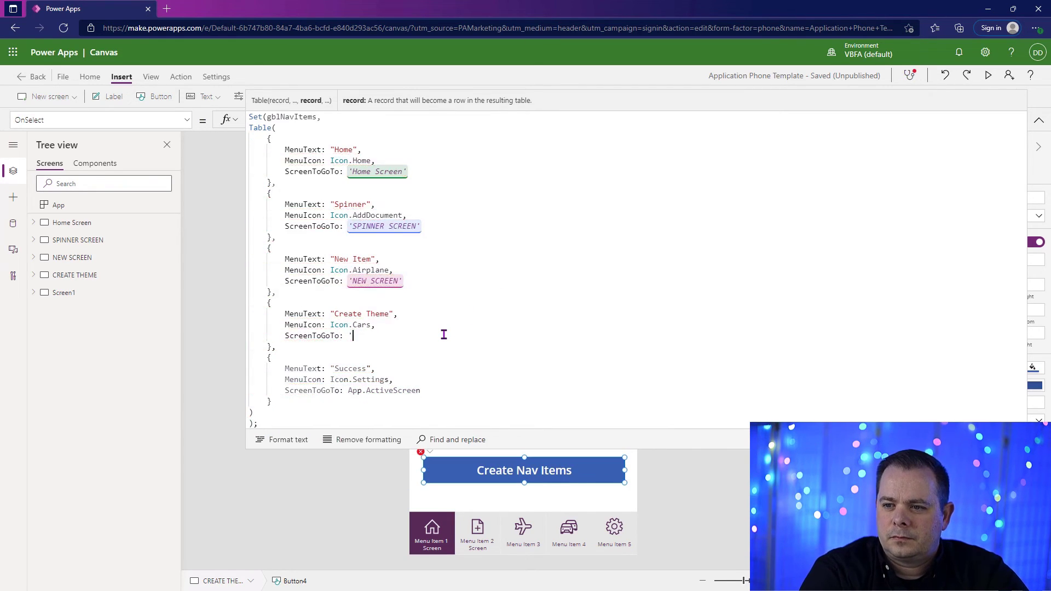
type("CREATE THEME'")
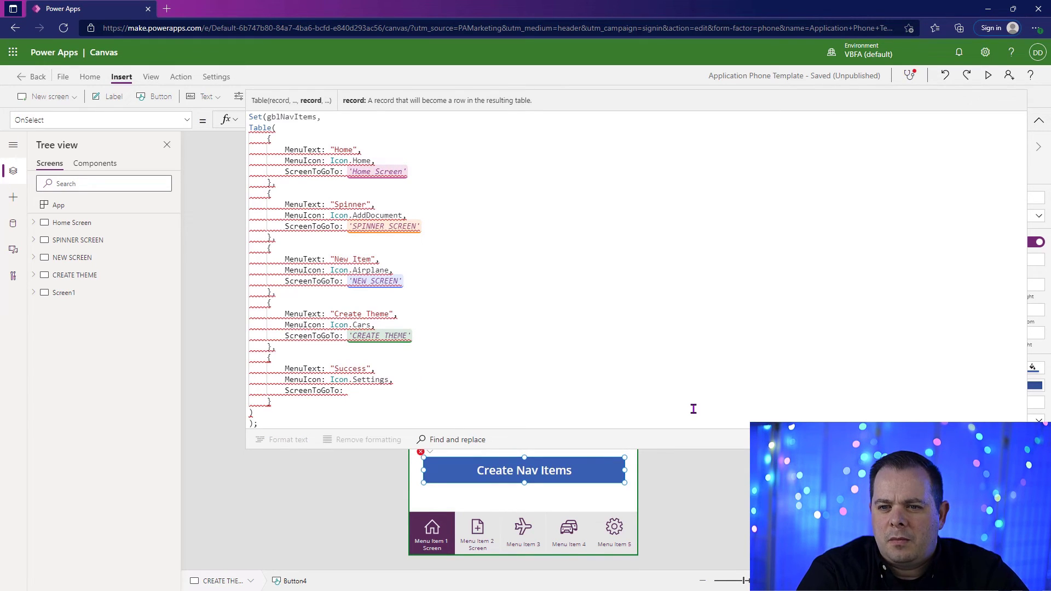
type("Screen")
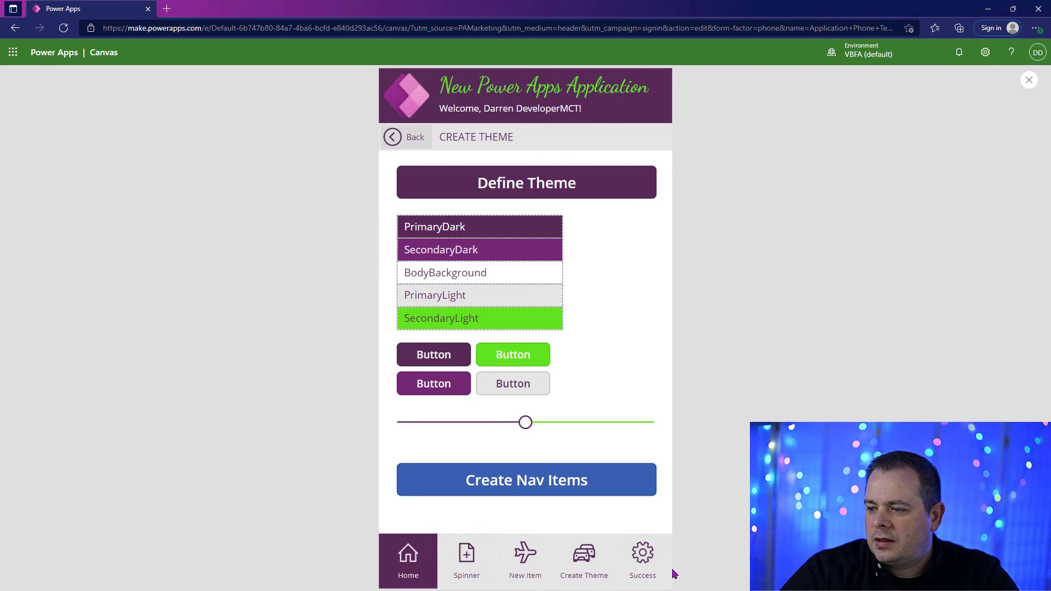
- After previewing Create Nav Items, select compHeader_2 and compMenu_1 on CREATE THEME to copy onto SPINNER SCREEN
left_click(1029, 80)
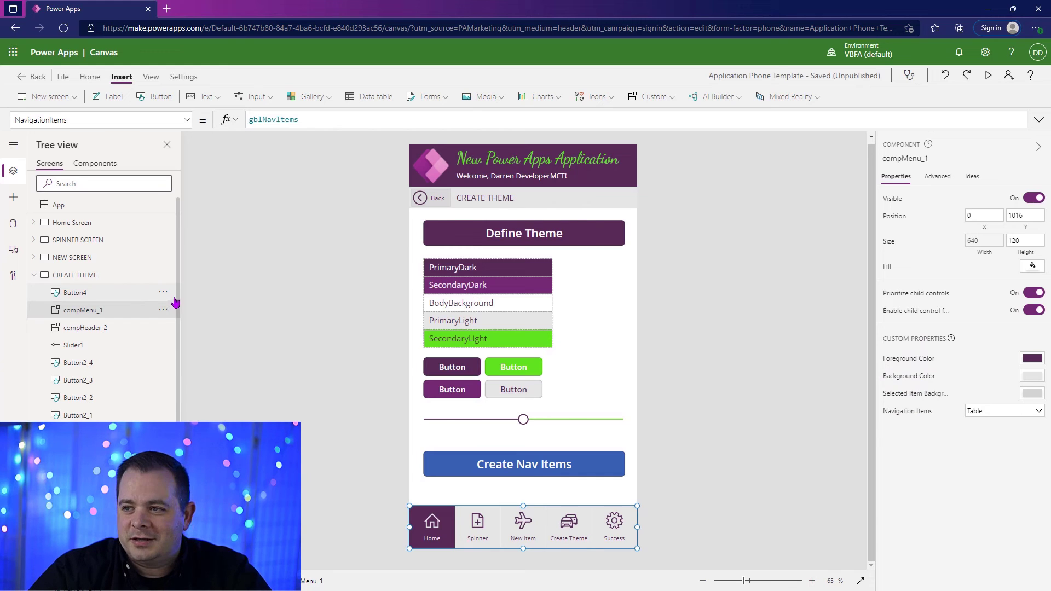
left_click(85, 327)
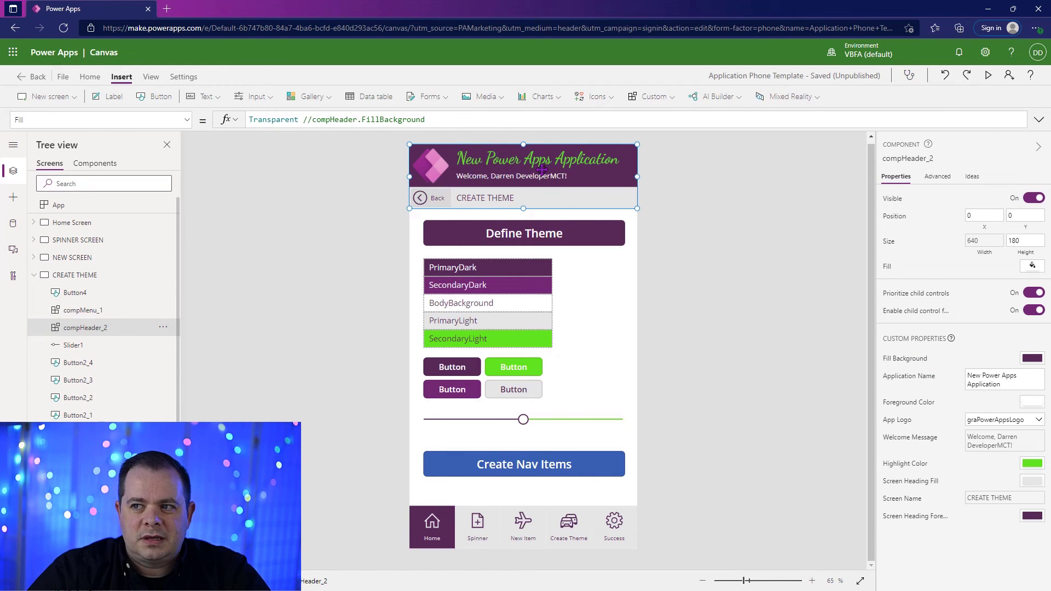
left_click(543, 528)
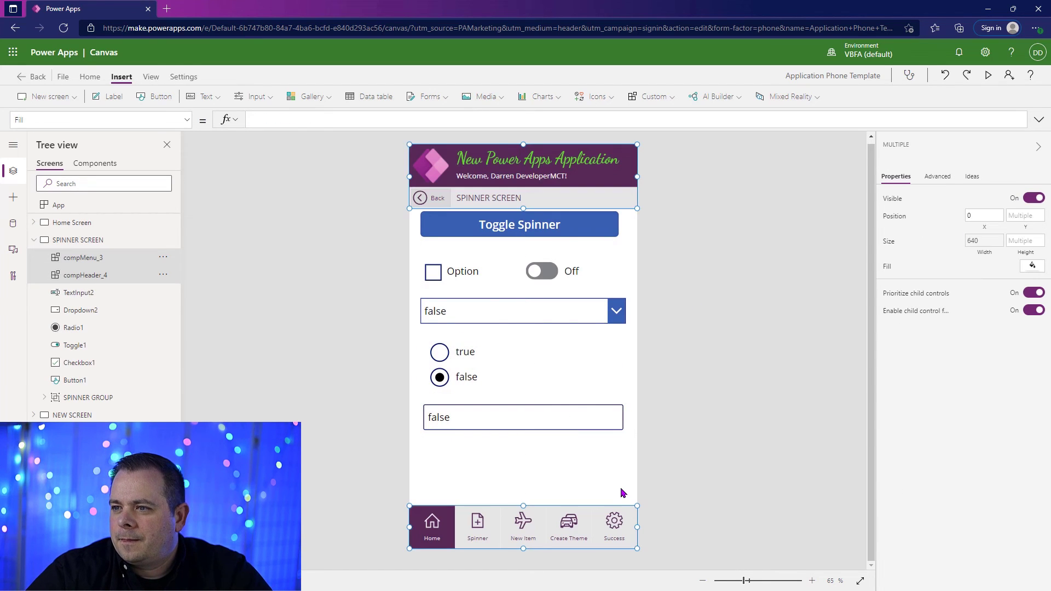
- Select the Toggle Spinner button and check the spinner group and navigation bar options
left_click(527, 223)
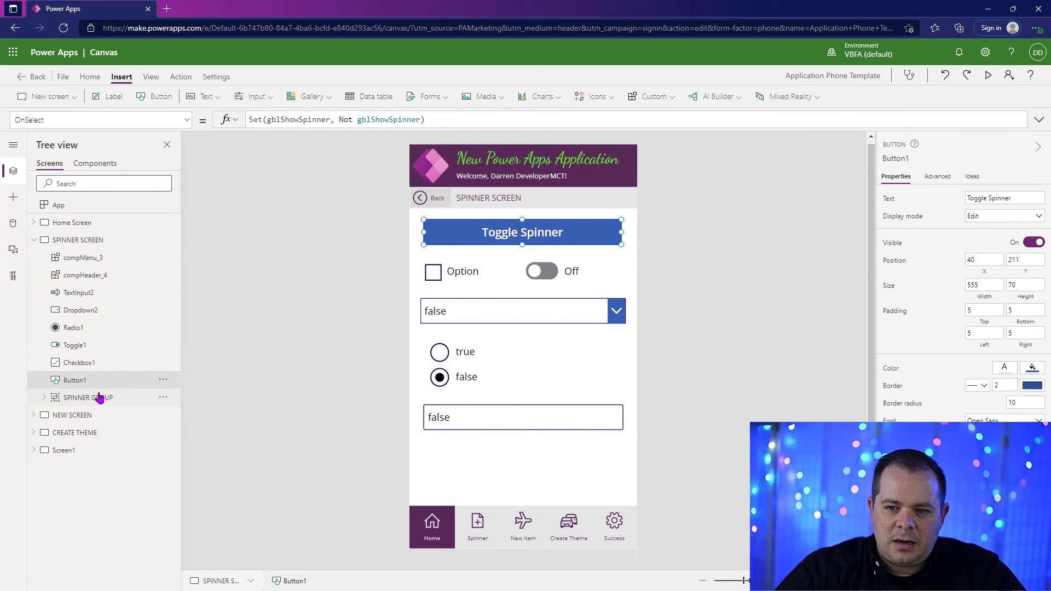
right_click(88, 396)
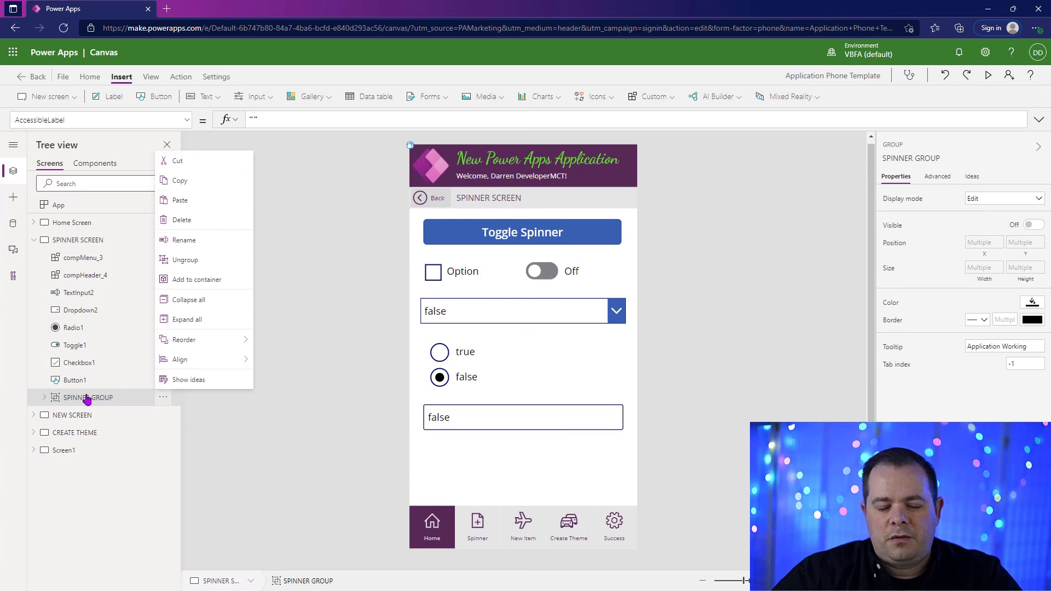
mouse_move(86, 398)
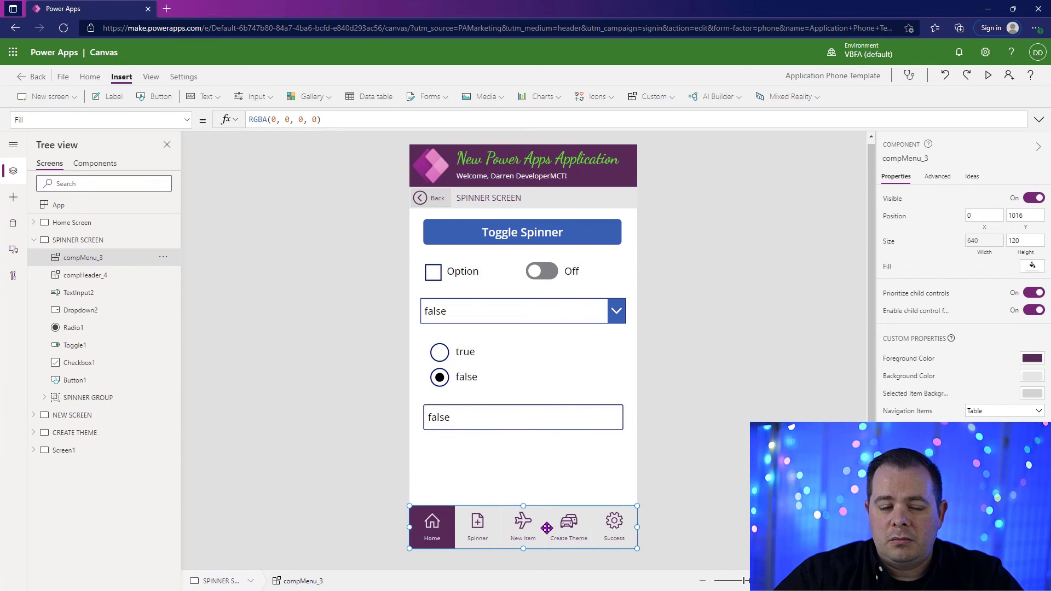
right_click(546, 530)
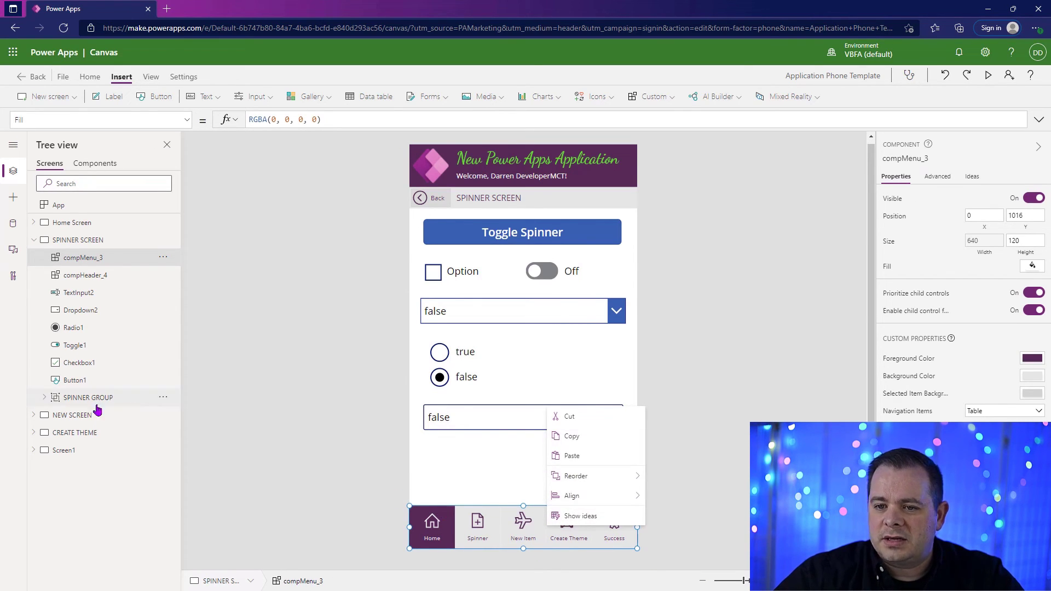
right_click(88, 396)
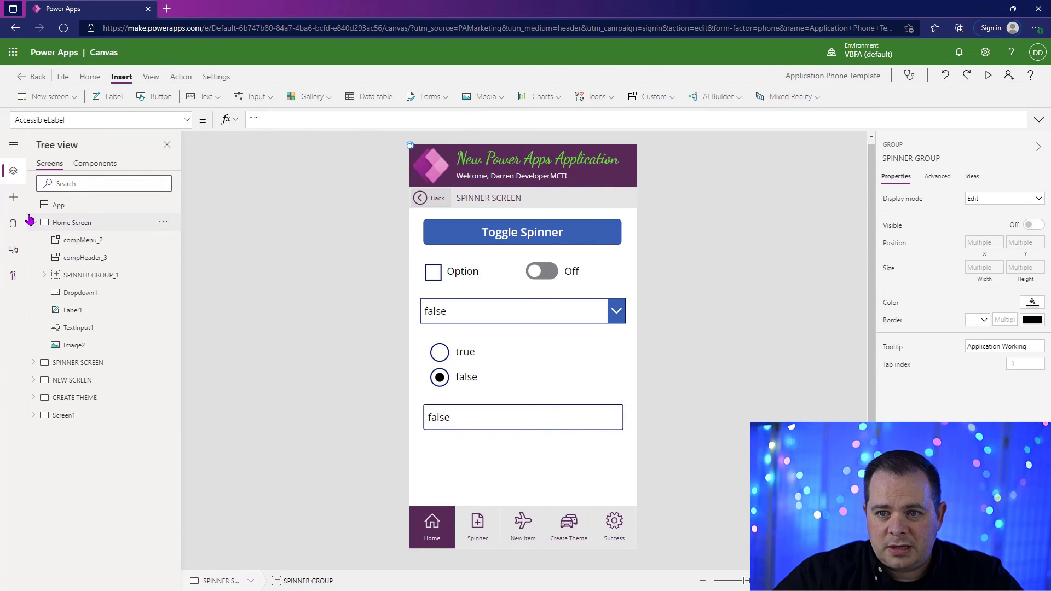
- Check the navigation bar on the Home Screen and select Screen1's compMenu instance
left_click(84, 240)
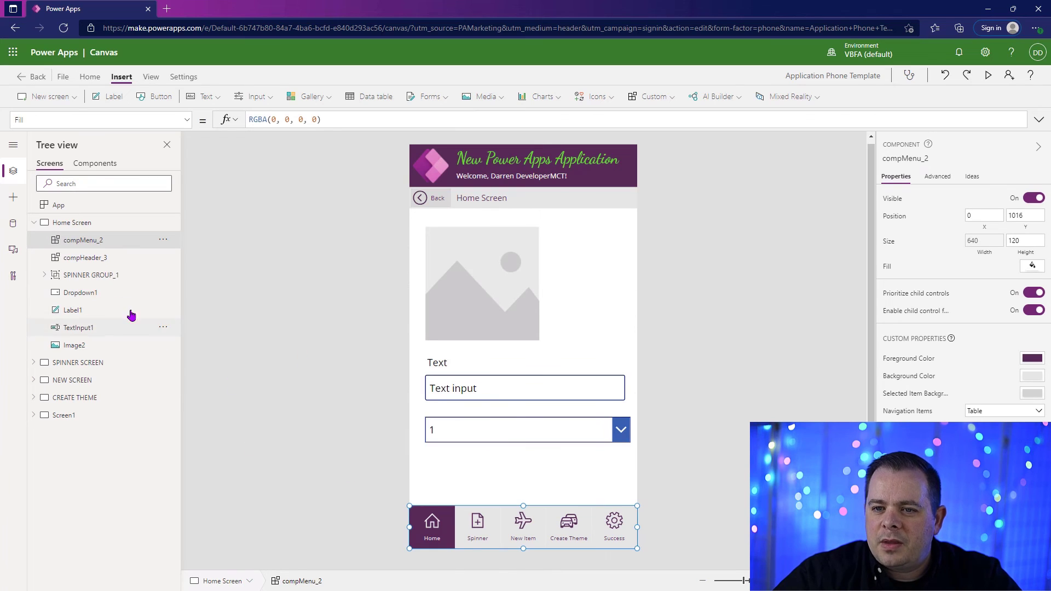
right_click(91, 274)
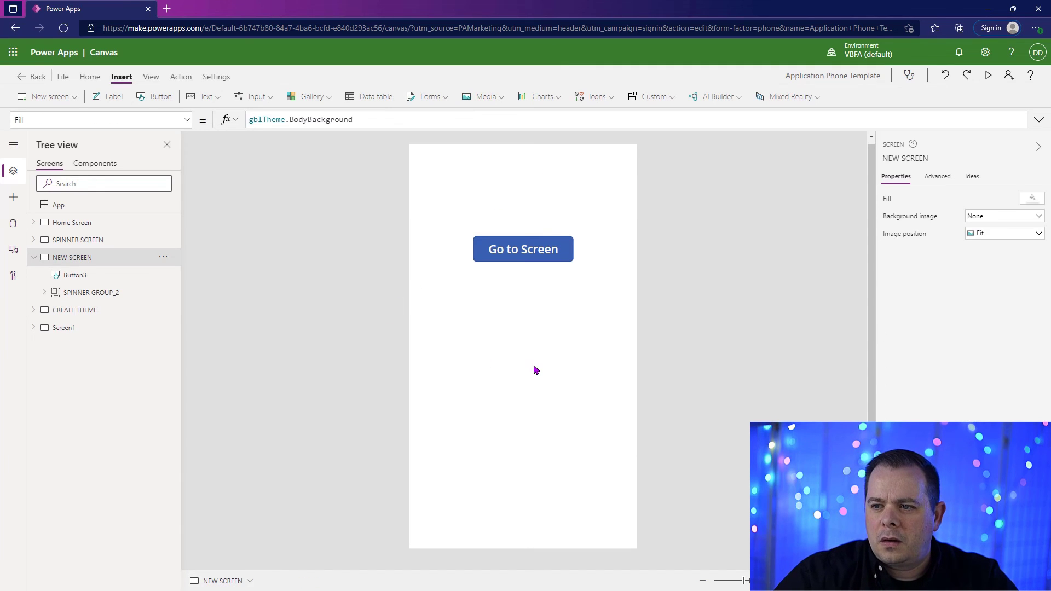
left_click(163, 327)
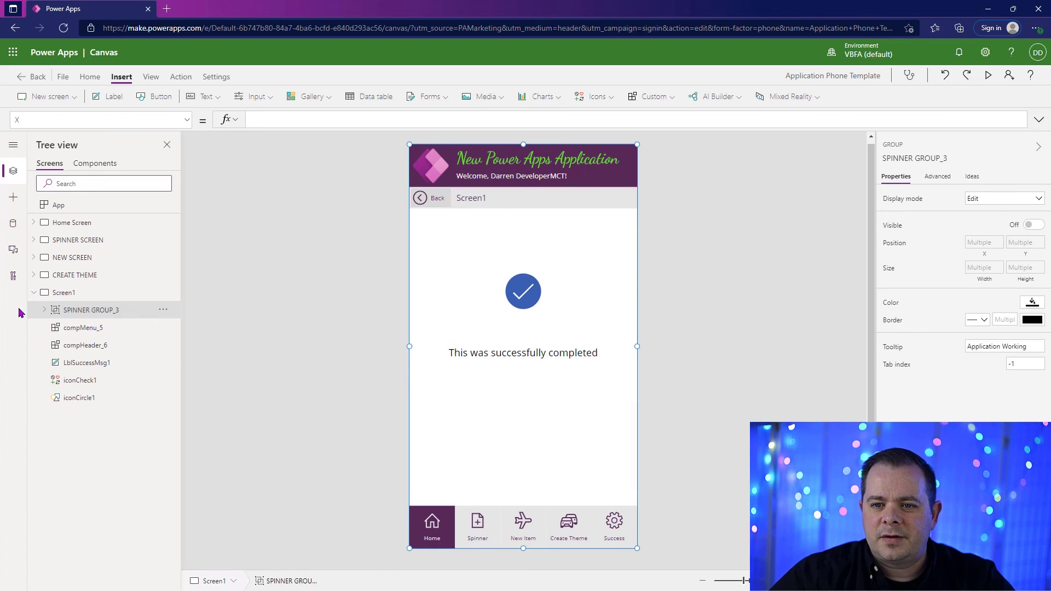
- Preview Screen1 with its header and menu bar, then return to compMenu's Gallery1
left_click(988, 76)
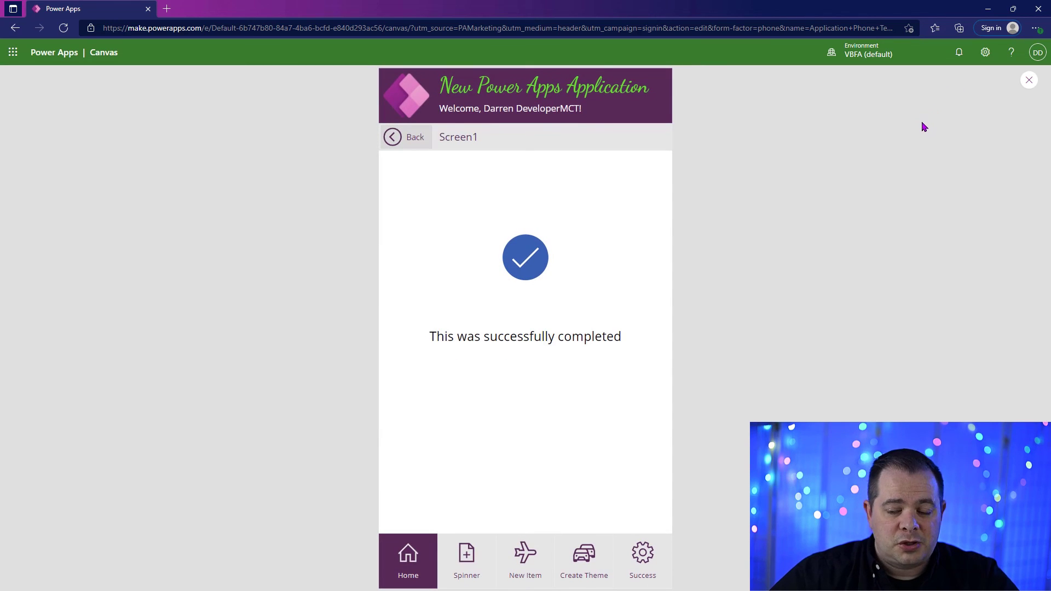
double_click(464, 137)
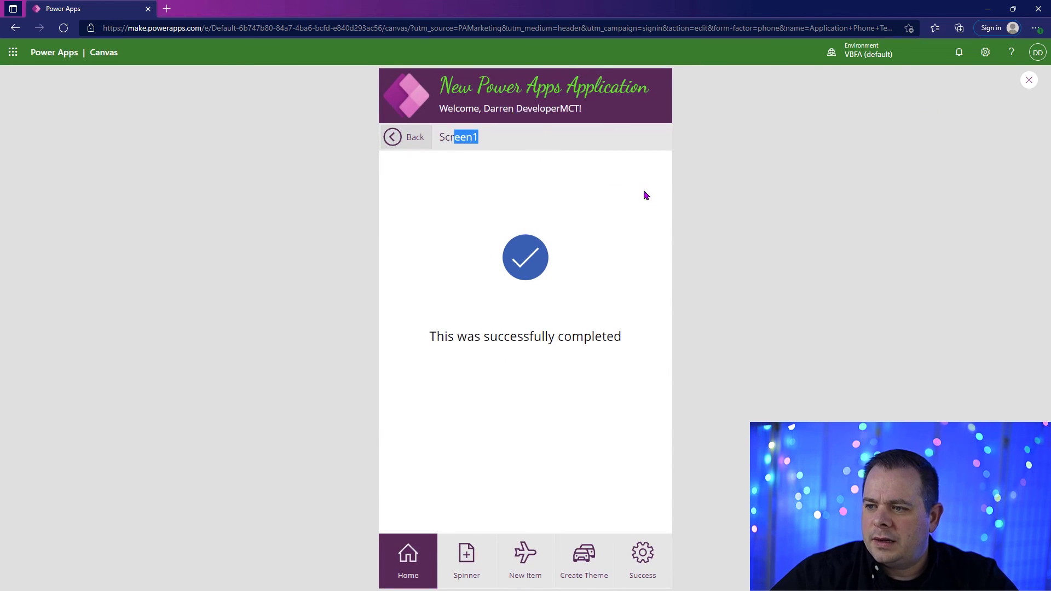
mouse_move(710, 515)
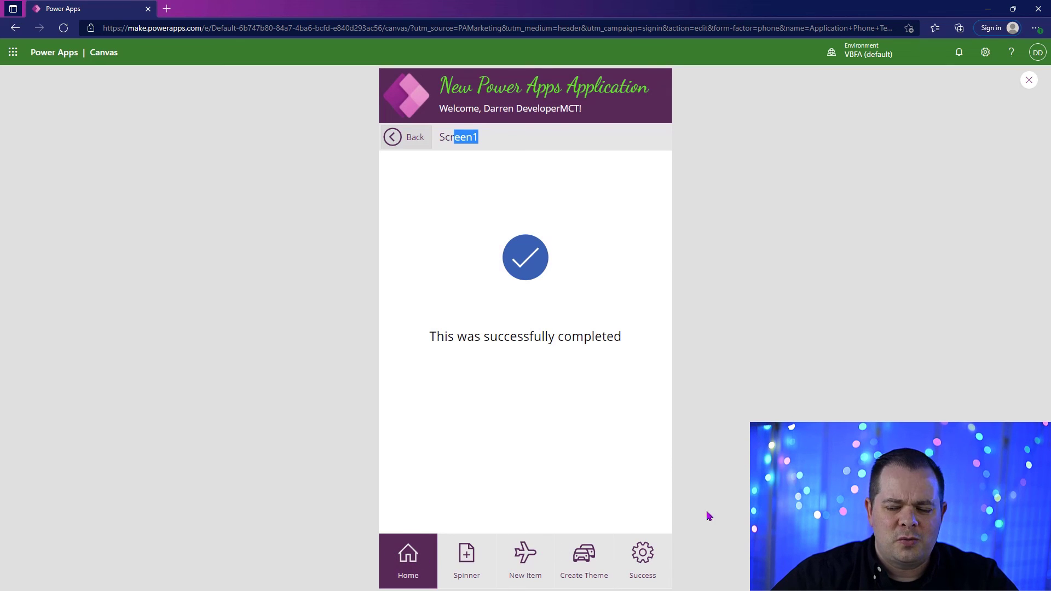
mouse_move(878, 155)
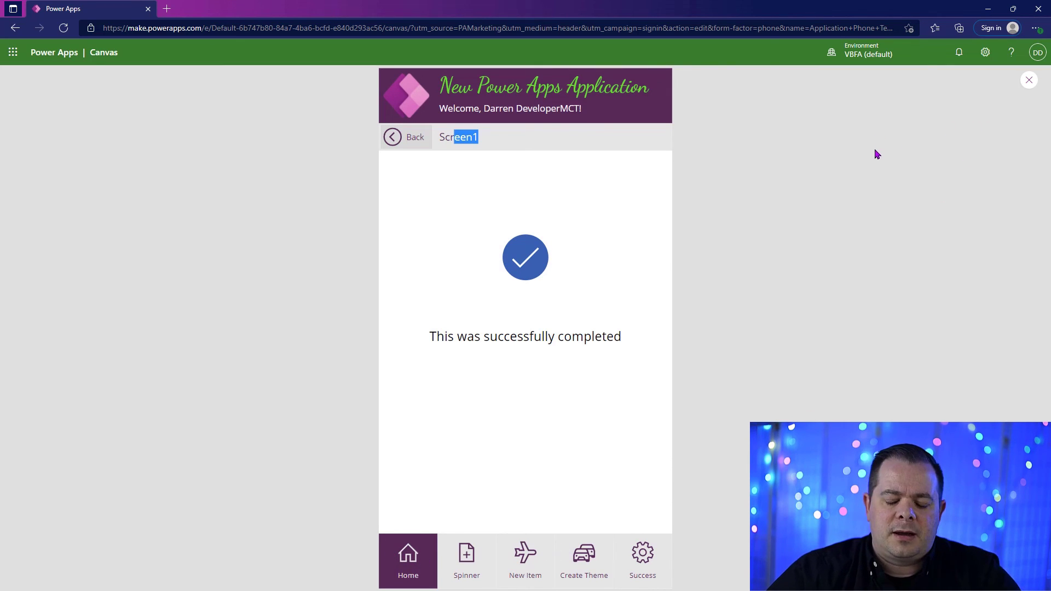
left_click(1029, 80)
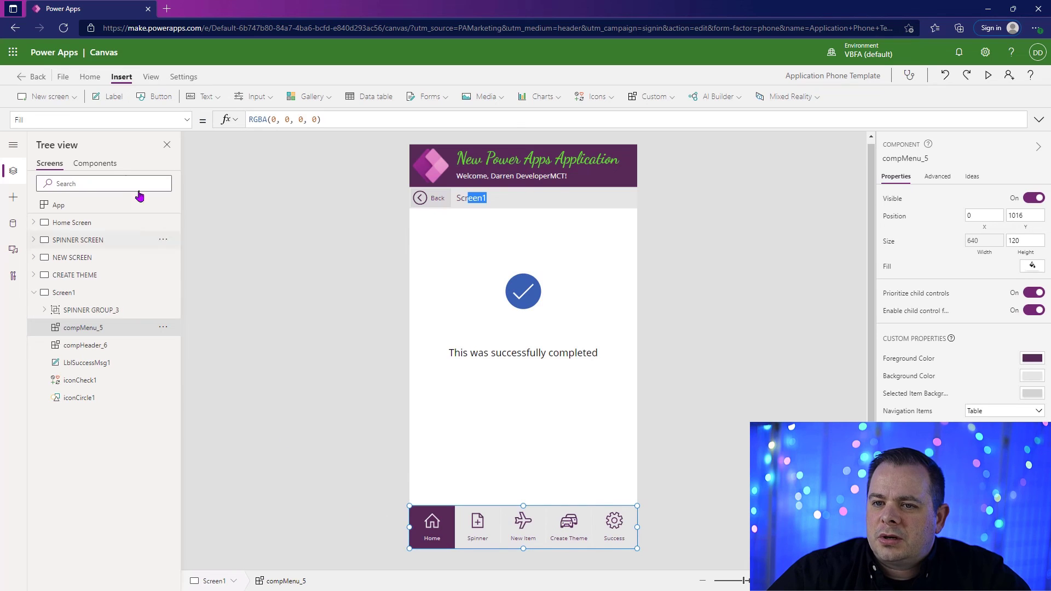
left_click(94, 163)
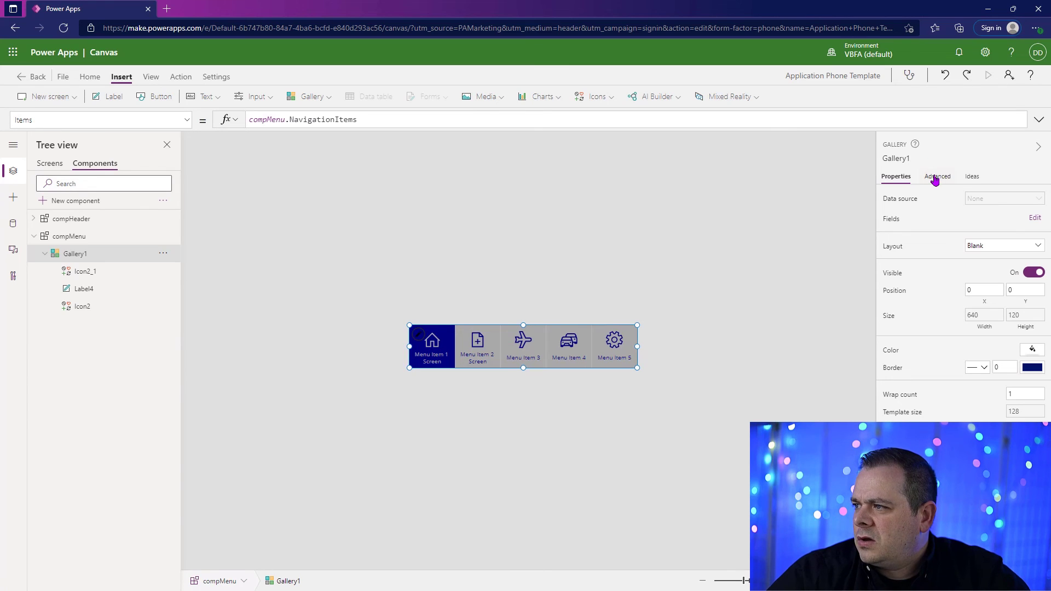
- Set Gallery1's Default to LookUp(compMenu.NavigationItems, ScreenToGoTo.Name = App.ActiveScreen.Name)
left_click(937, 176)
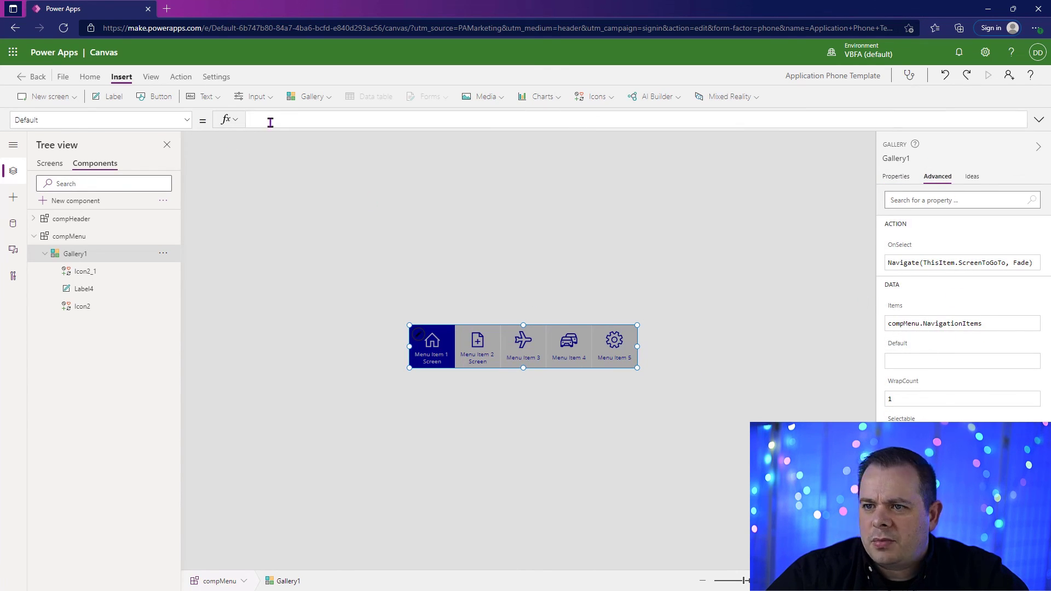
type("LookUp(")
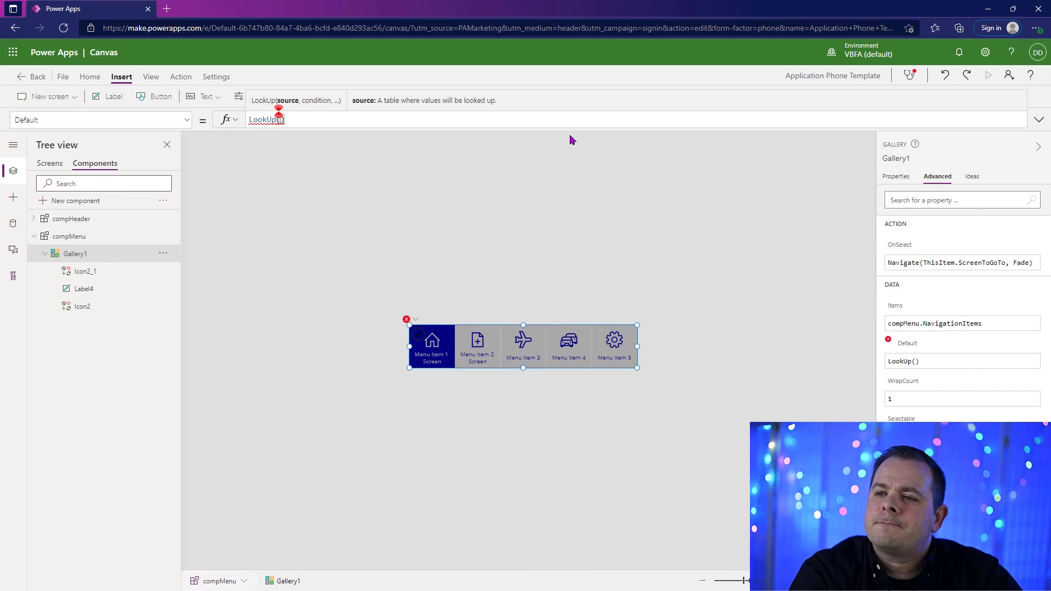
type("compMenu.NavigationItems")
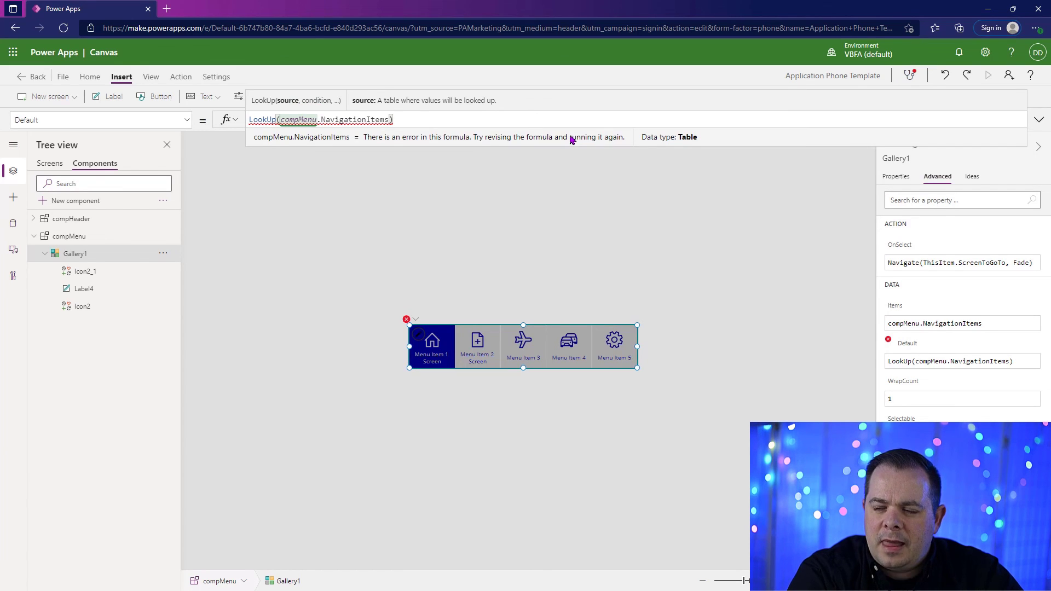
type(",")
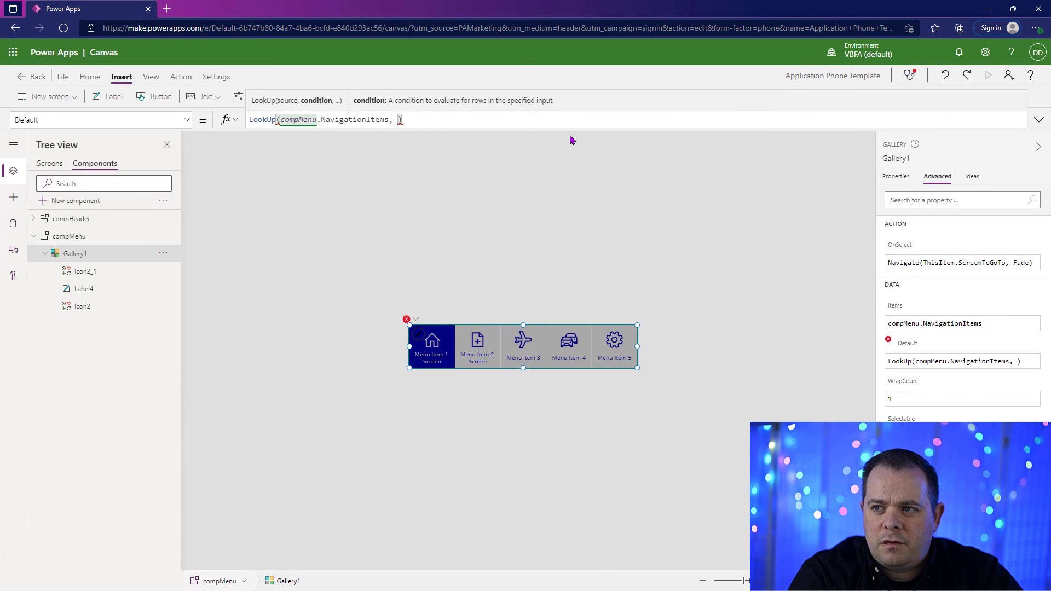
type("ScreenToGoTo.Name")
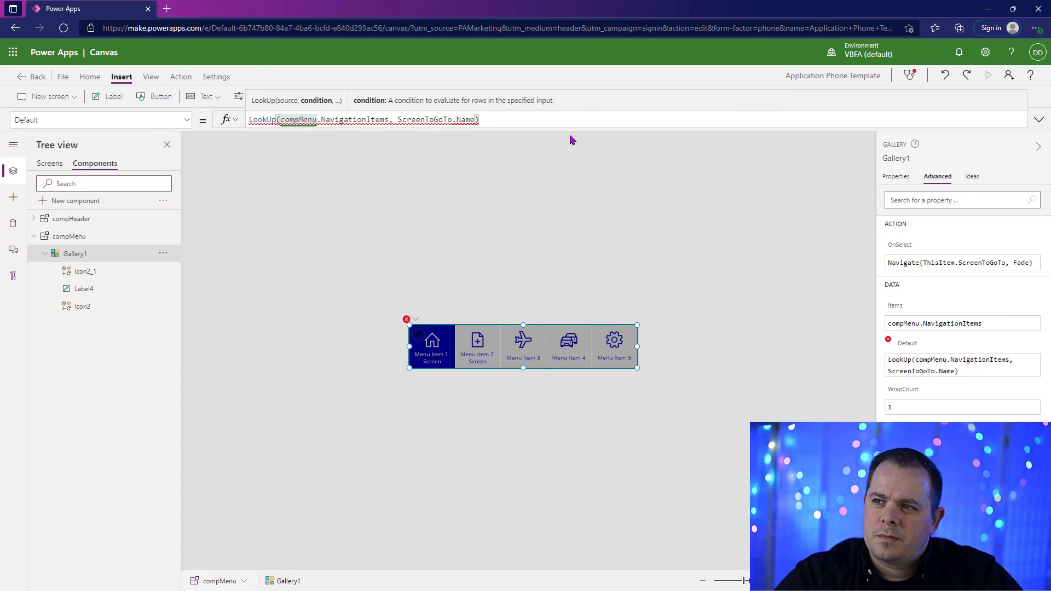
type("=")
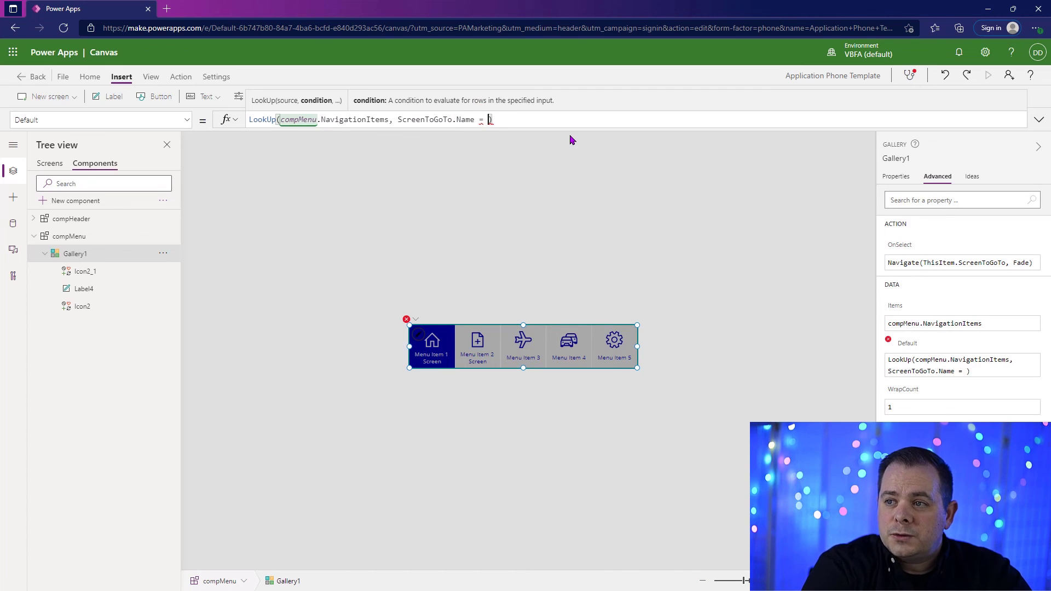
type("App.")
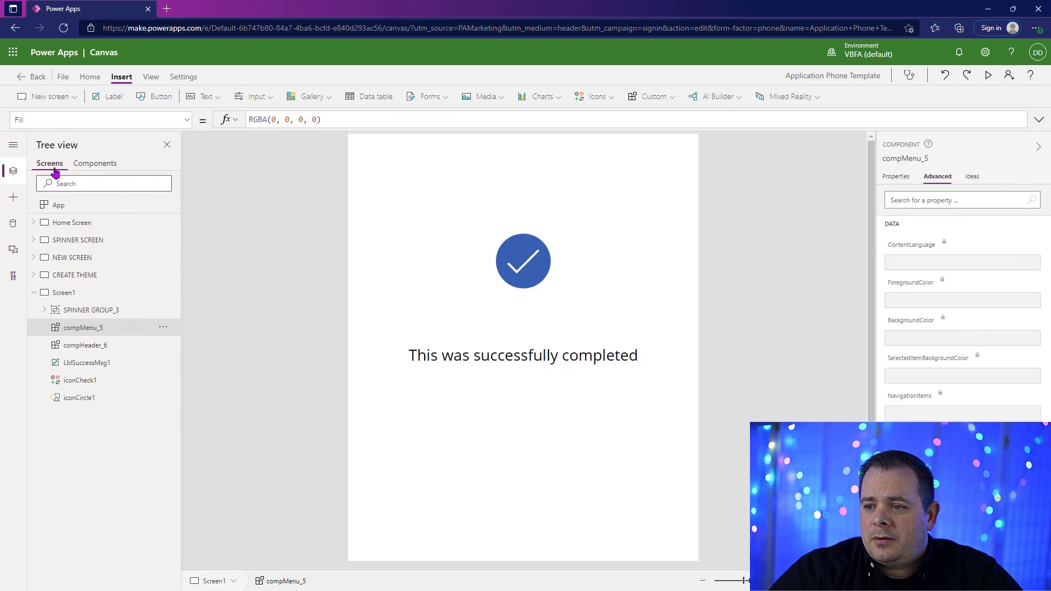
- Run the app and tap Create Theme so the menu highlights it on CREATE THEME
left_click(986, 75)
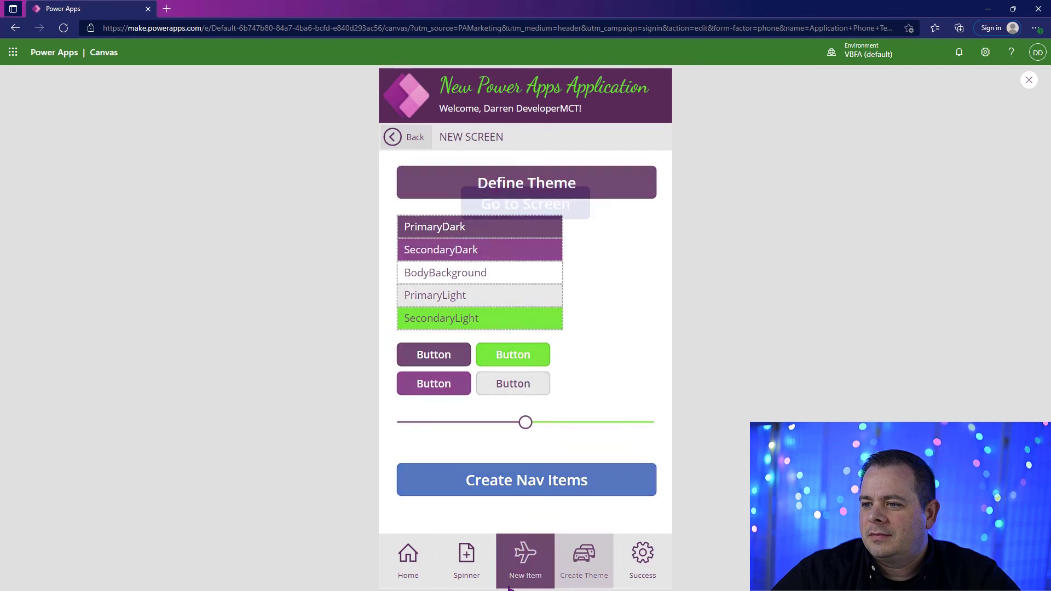
left_click(467, 560)
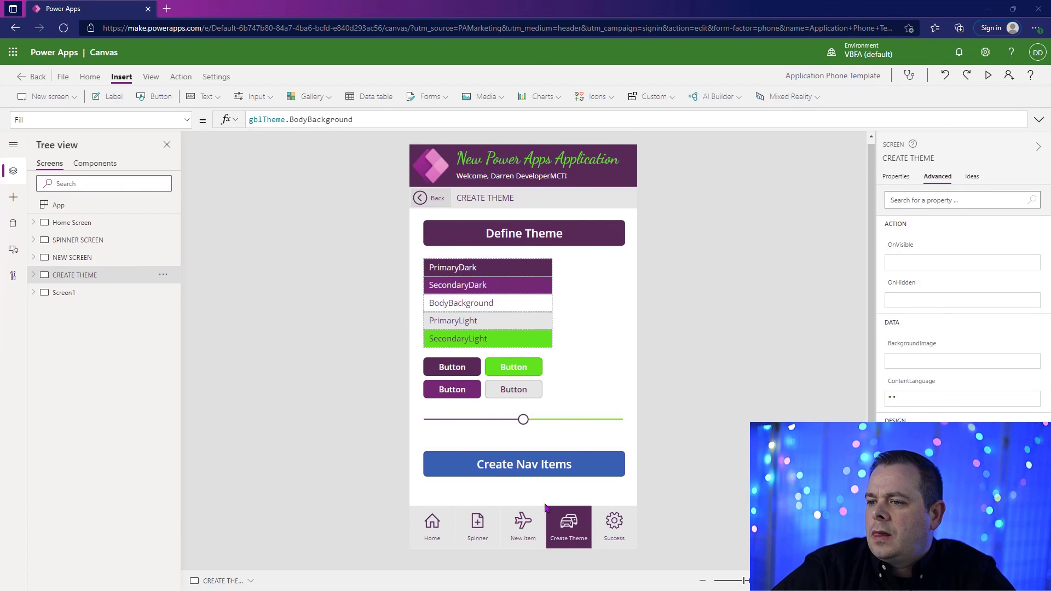
- Paste Button4's Set(gblNavItems, …) formula into App OnStart and return to the button
left_click(523, 464)
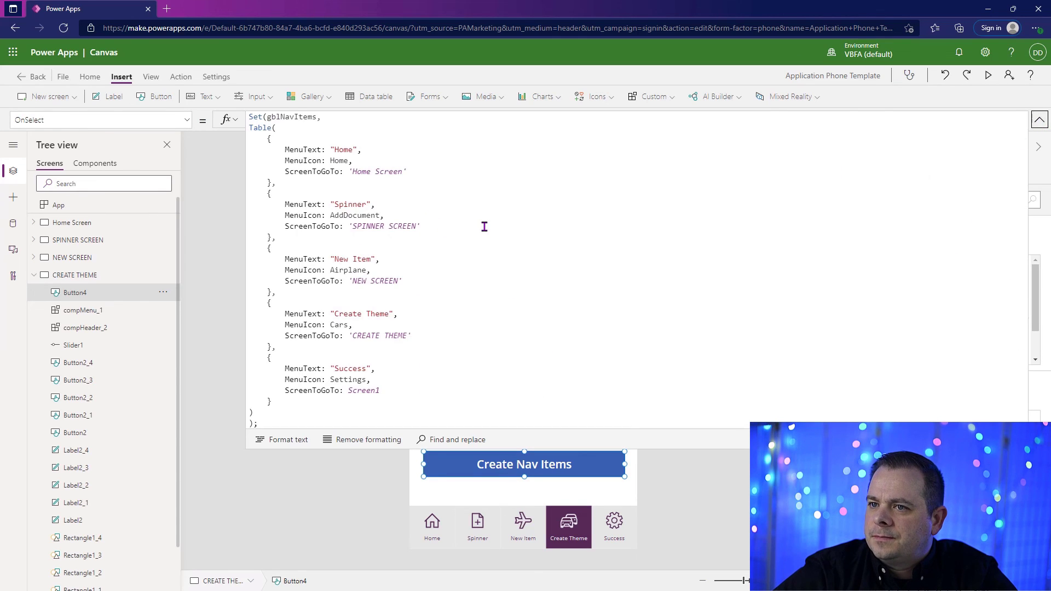
left_click(288, 441)
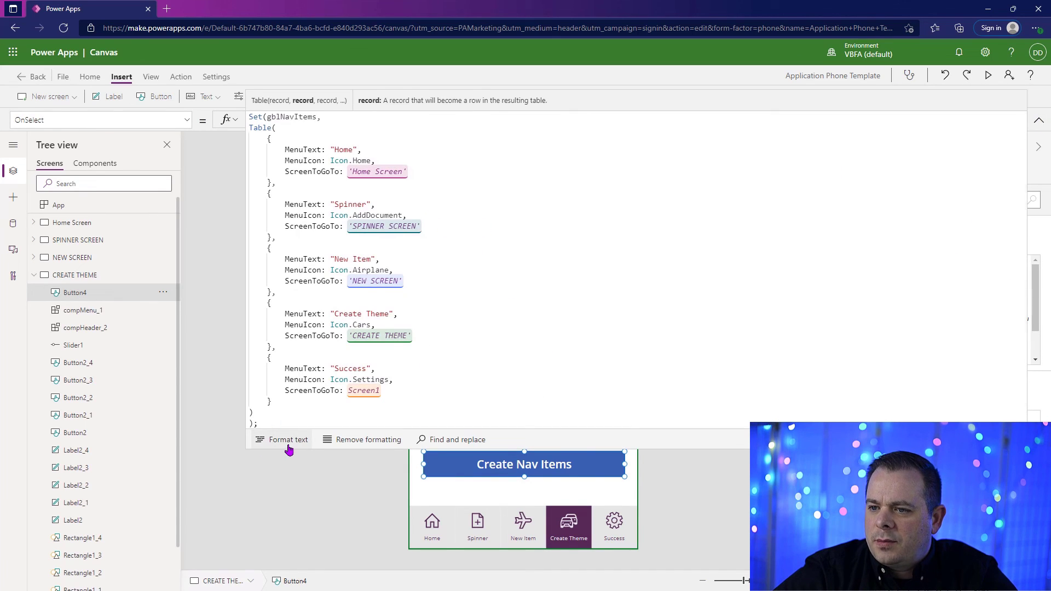
left_click(287, 439)
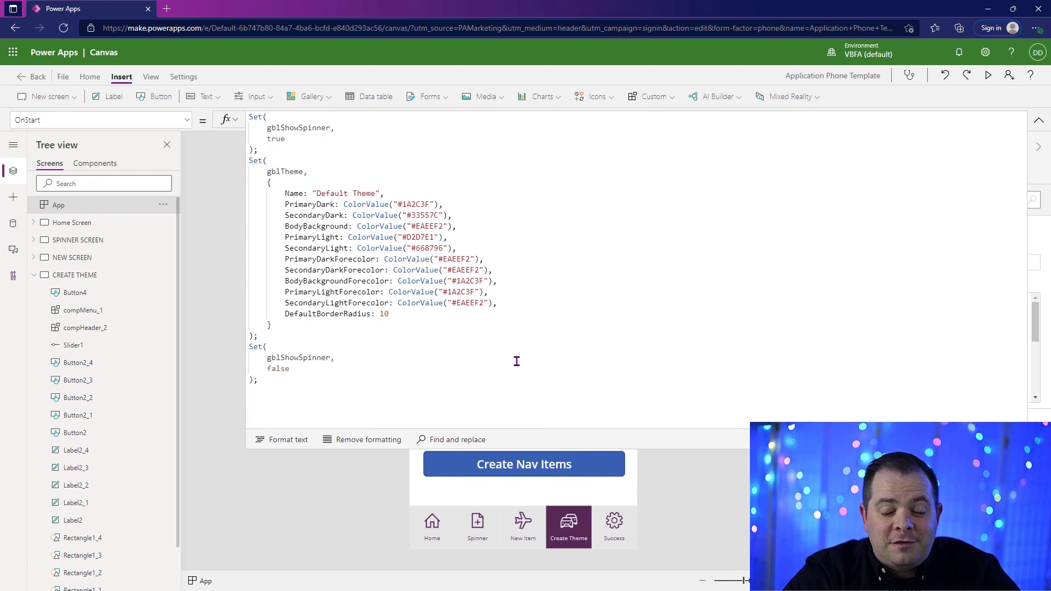
key("Enter")
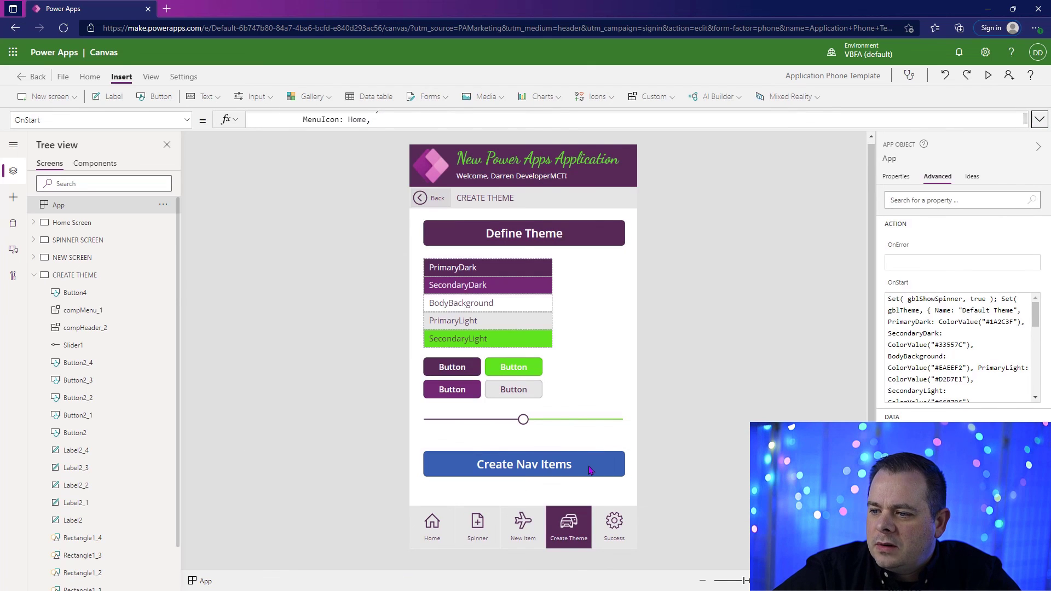
left_click(524, 465)
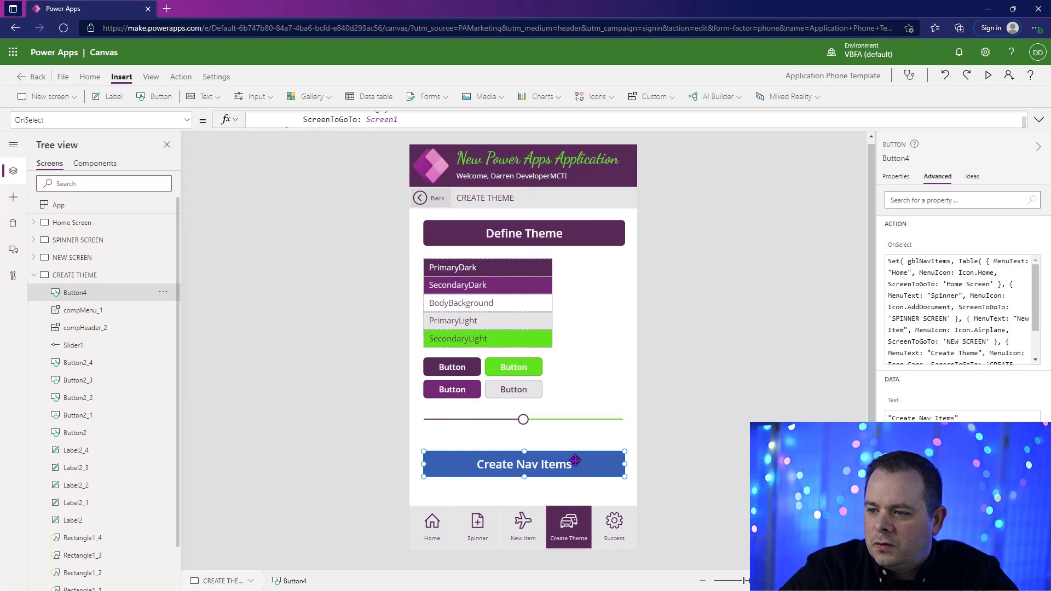
- Delete Button4, preview the screen in the dark default theme, and return to editing
left_click(163, 204)
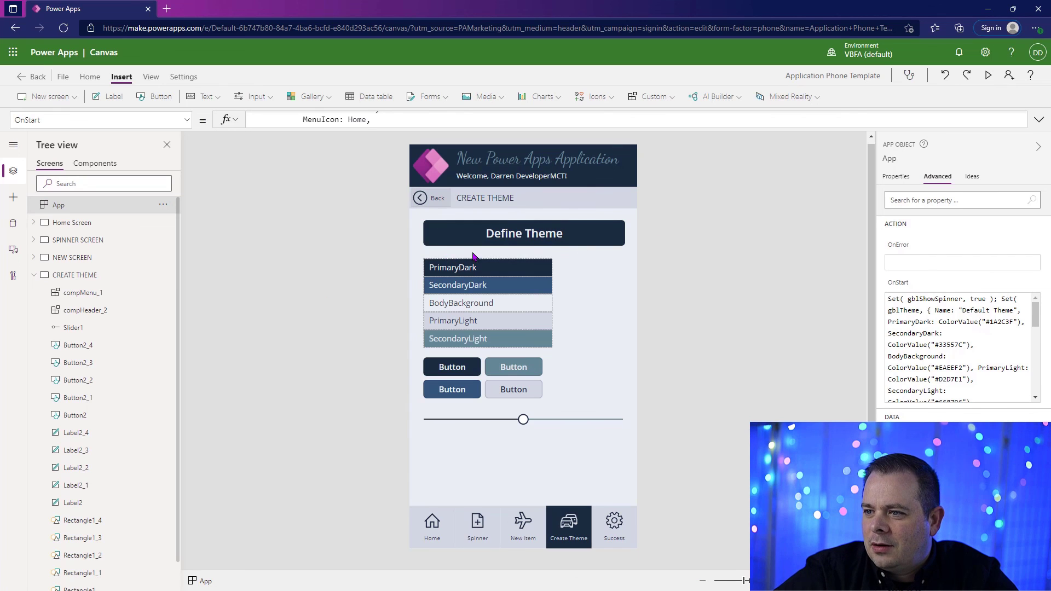
left_click(524, 232)
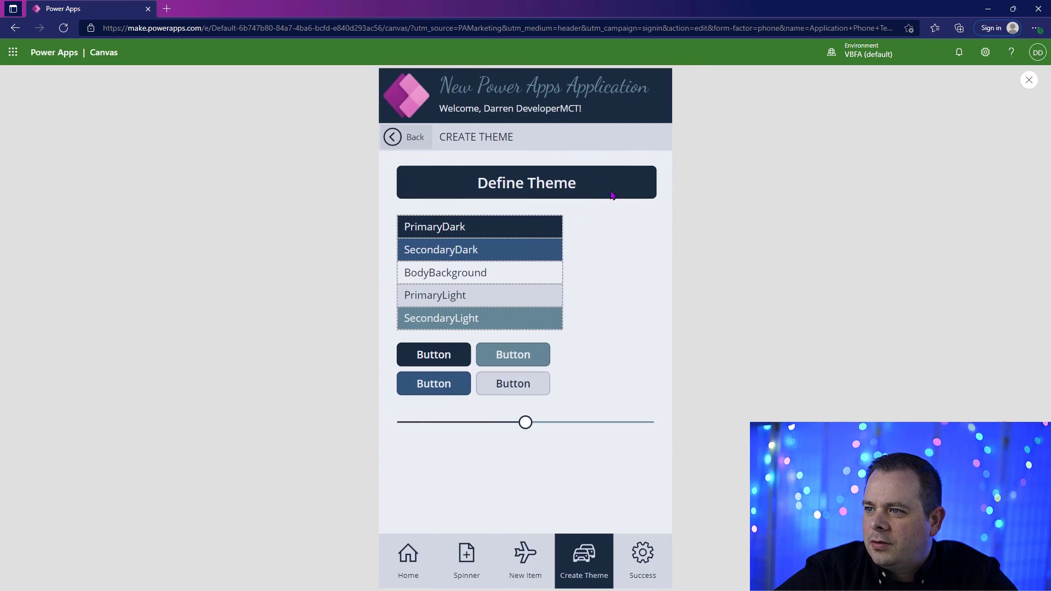
left_click(466, 559)
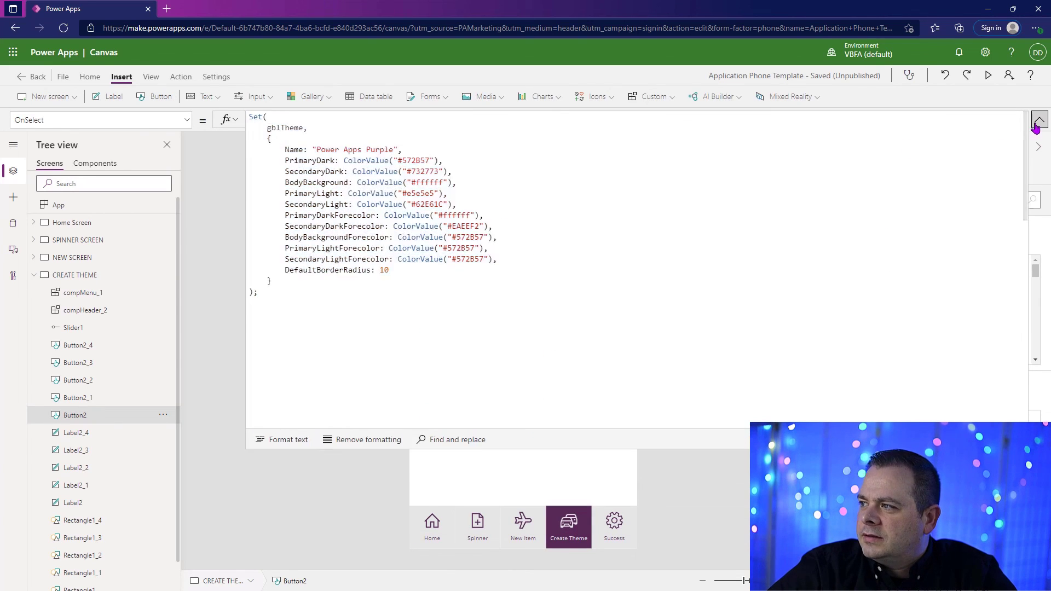
- Apply the Power Apps Purple theme in App OnStart and preview the purple styling
left_click(58, 205)
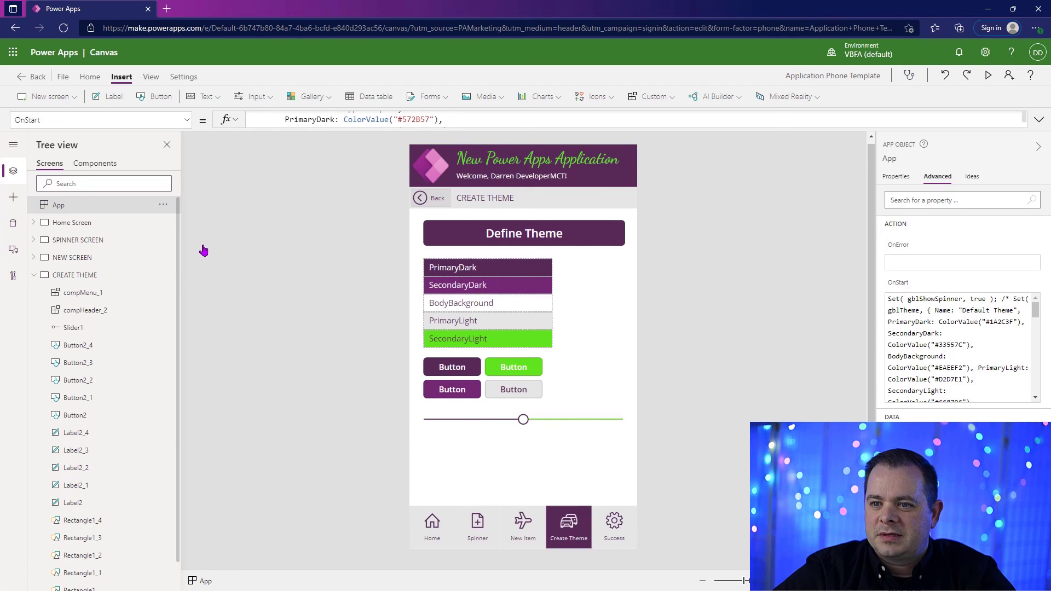
left_click(988, 74)
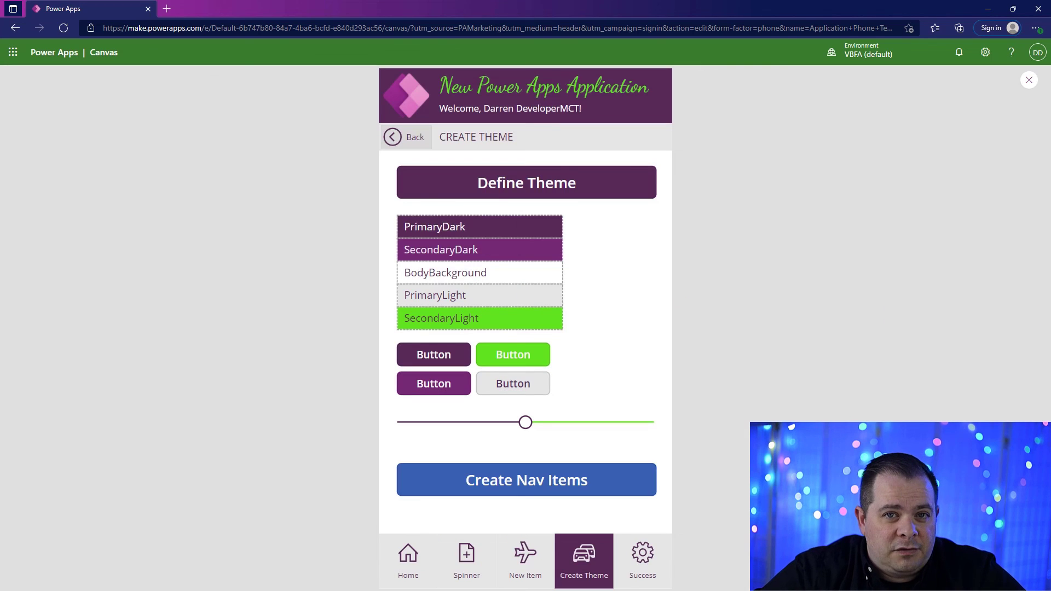